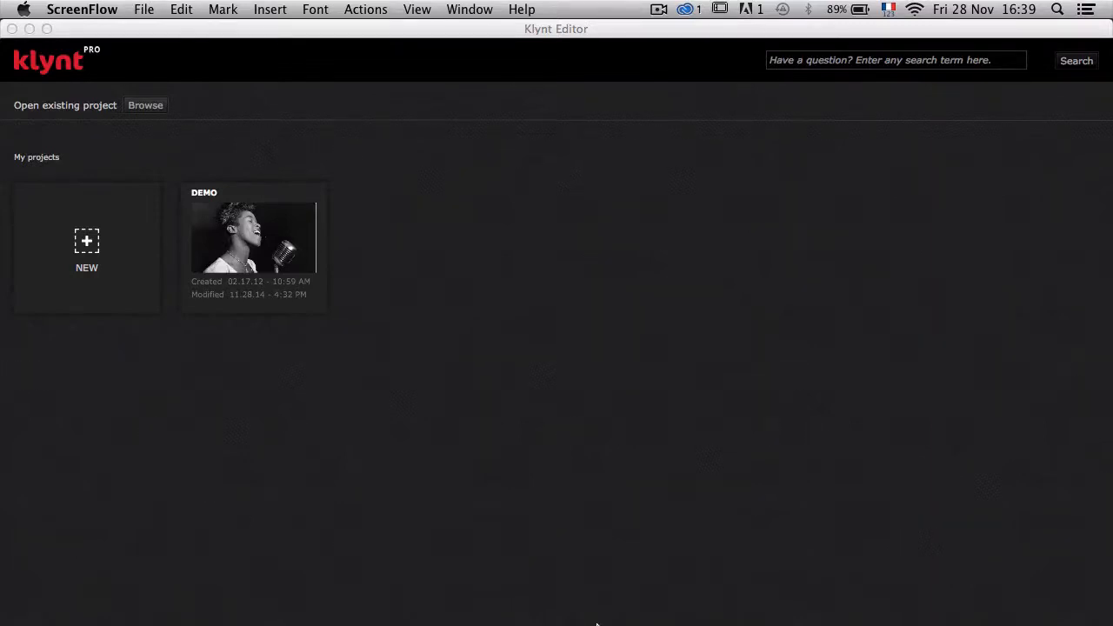
pyautogui.moveTo(591, 492)
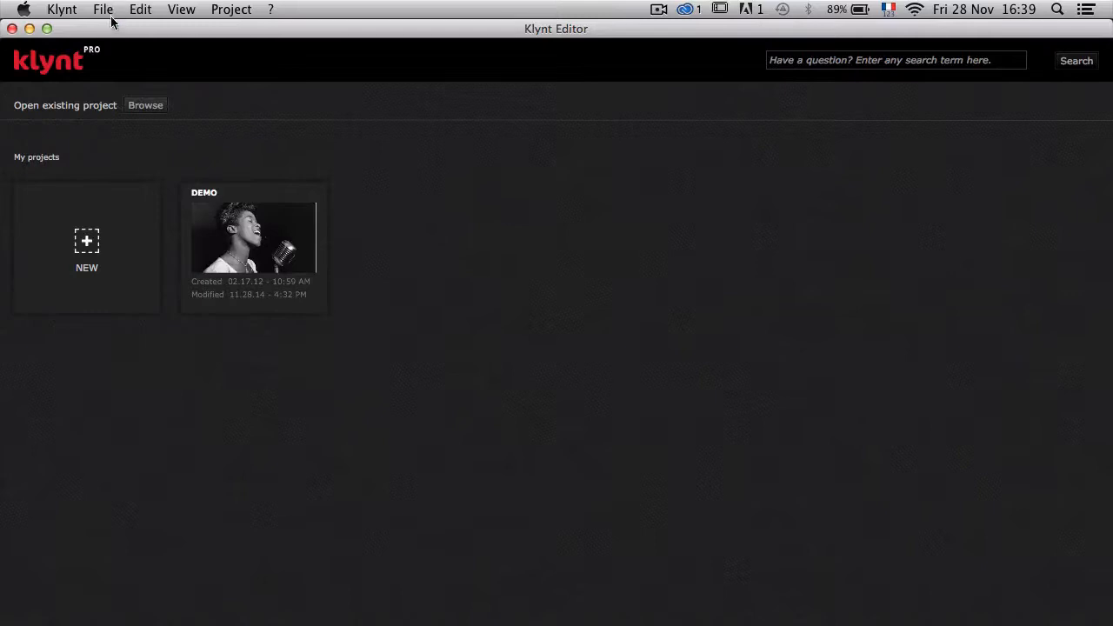
# Start a new Klynt Pro project and confirm the 970 by 545 player size
pyautogui.click(102, 11)
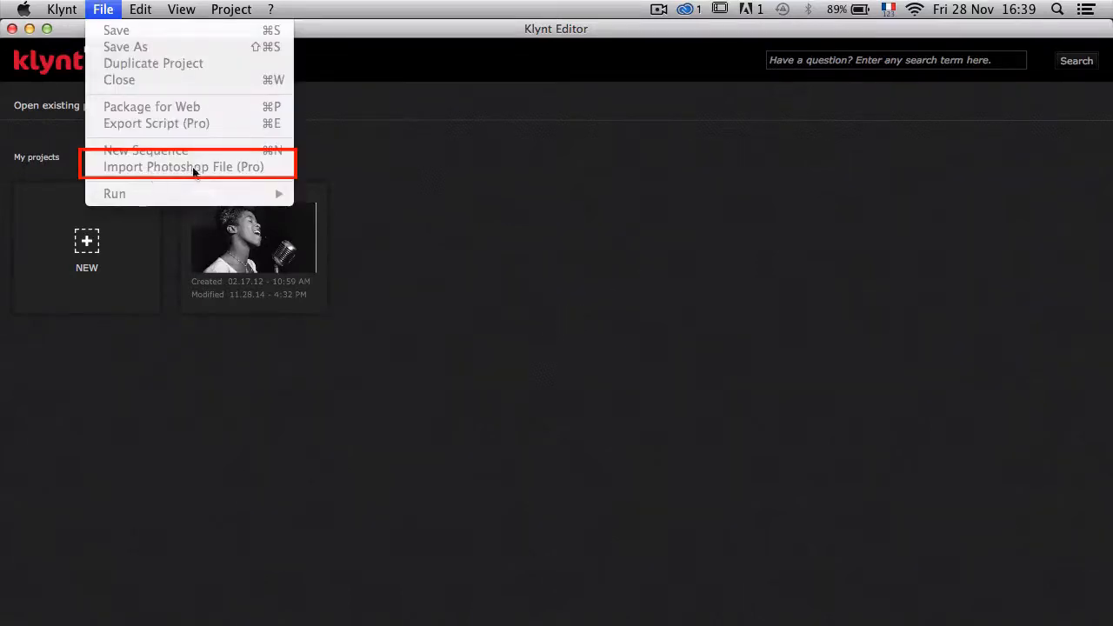
pyautogui.moveTo(241, 172)
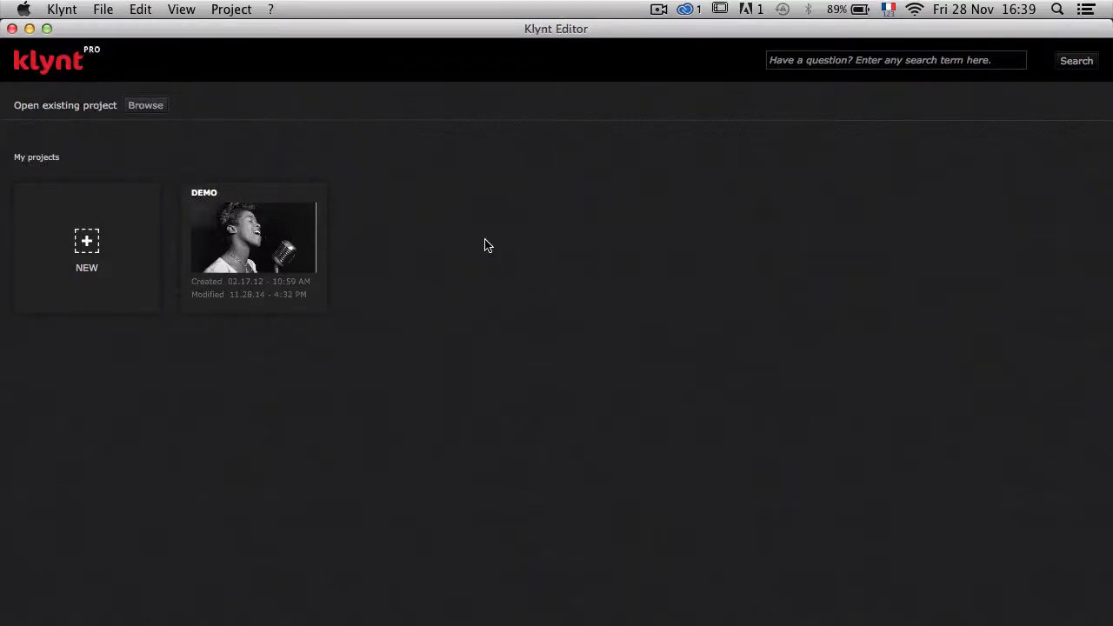
pyautogui.moveTo(87, 244)
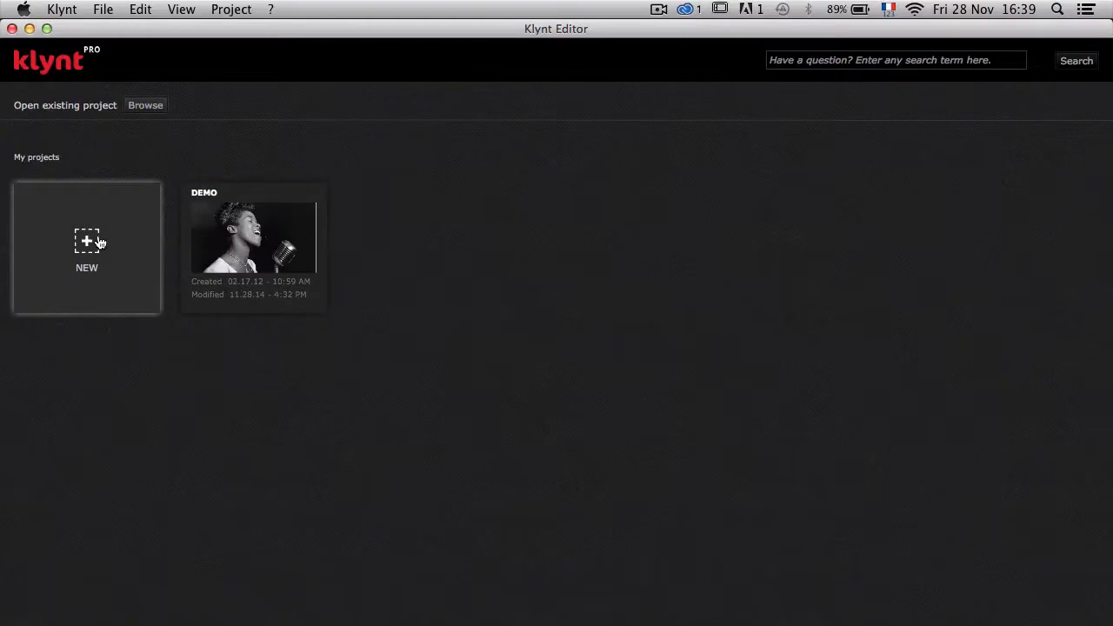
pyautogui.click(87, 243)
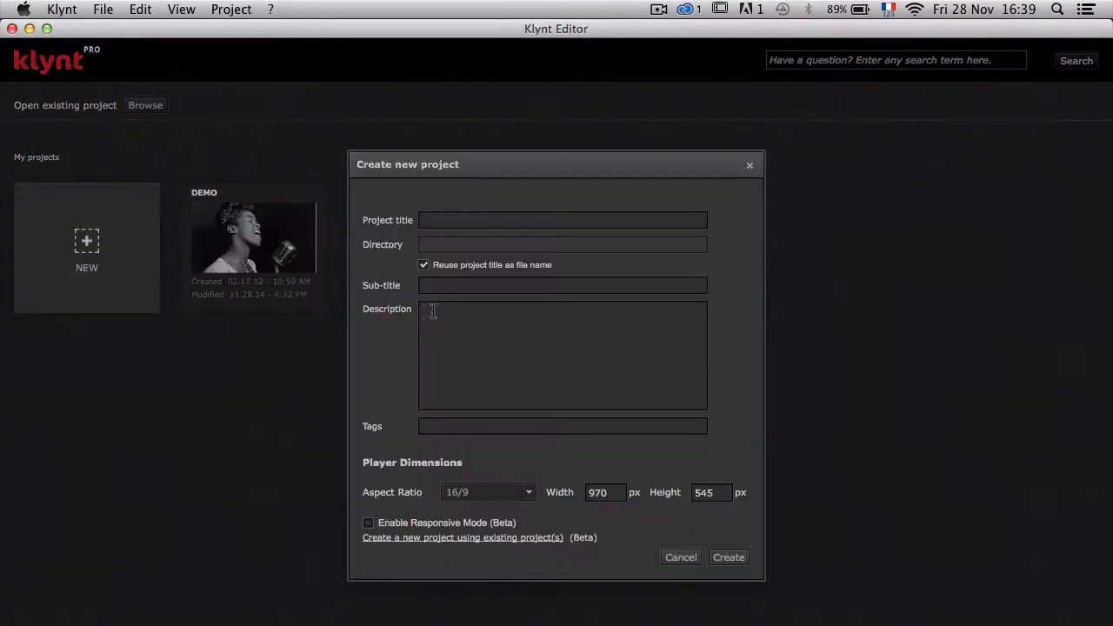
pyautogui.click(563, 220)
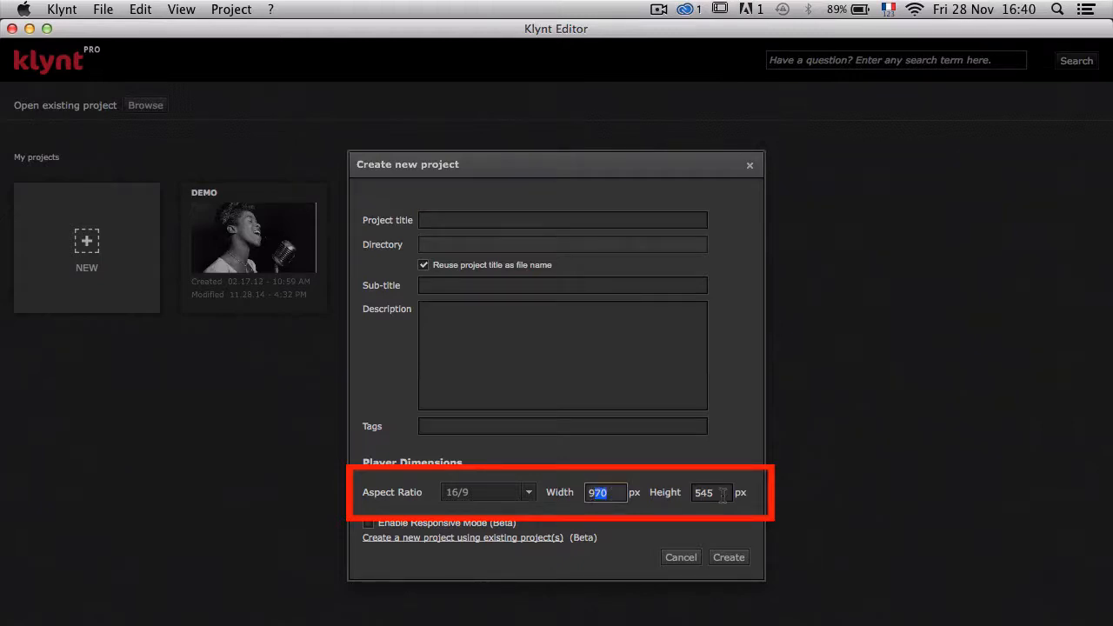
# Title the project MENY FOR KLYNT and create it
pyautogui.click(563, 219)
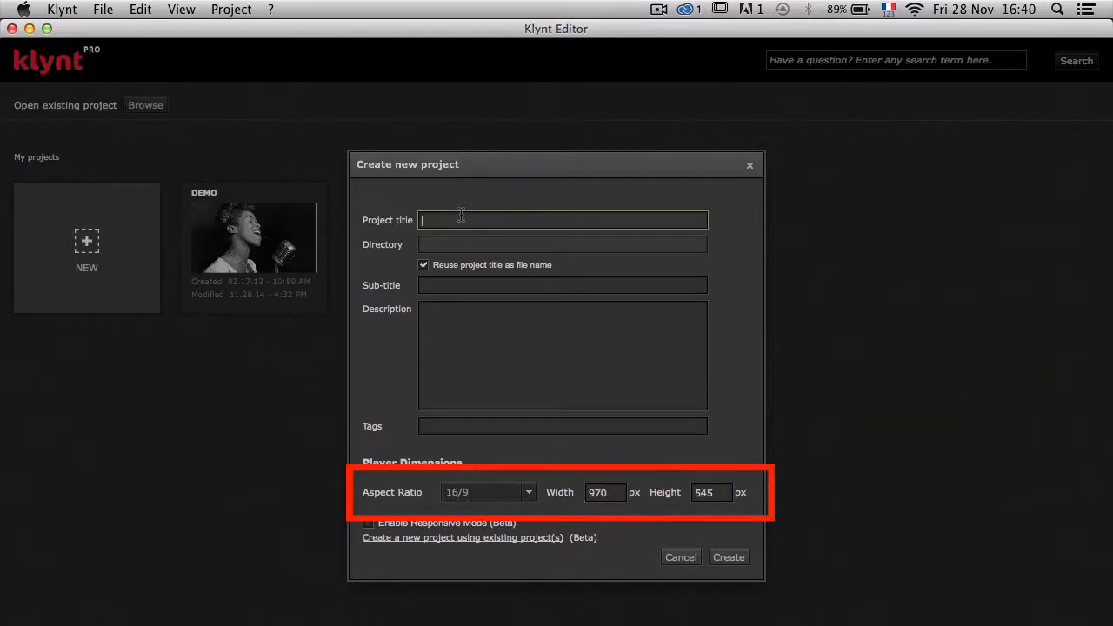
pyautogui.write('MENY')
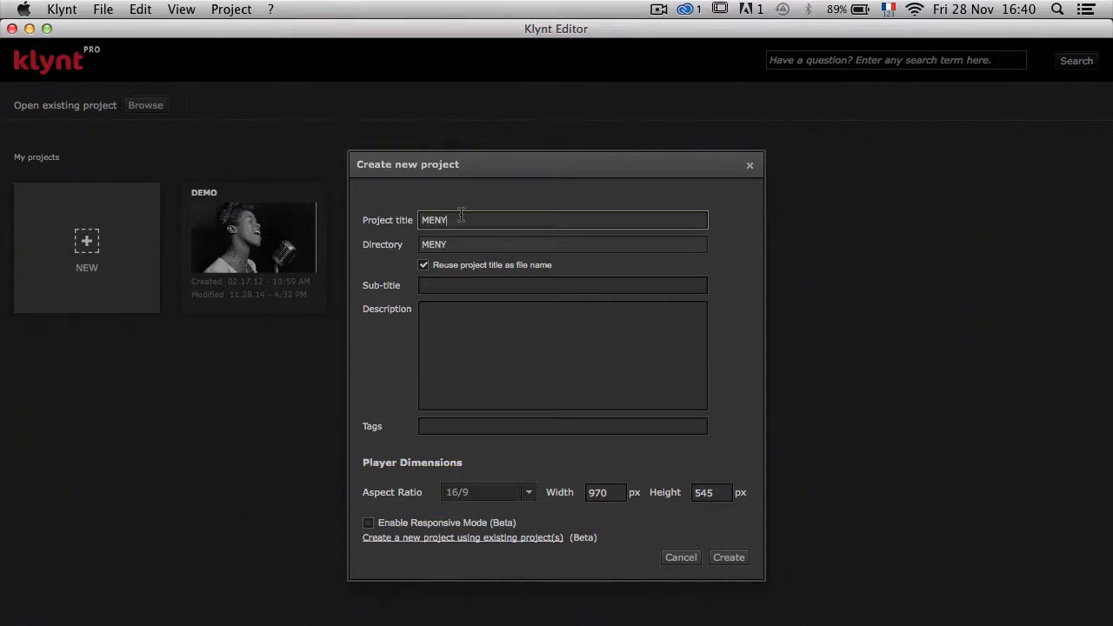
pyautogui.write('FOR KLYNT')
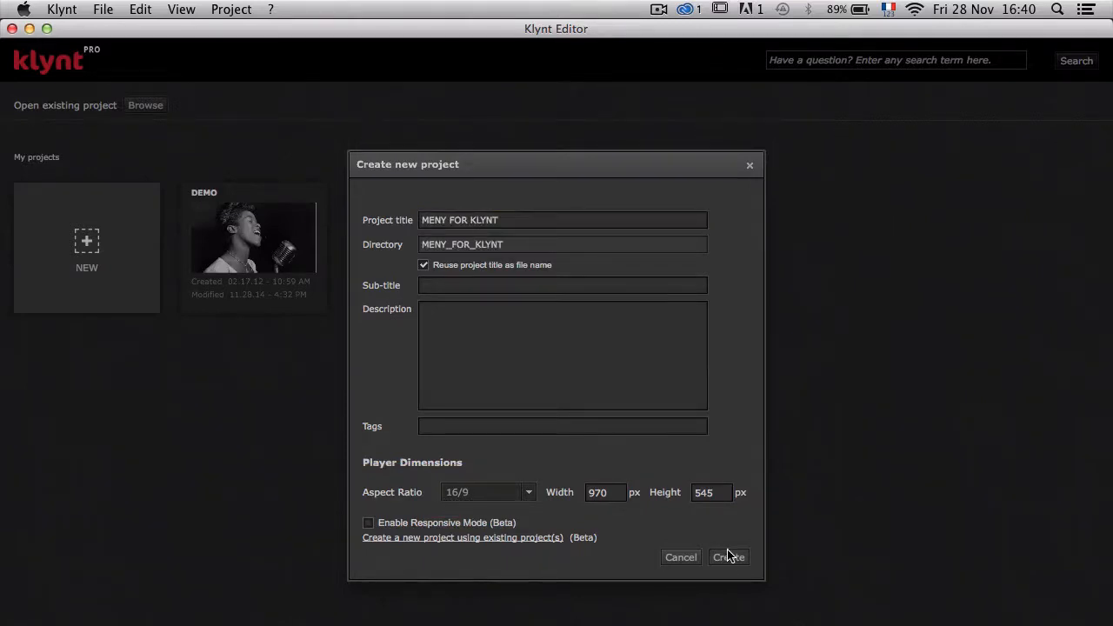
pyautogui.click(729, 556)
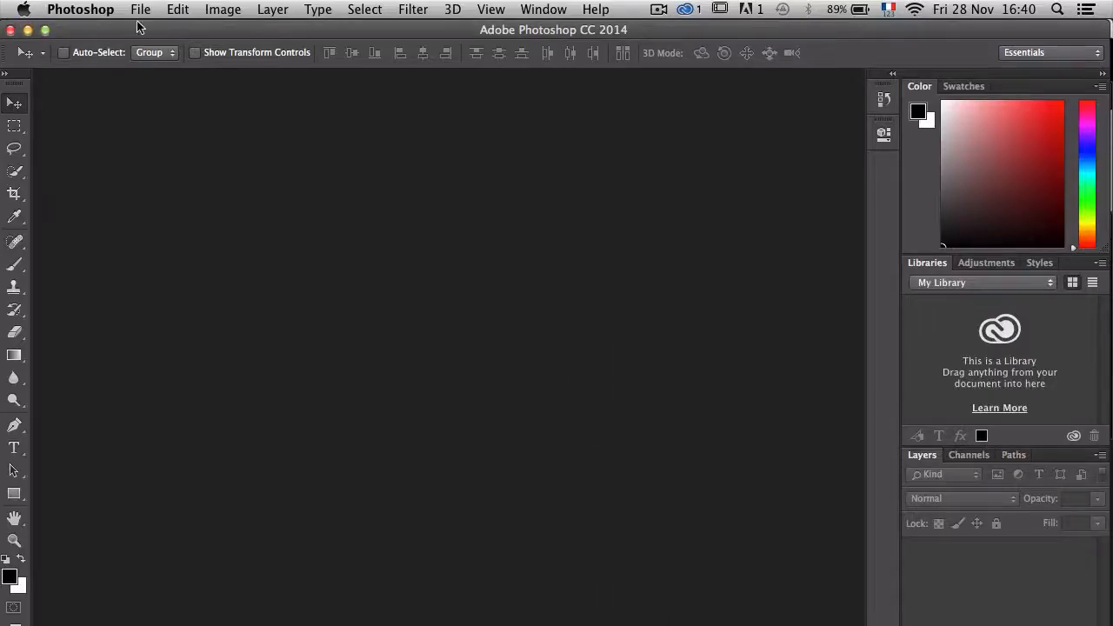
# Create a transparent 970 by 545 document named KLYNT MENU
pyautogui.click(140, 11)
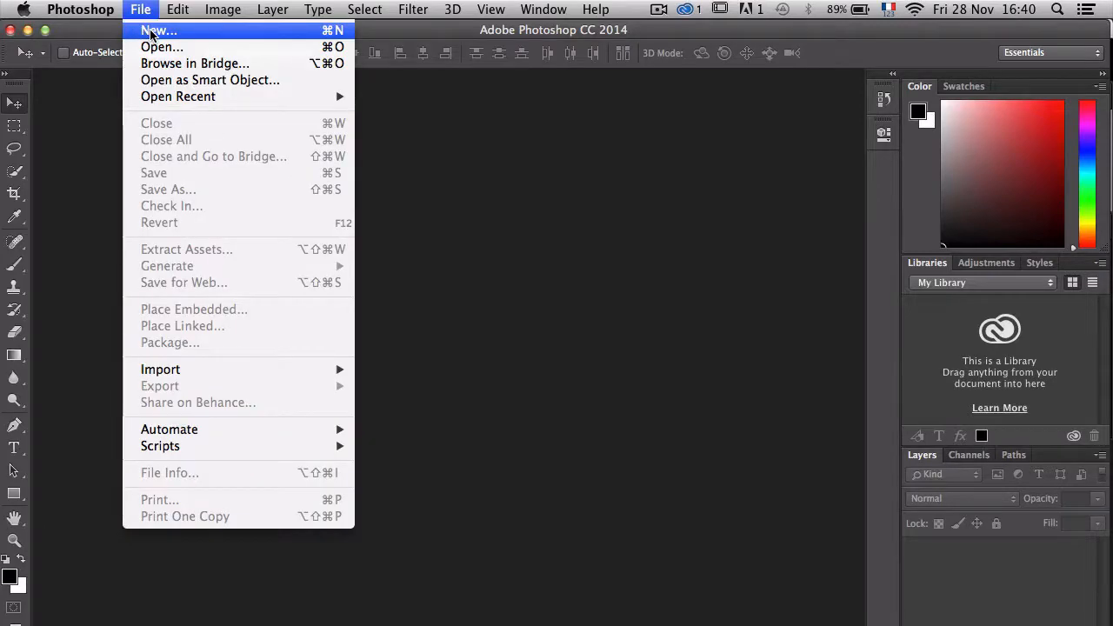
pyautogui.click(158, 32)
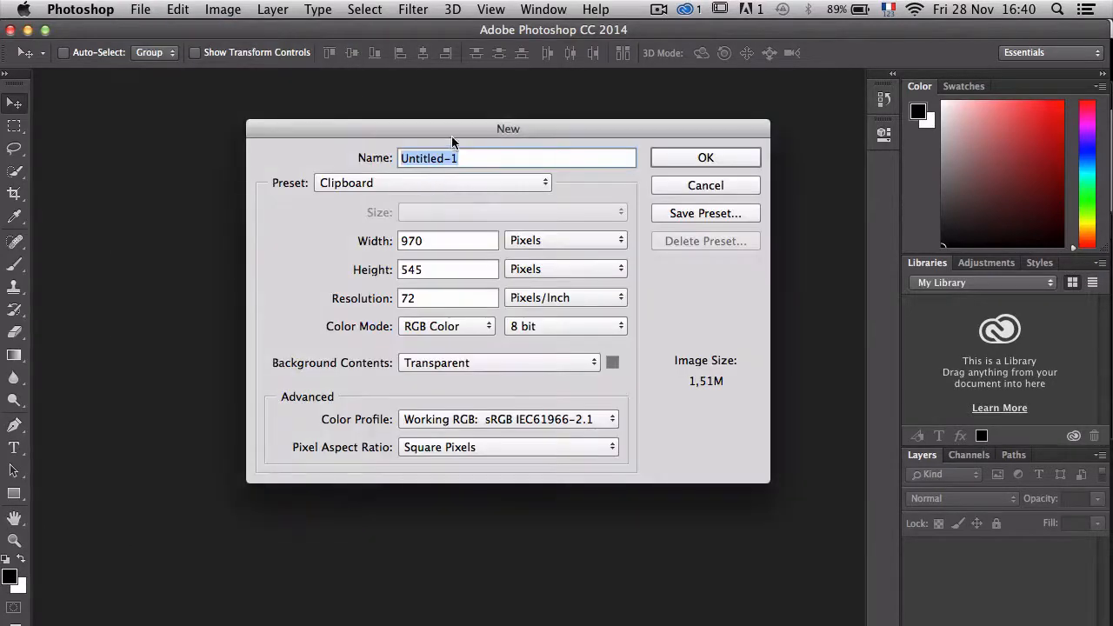
pyautogui.write('KLYNT MENU')
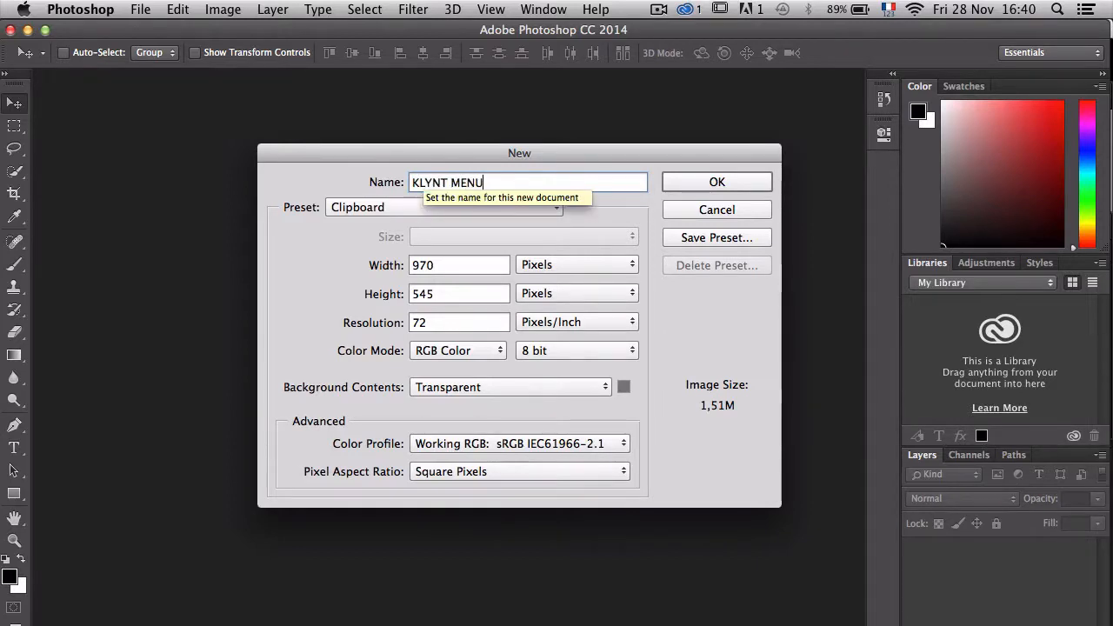
pyautogui.click(459, 264)
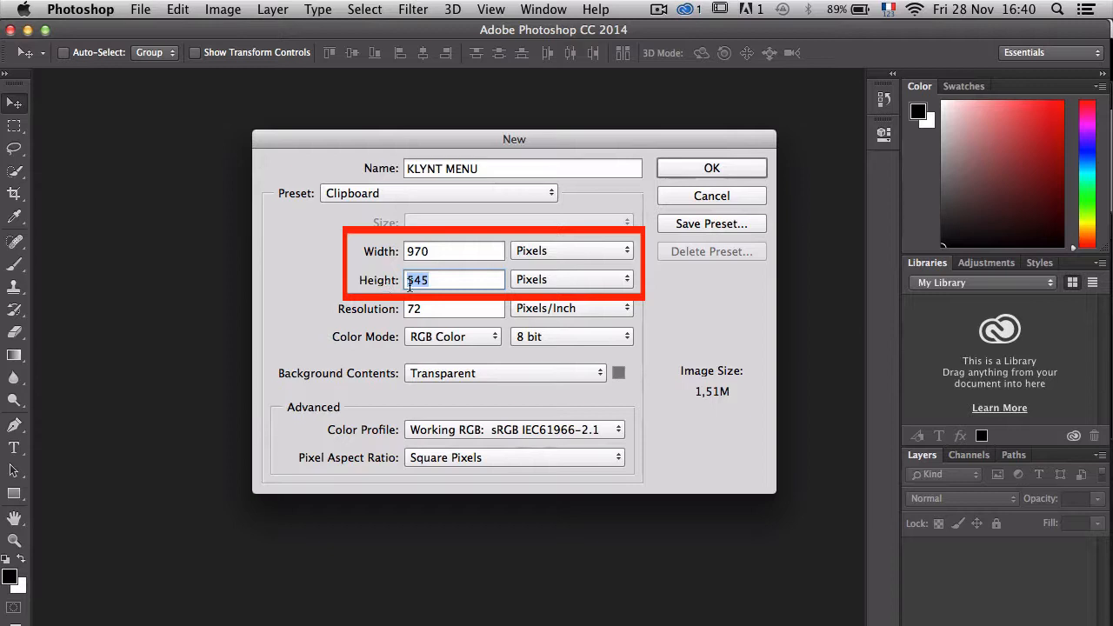
pyautogui.click(709, 167)
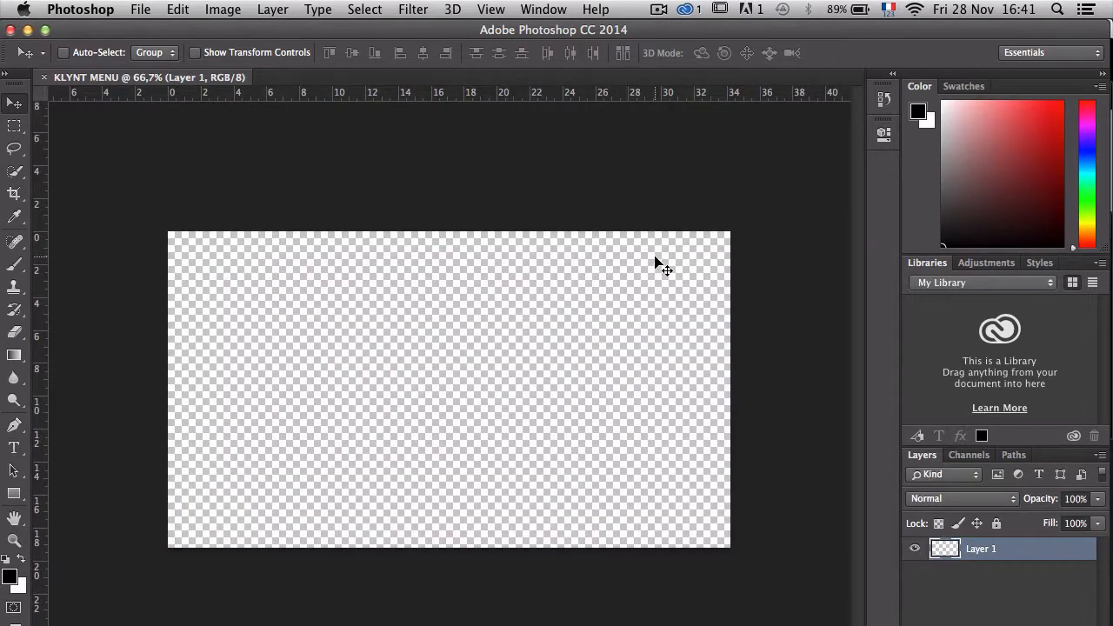
pyautogui.moveTo(424, 133)
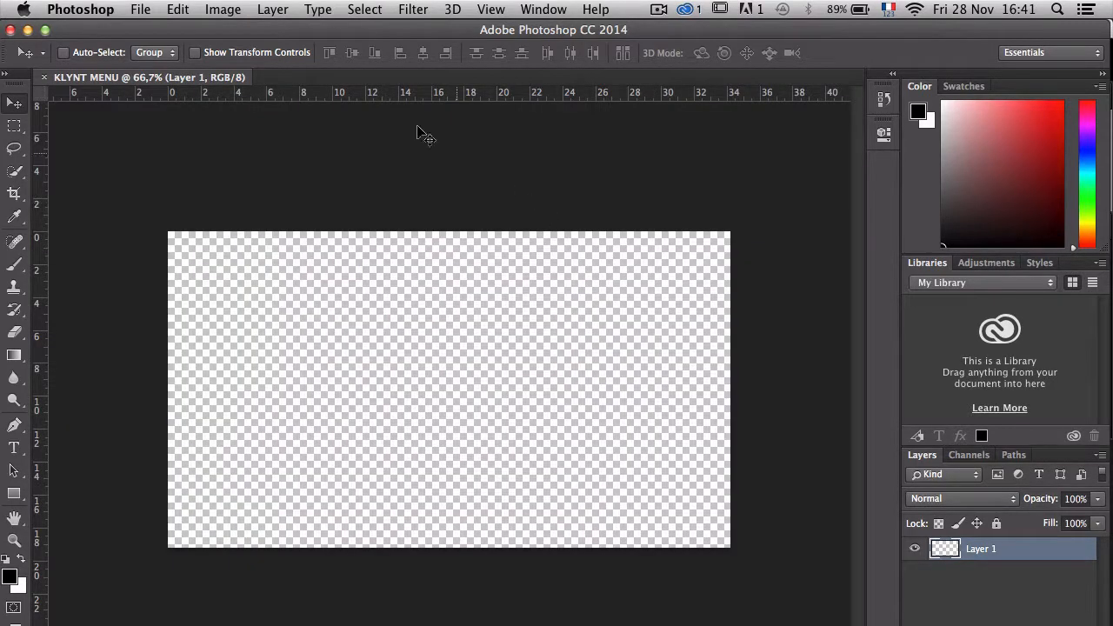
pyautogui.moveTo(119, 84)
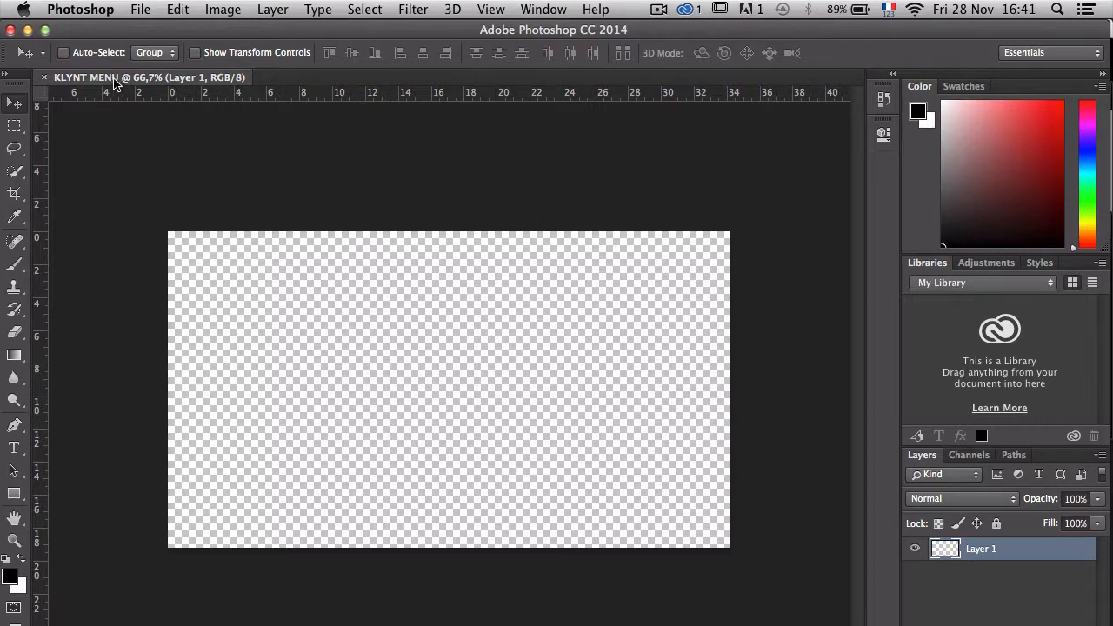
pyautogui.moveTo(143, 16)
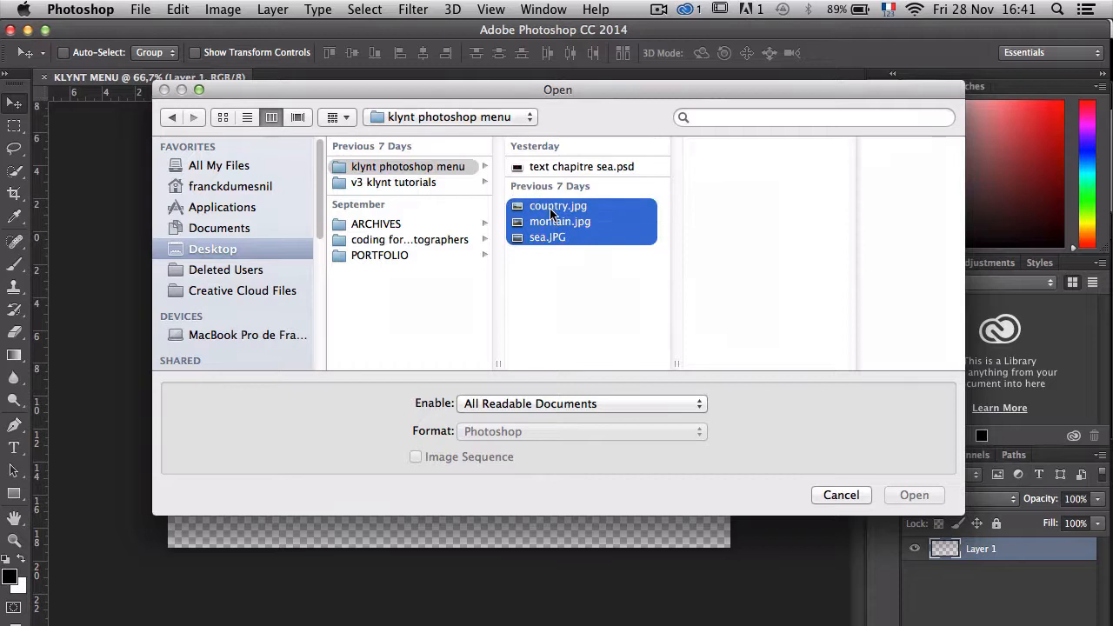
pyautogui.moveTo(915, 494)
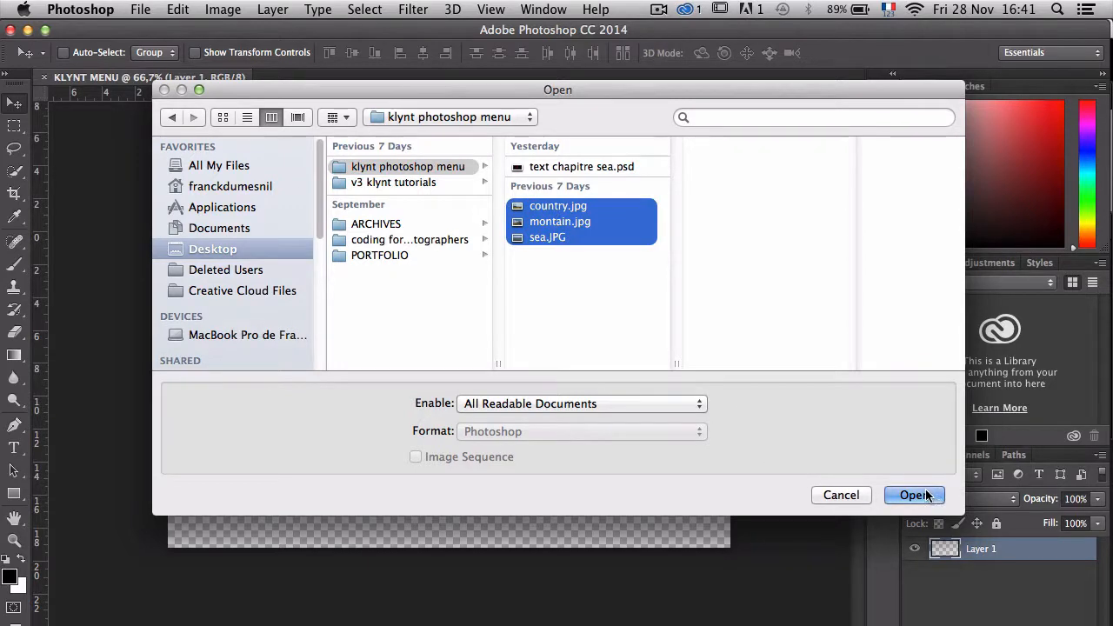
# Open the country, montain and sea photos alongside it
pyautogui.click(916, 494)
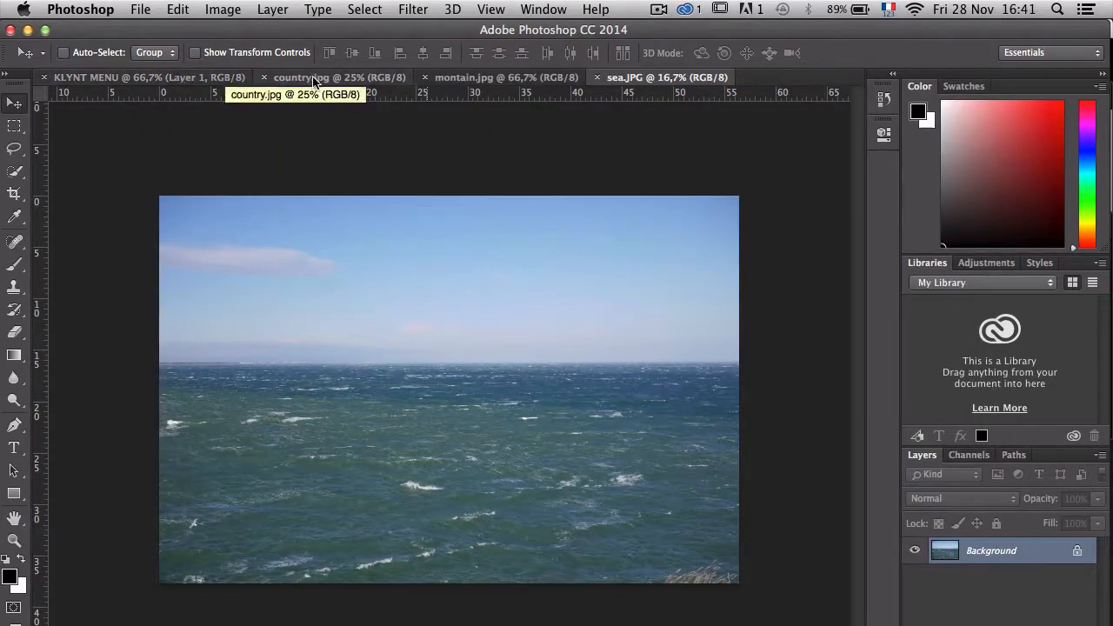
# Resize the country photo to 970 pixels wide via Image Size
pyautogui.click(339, 76)
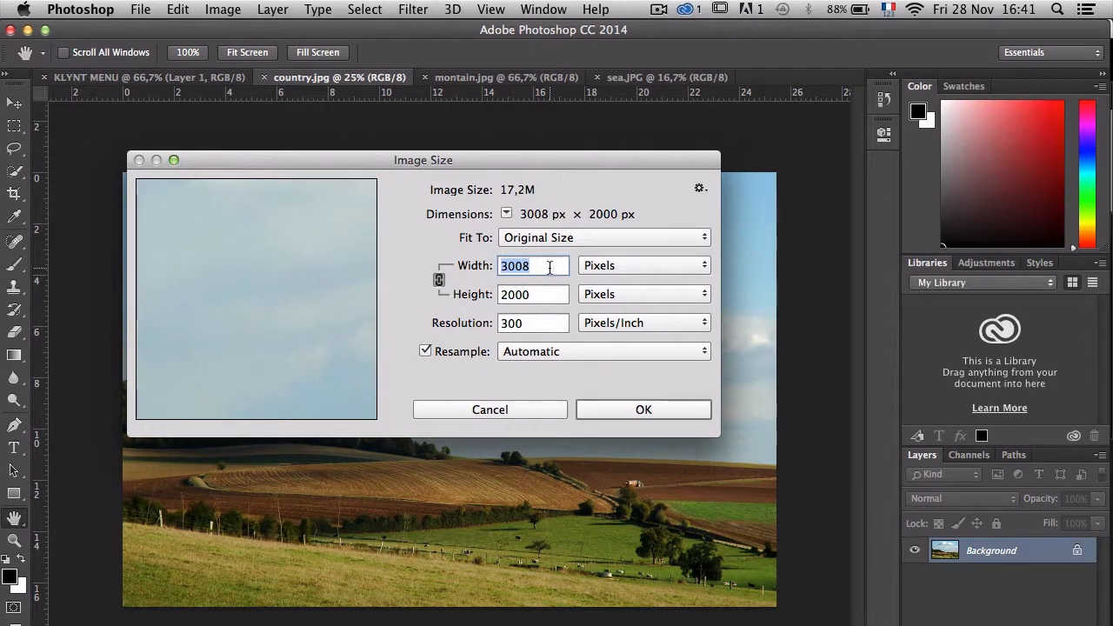
pyautogui.write('970')
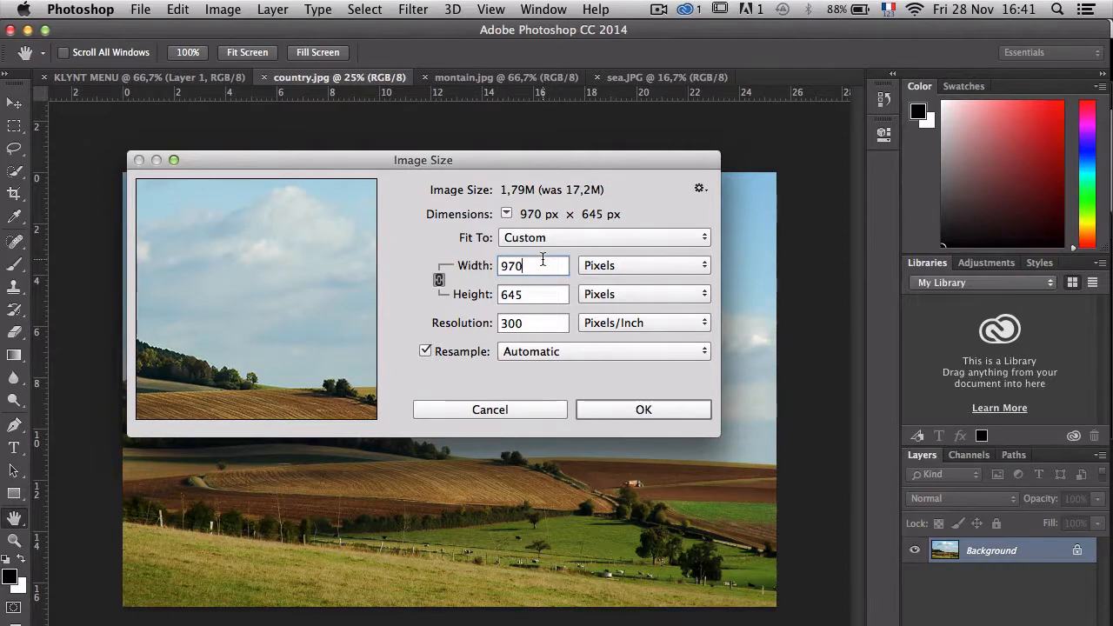
pyautogui.click(643, 410)
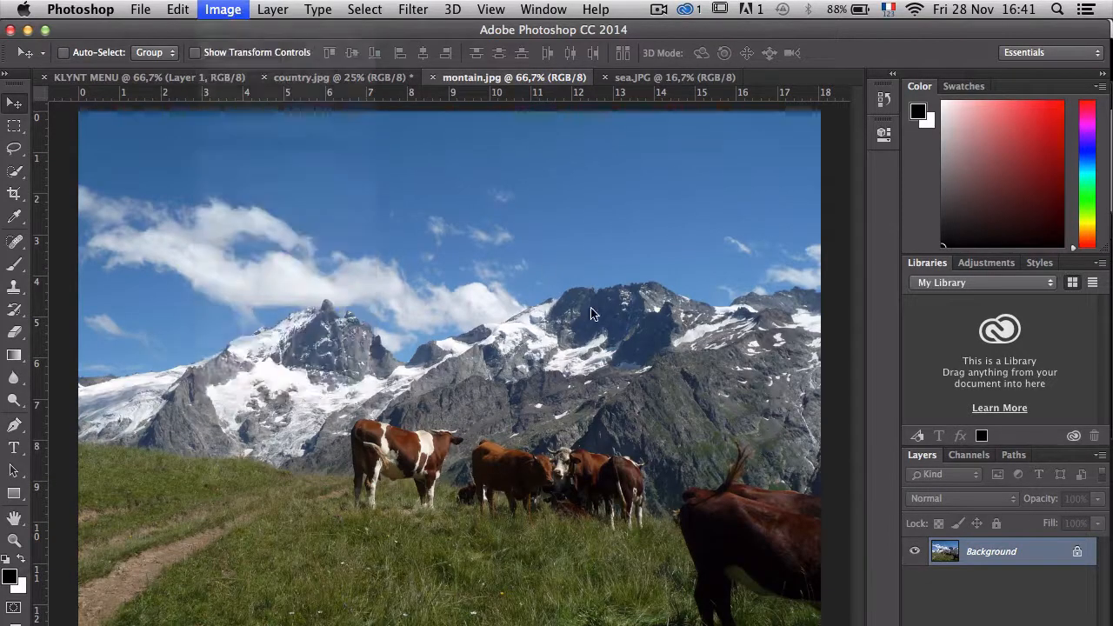
# Resize the mountain photo to 970 pixels wide
pyautogui.click(222, 10)
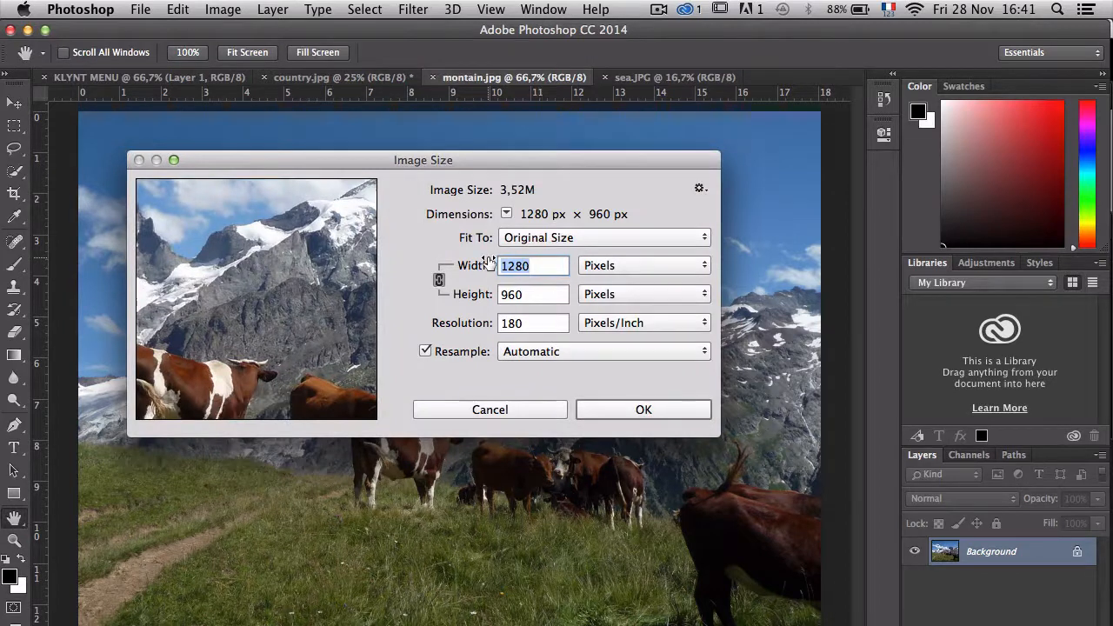
pyautogui.write('97')
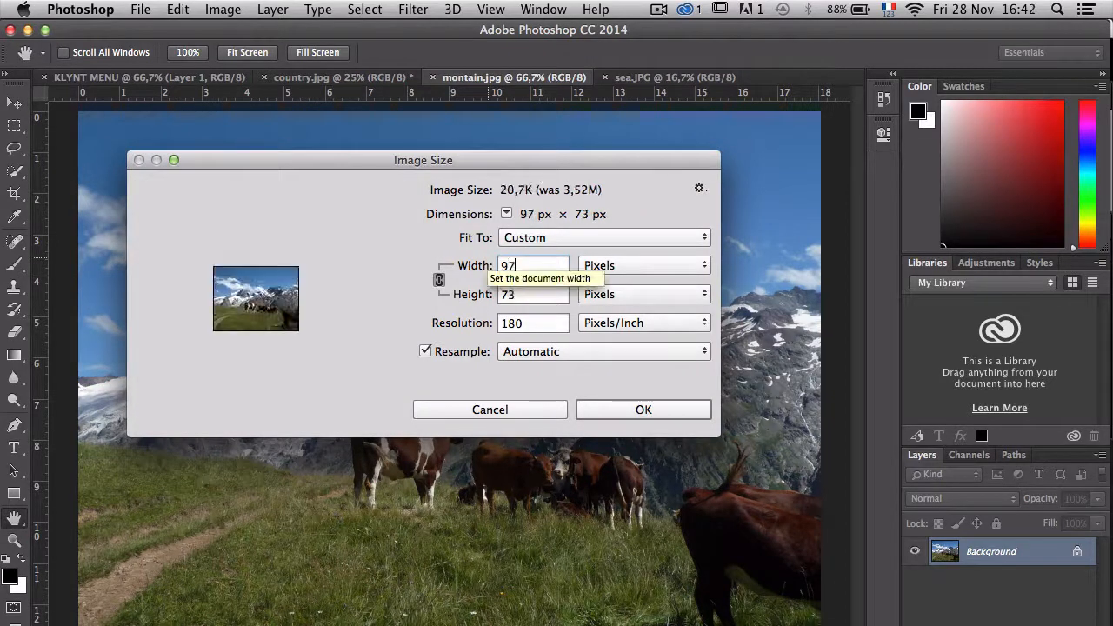
pyautogui.click(489, 411)
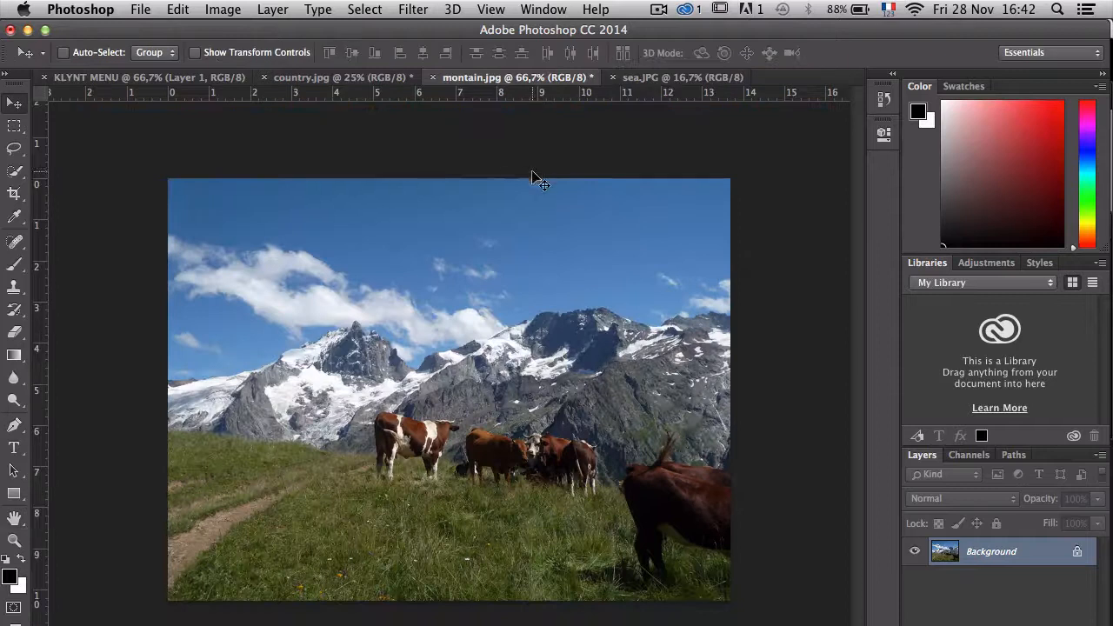
# Resize the sea photo to 970 pixels wide
pyautogui.click(682, 76)
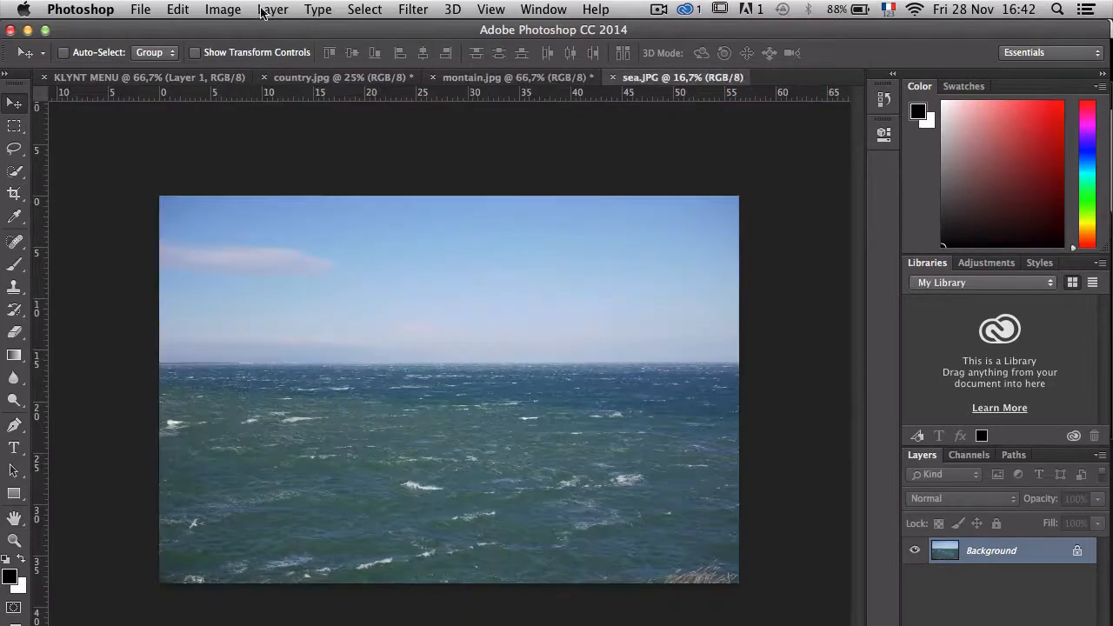
pyautogui.click(222, 10)
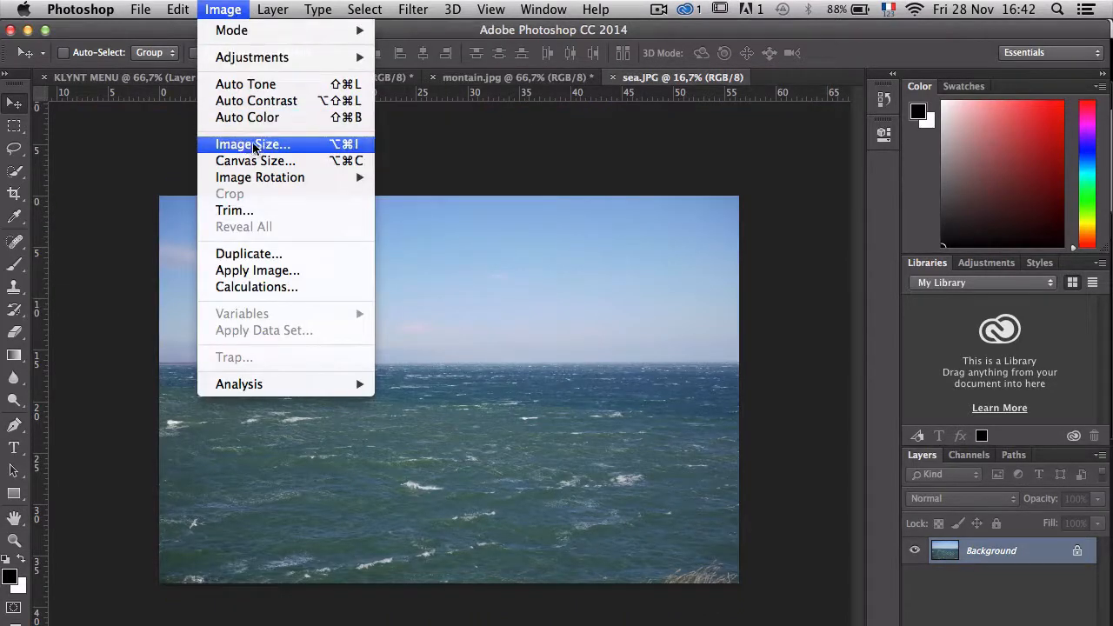
pyautogui.click(252, 144)
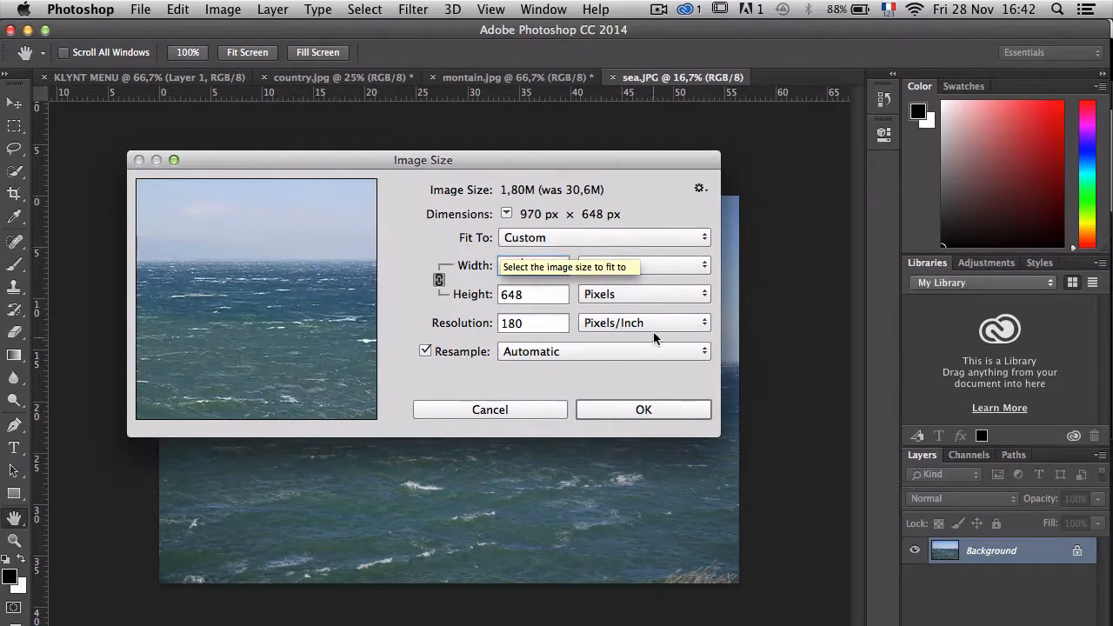
pyautogui.click(489, 410)
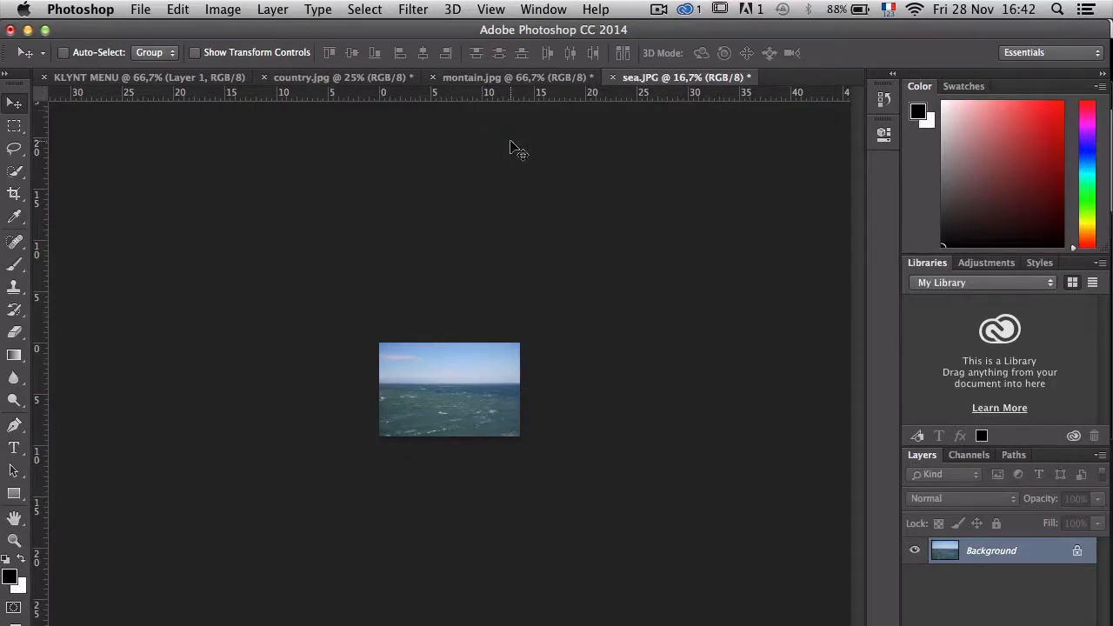
# Copy the whole photo and paste it into KLYNT MENU as a new layer above the sea
pyautogui.press('cmd+a')
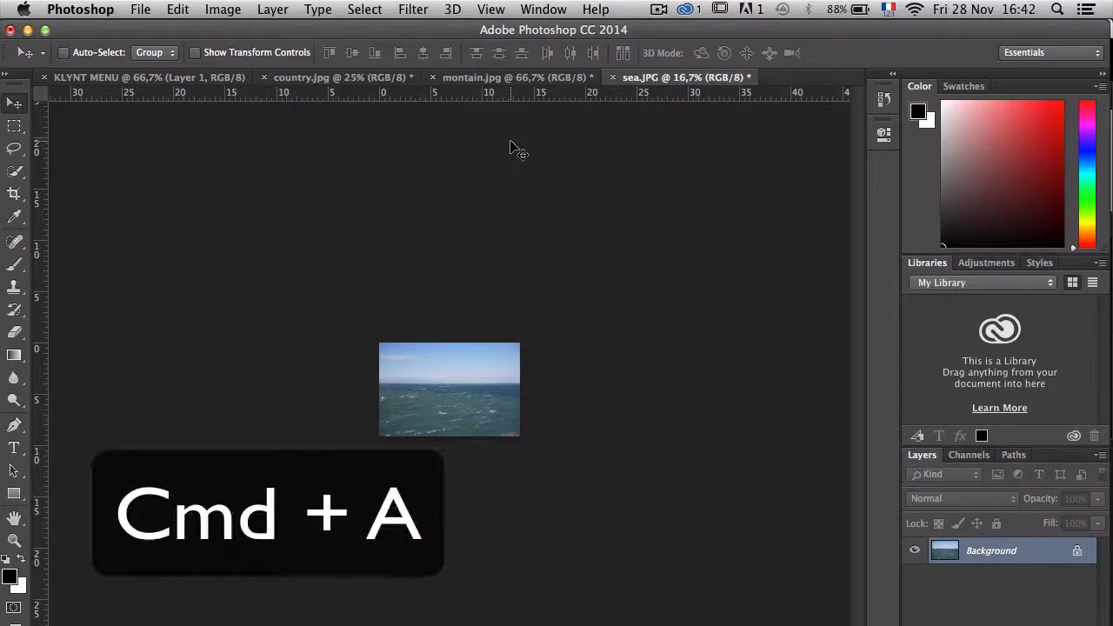
pyautogui.press('cmd+c')
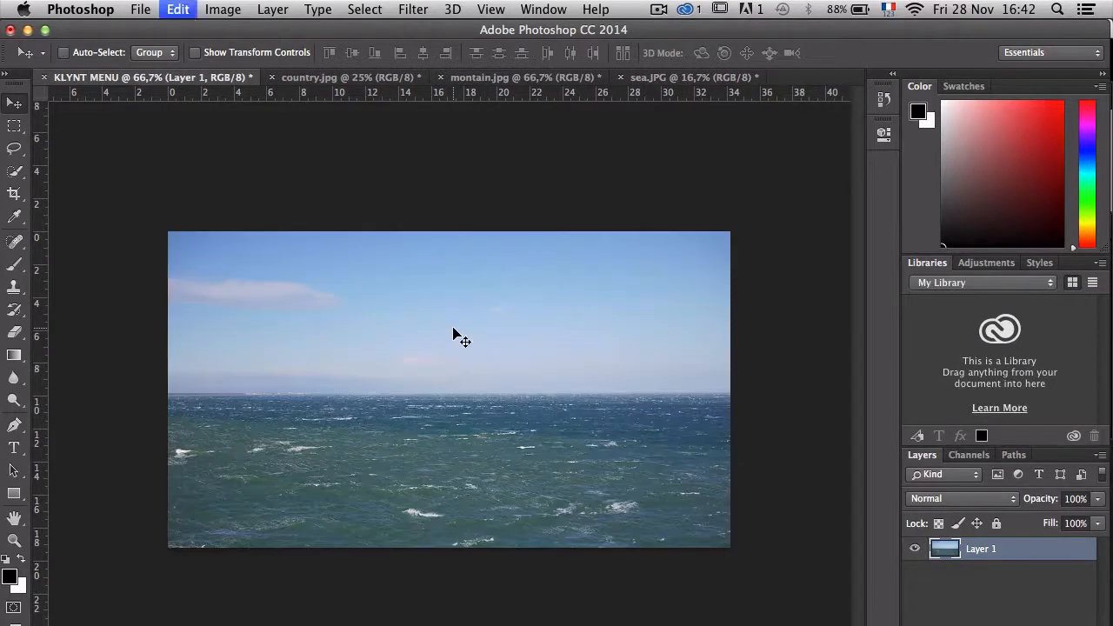
pyautogui.press('cmd+v')
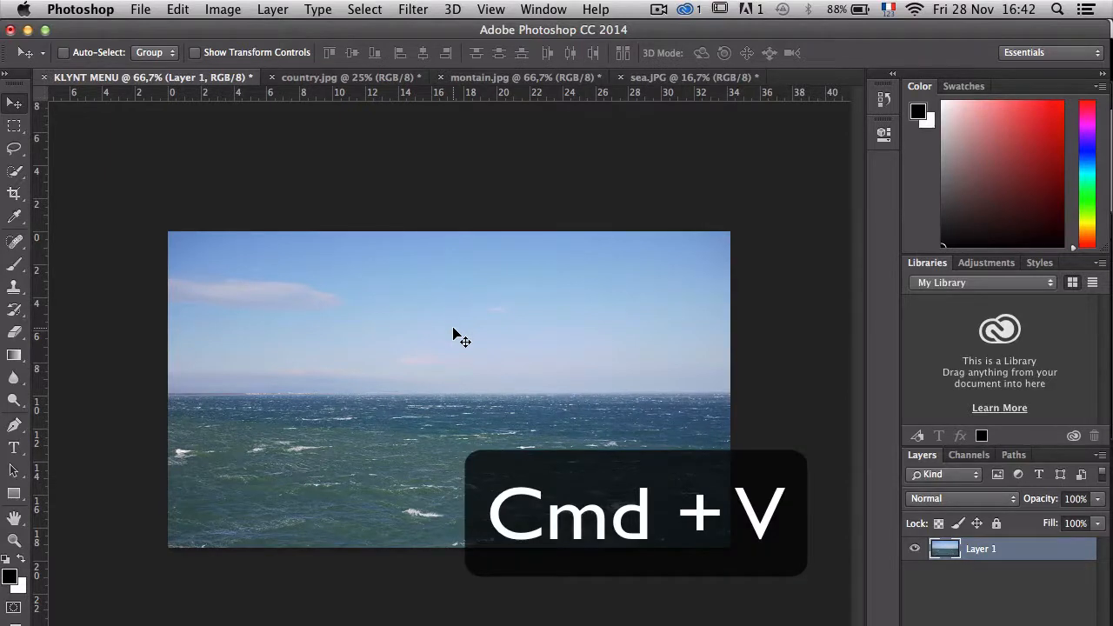
pyautogui.press('cmd+v')
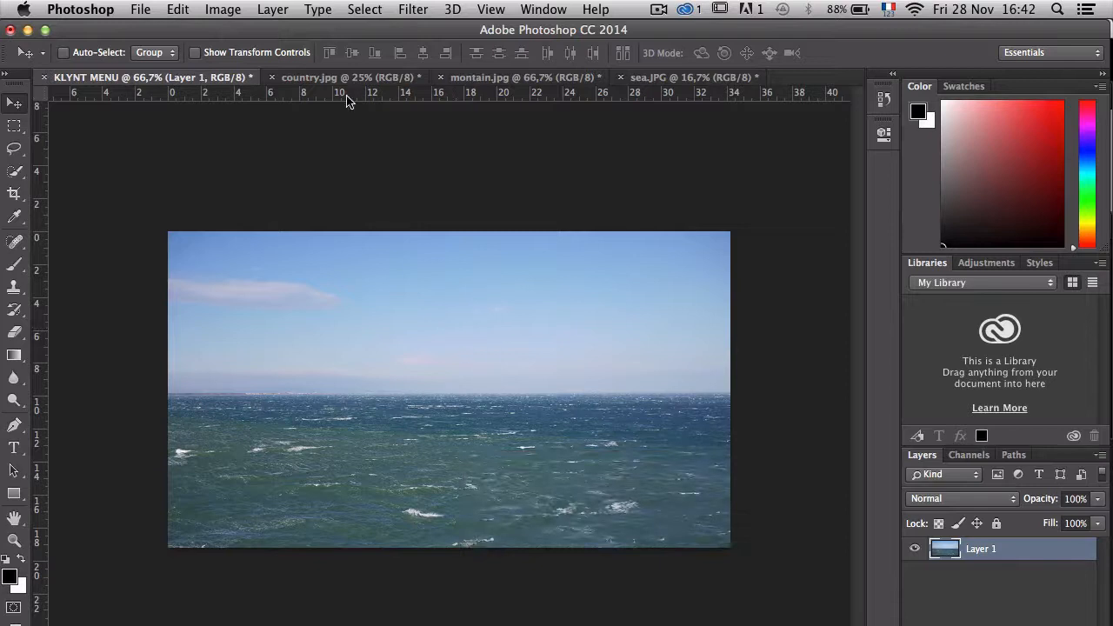
# Switch between the photo tabs and the menu document to gather the remaining photo
pyautogui.click(348, 77)
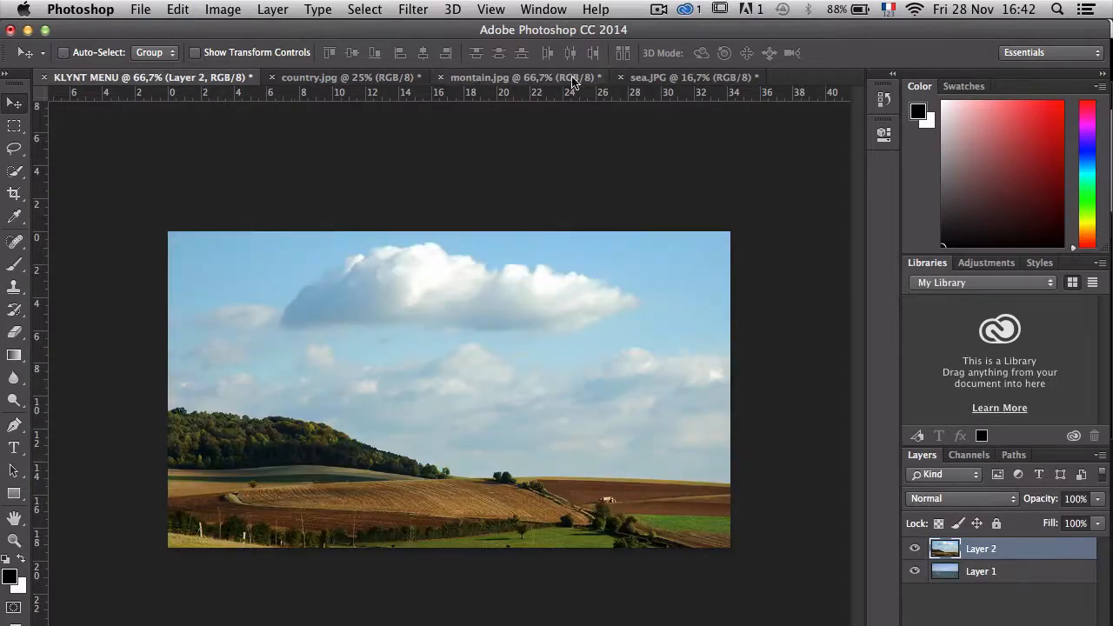
pyautogui.click(693, 76)
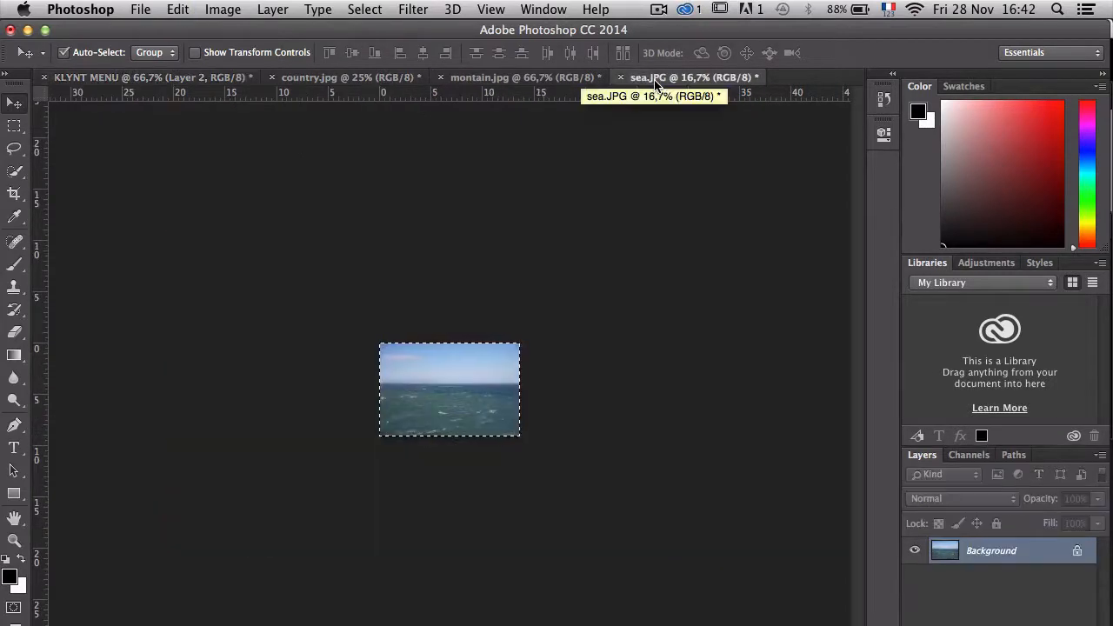
pyautogui.click(148, 76)
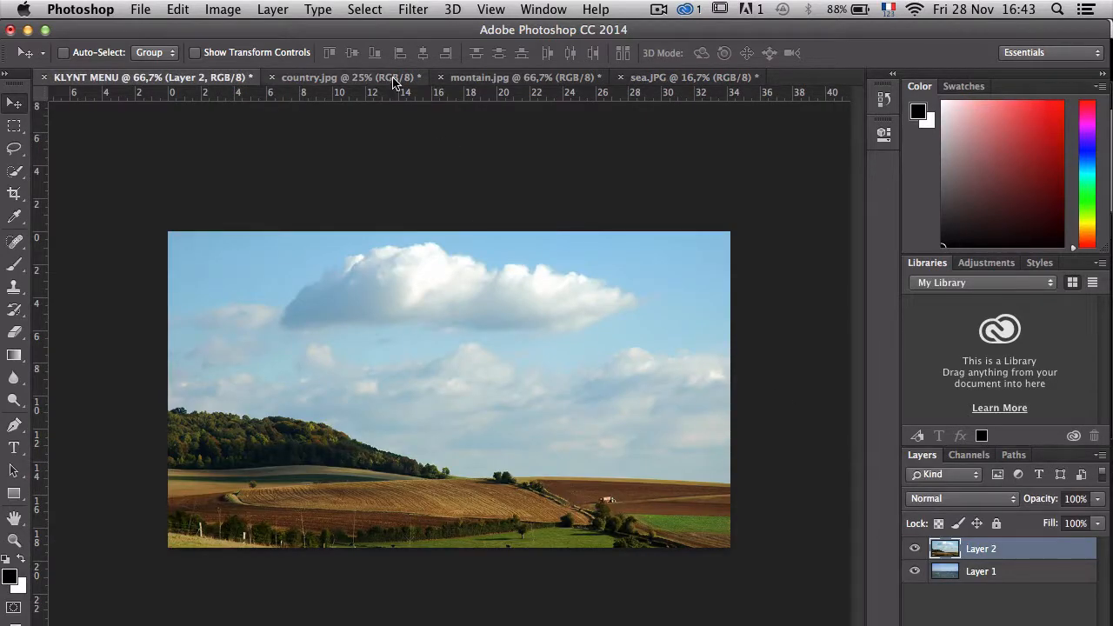
pyautogui.click(525, 77)
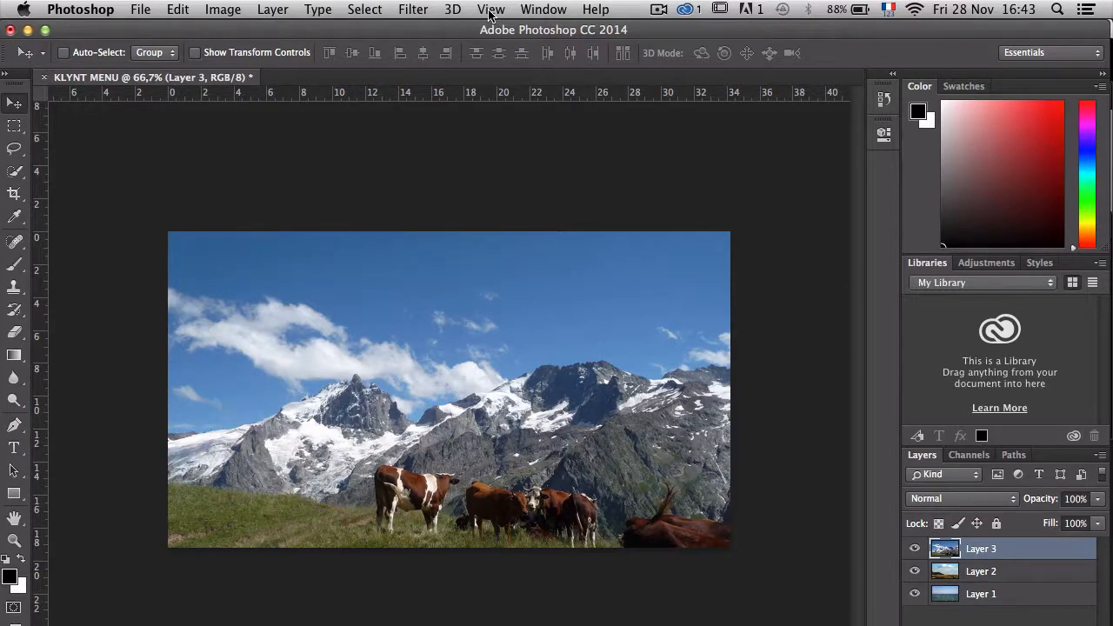
# Turn on the rulers from the View menu
pyautogui.click(491, 10)
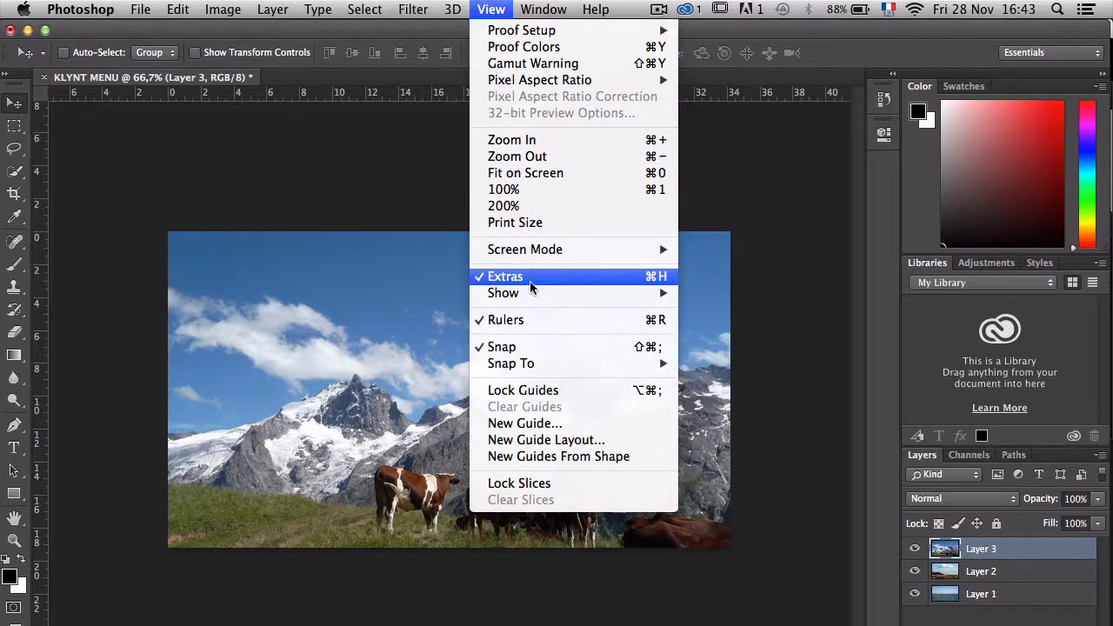
pyautogui.click(505, 275)
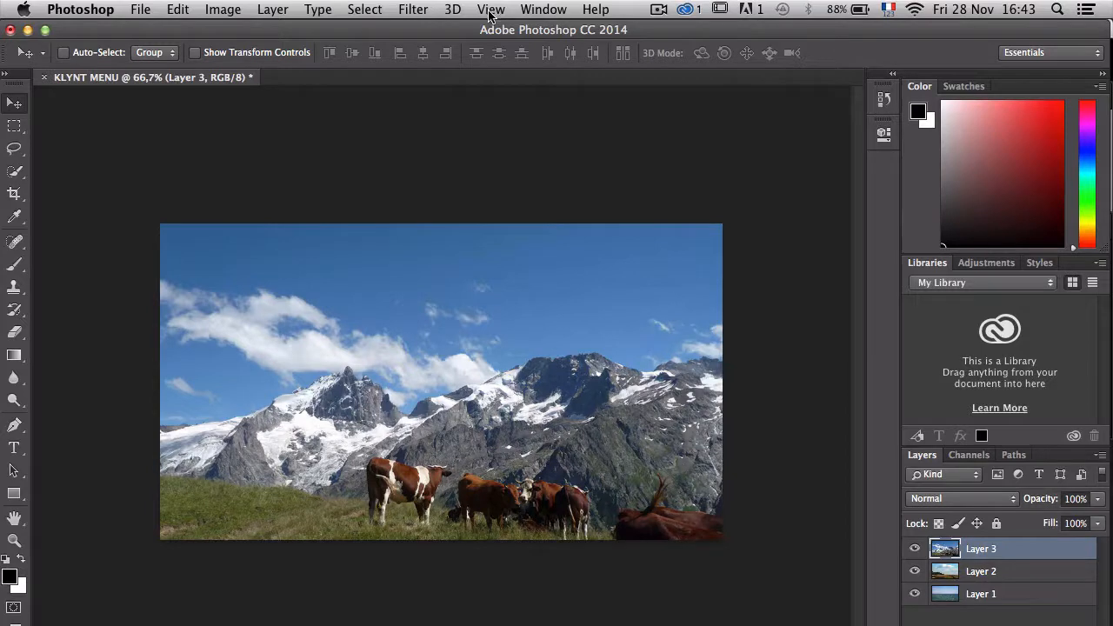
pyautogui.click(491, 11)
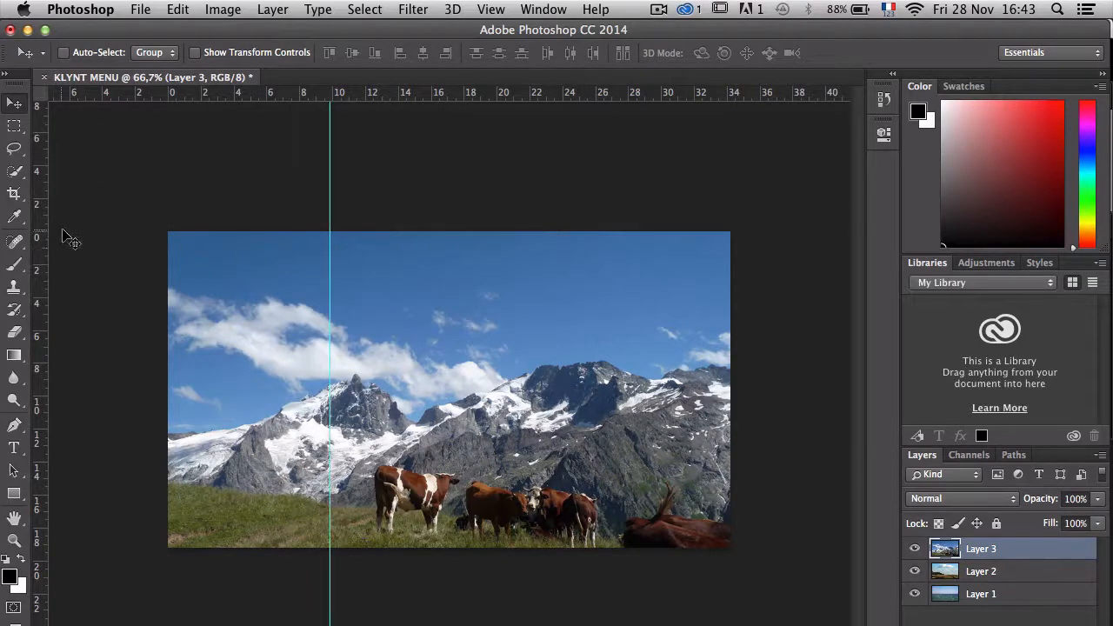
# Drag two vertical guides dividing the menu into three strips
pyautogui.moveTo(331, 265); pyautogui.dragTo(557, 264)
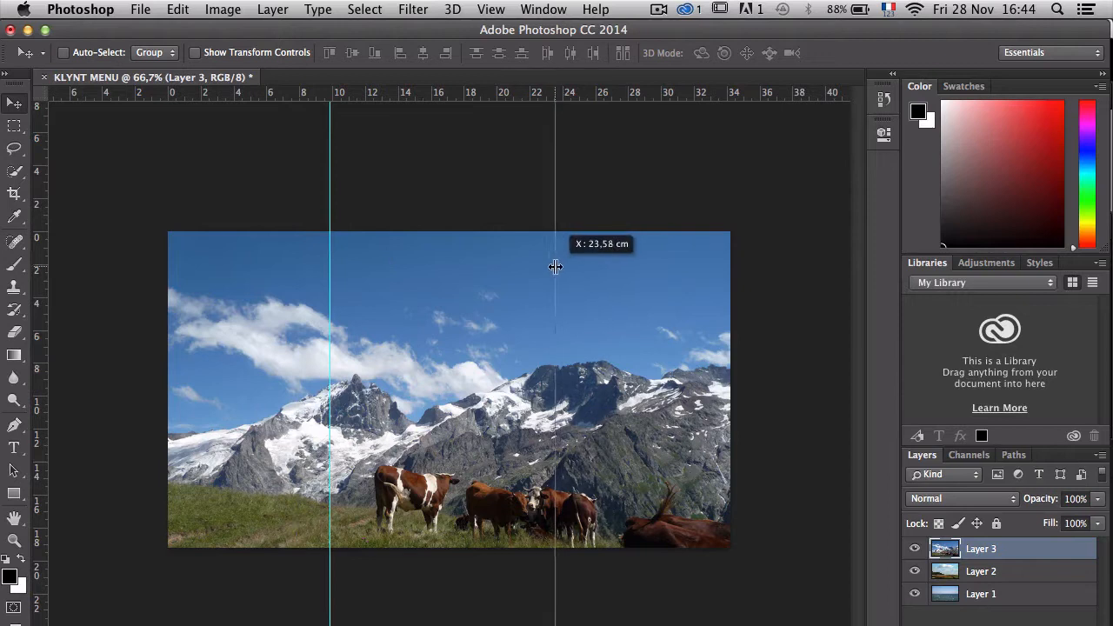
pyautogui.moveTo(557, 268); pyautogui.dragTo(550, 268)
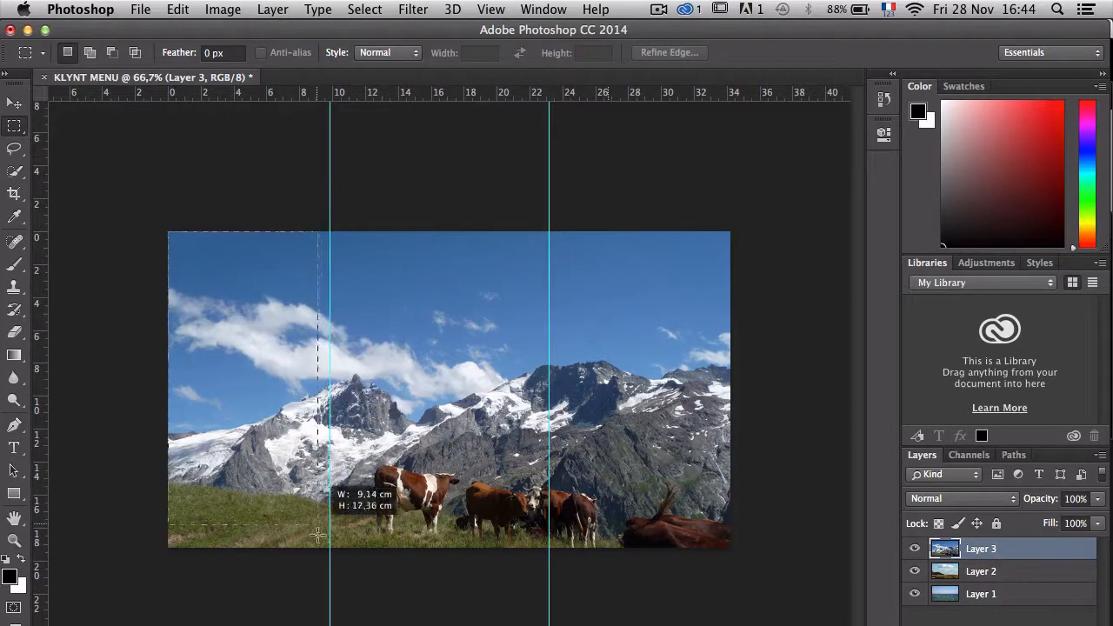
# Marquee the left third of the mountain layer and copy it onto a new Layer 4
pyautogui.moveTo(331, 235); pyautogui.dragTo(170, 543)
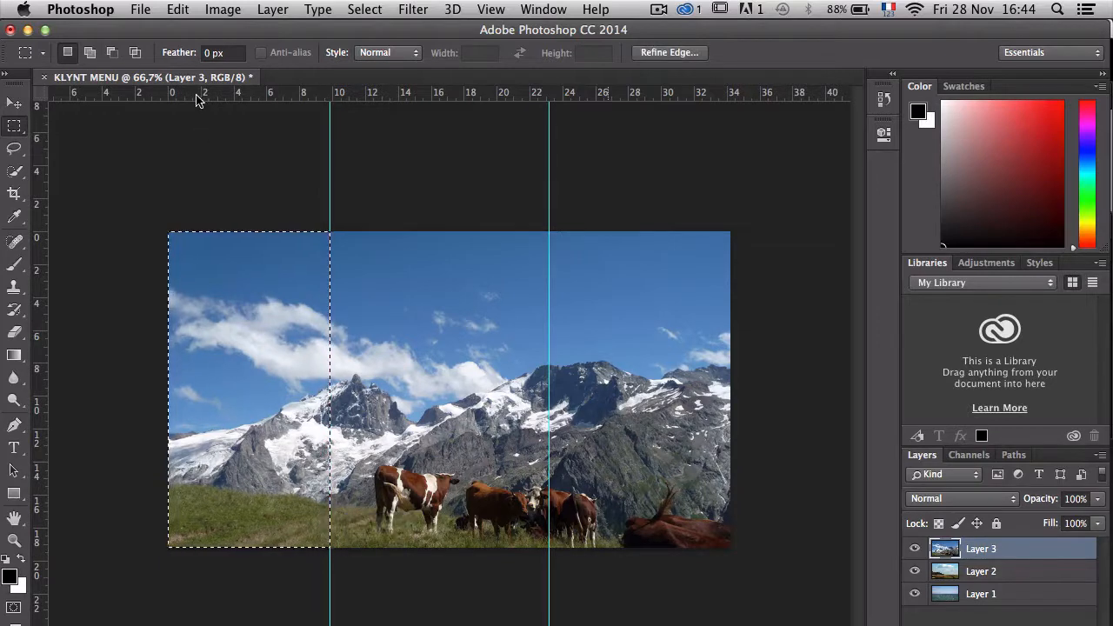
pyautogui.click(177, 11)
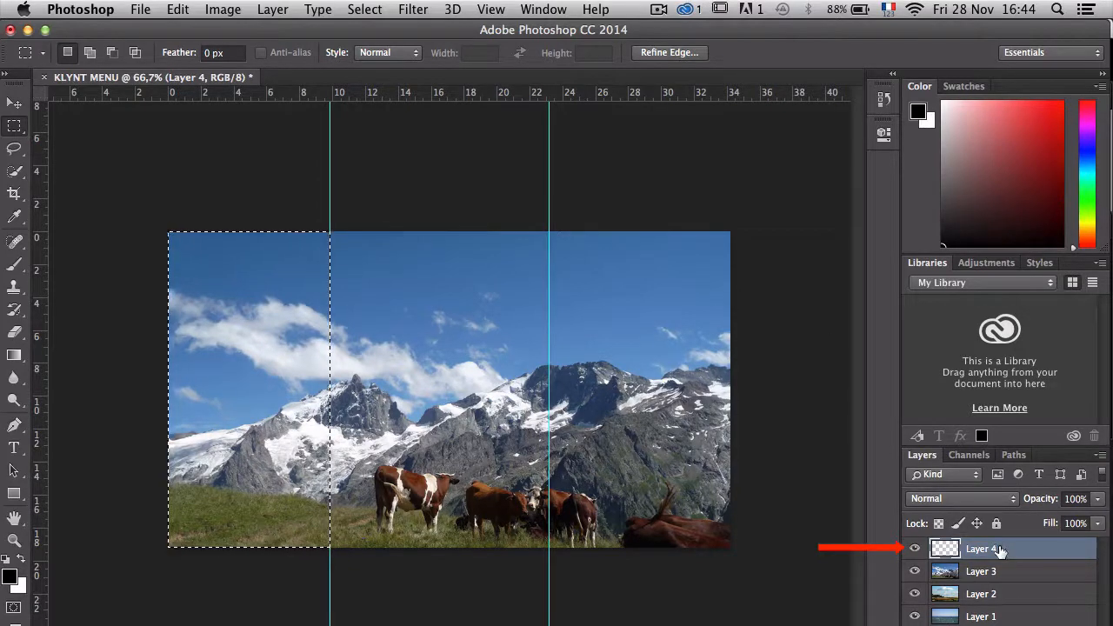
pyautogui.click(178, 10)
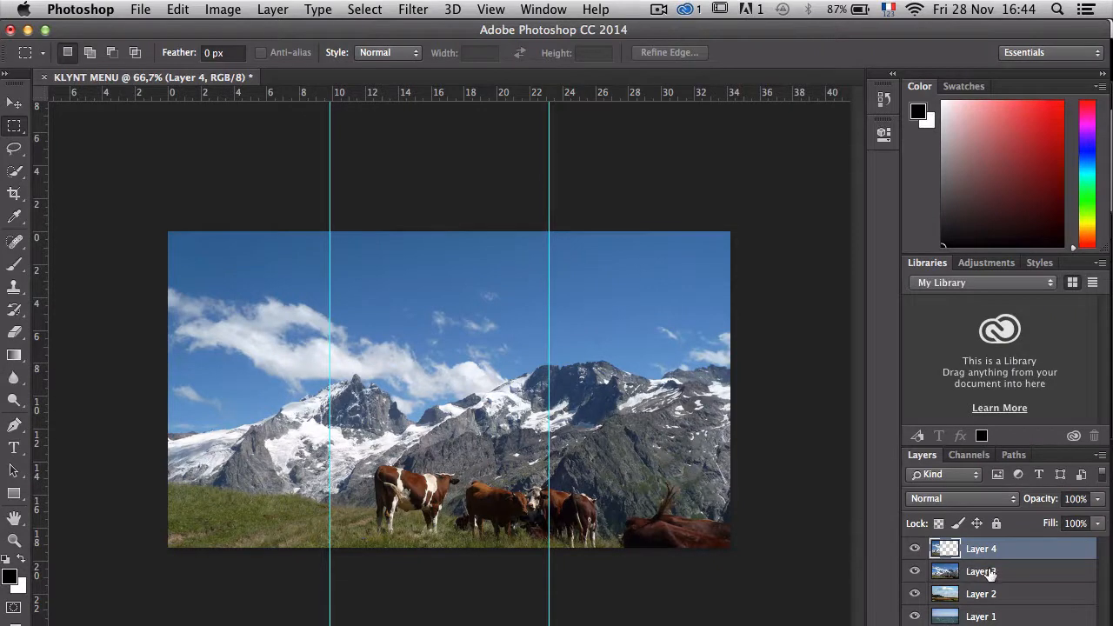
# Select the sea layer and hide the photo layers covering it
pyautogui.click(981, 571)
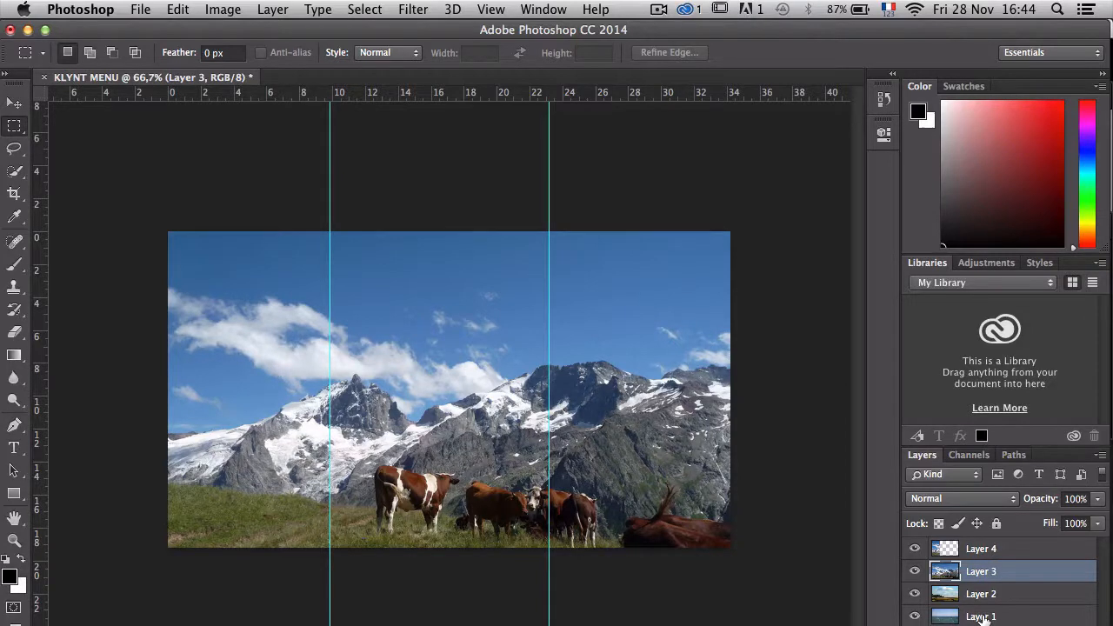
pyautogui.click(981, 616)
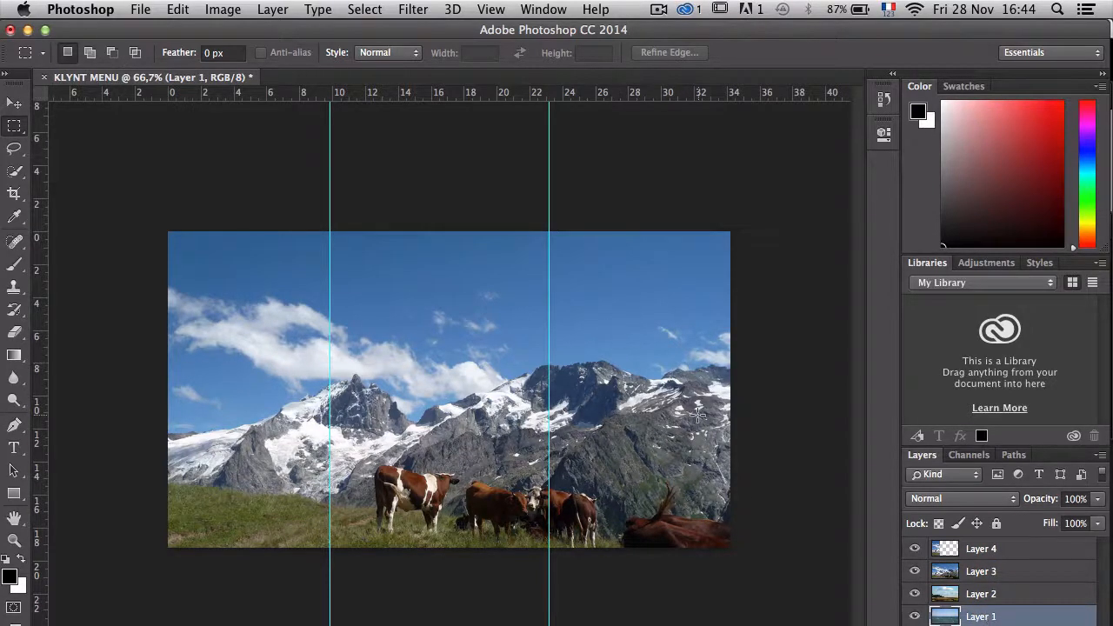
pyautogui.click(916, 571)
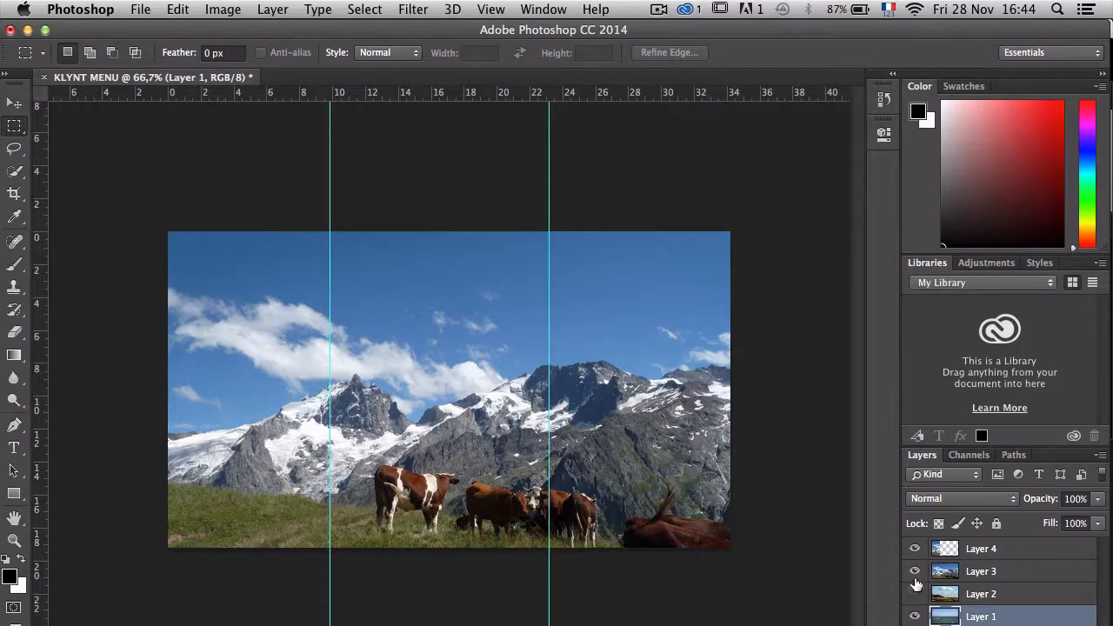
pyautogui.click(916, 571)
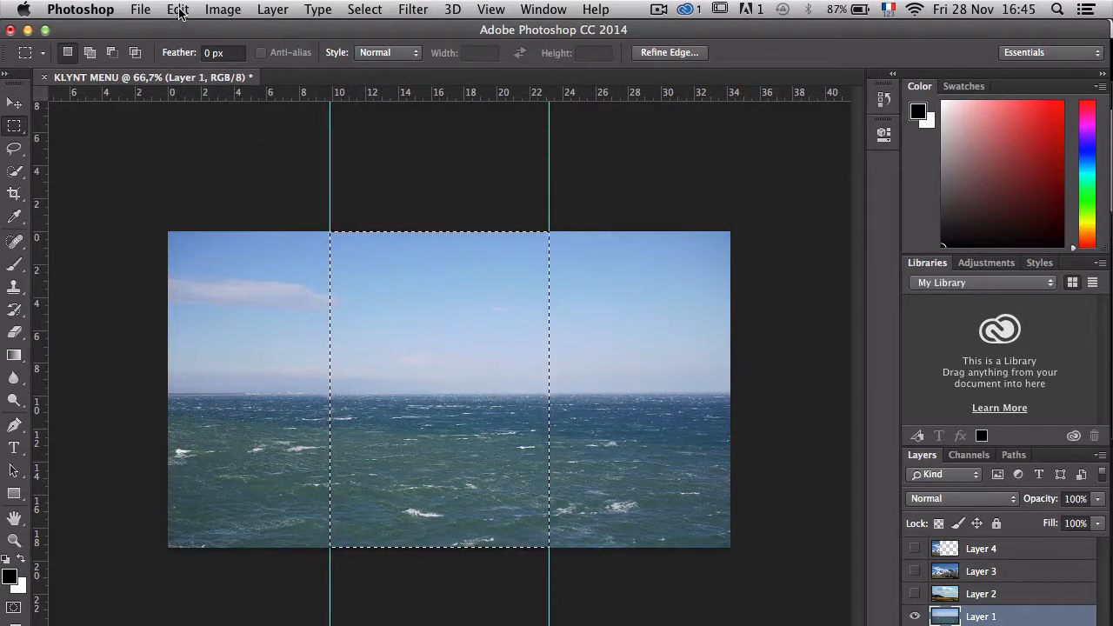
# Copy the middle third of the sea photo and paste it onto new Layer 5
pyautogui.click(178, 10)
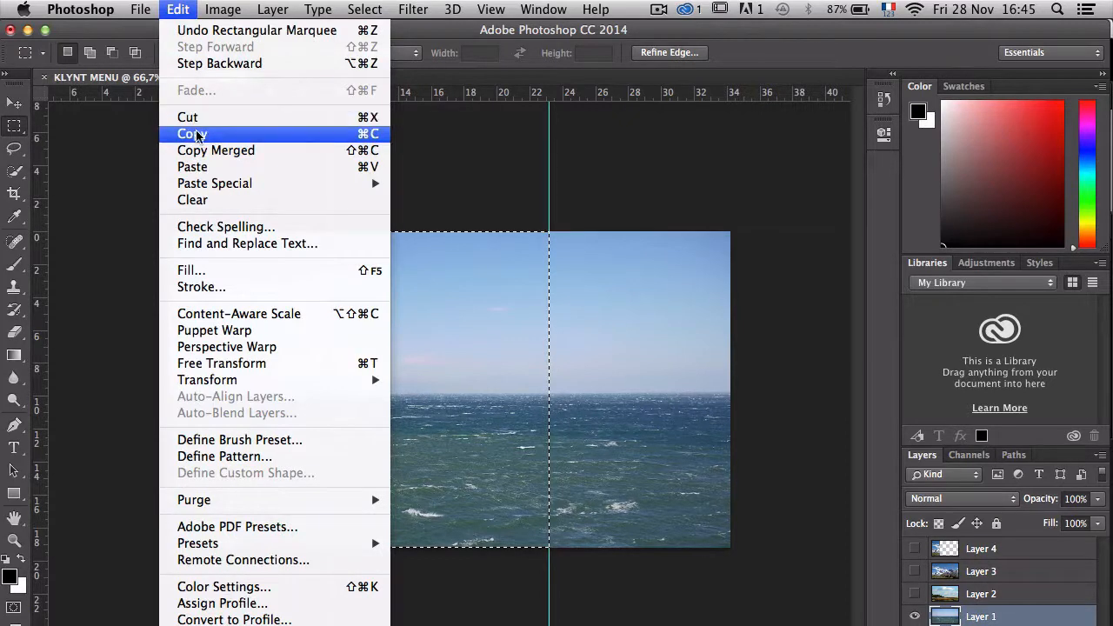
pyautogui.click(191, 132)
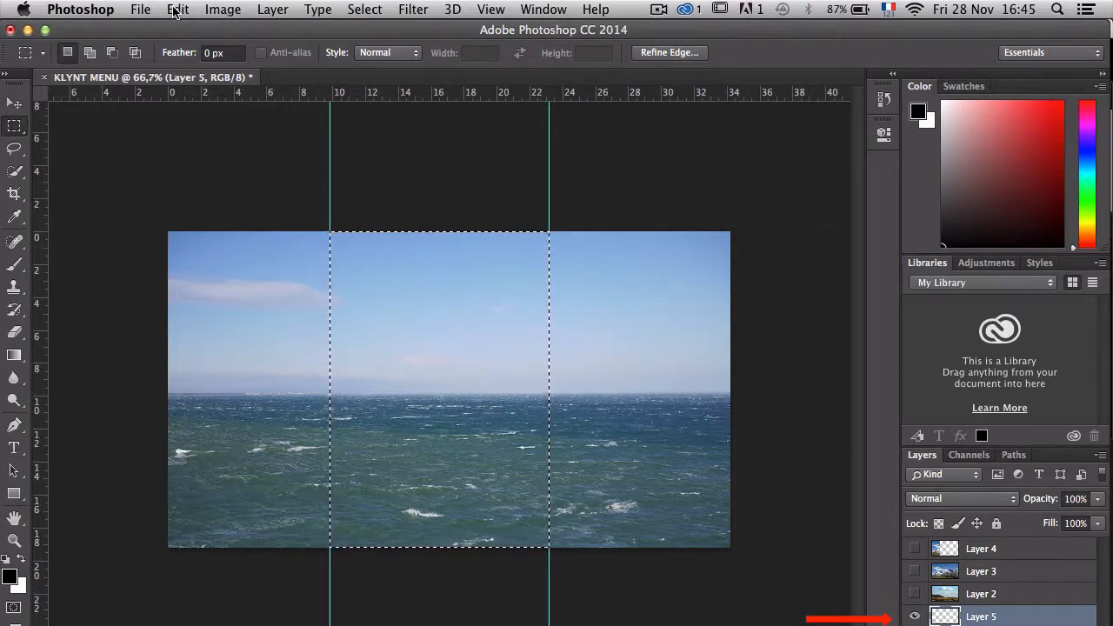
pyautogui.click(177, 11)
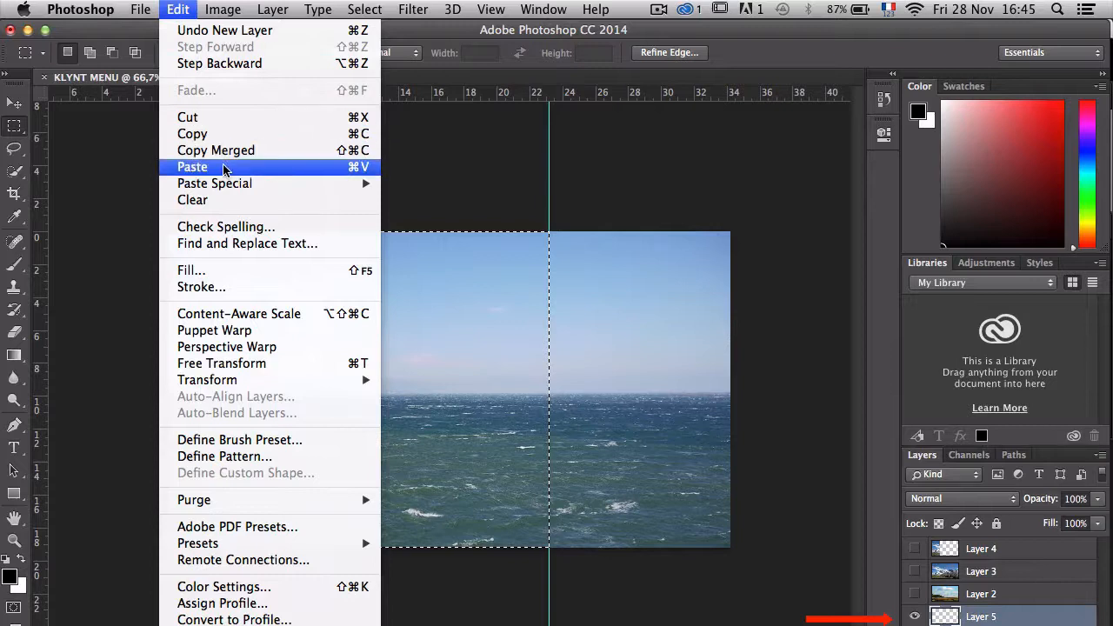
pyautogui.click(191, 167)
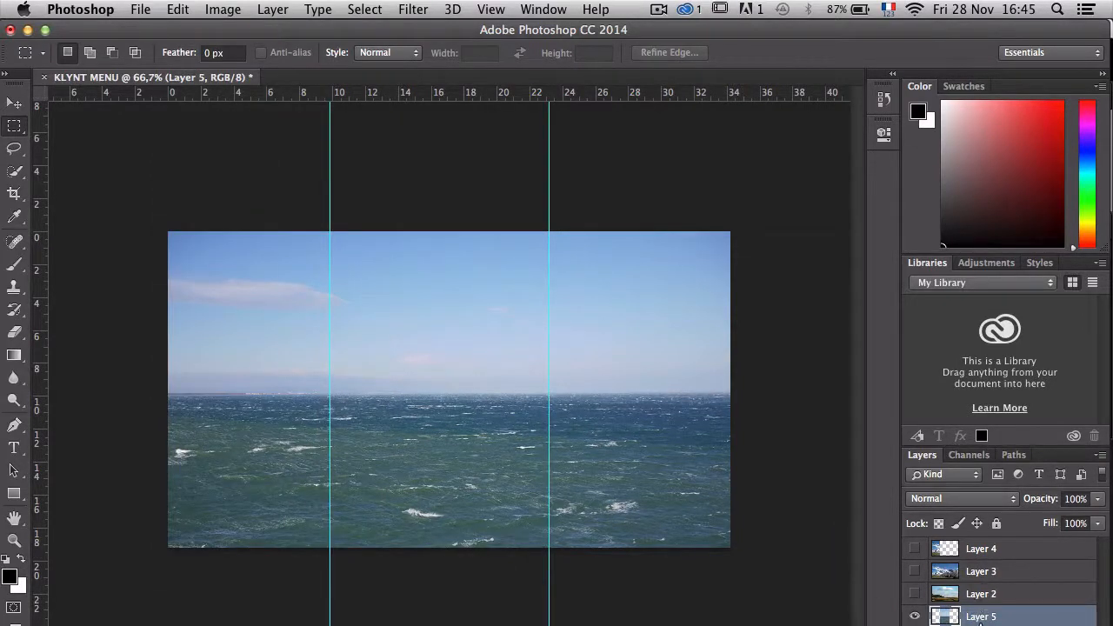
# Select the country layer and make it visible
pyautogui.click(981, 595)
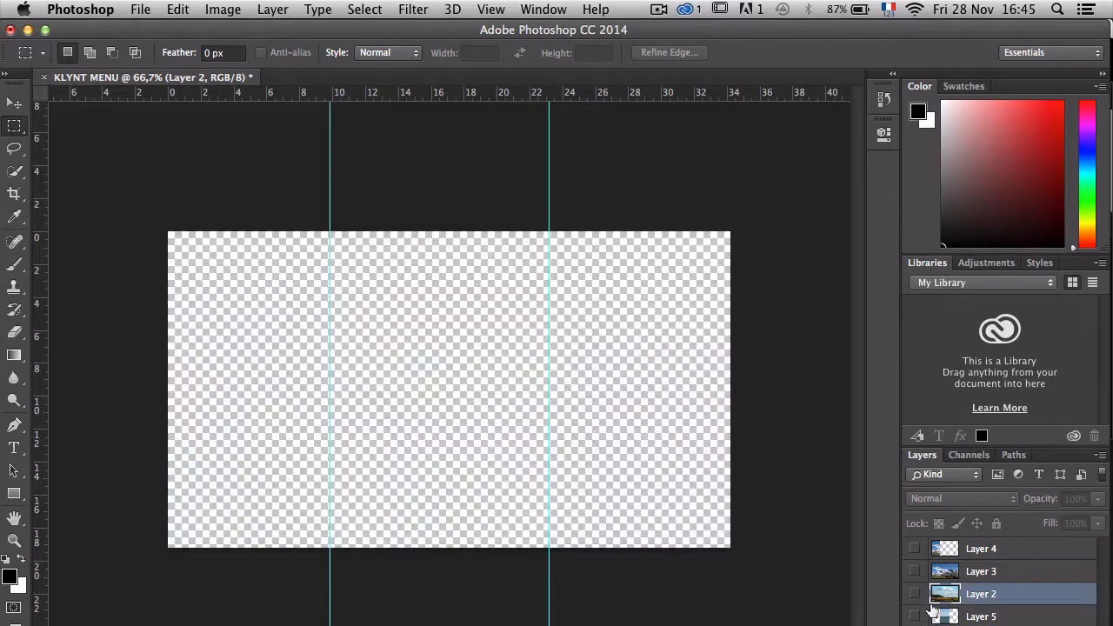
pyautogui.click(916, 595)
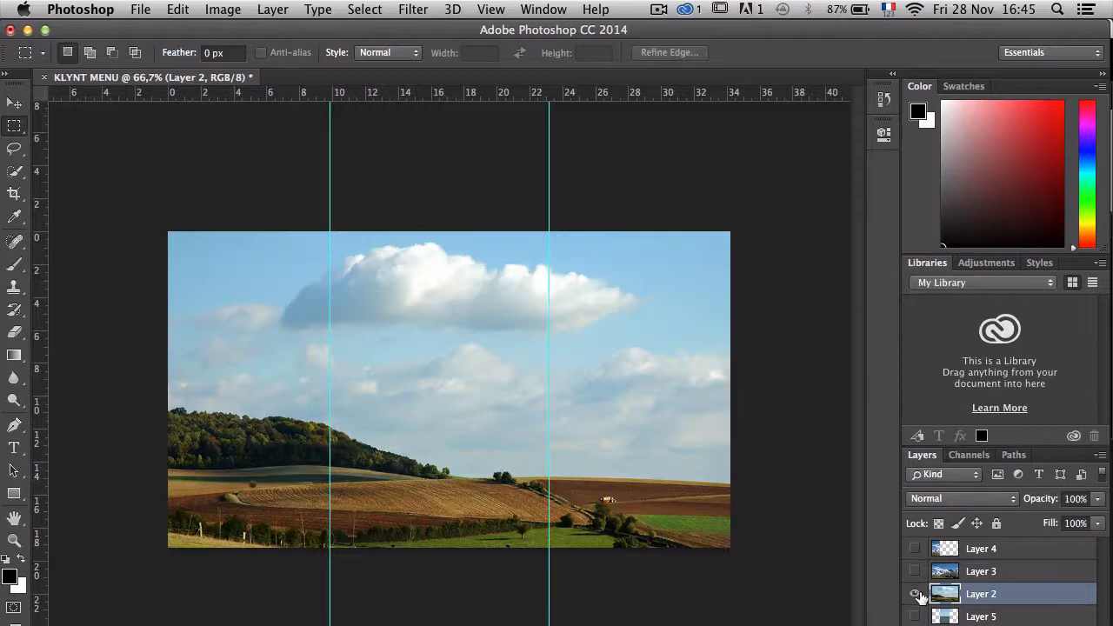
pyautogui.click(915, 595)
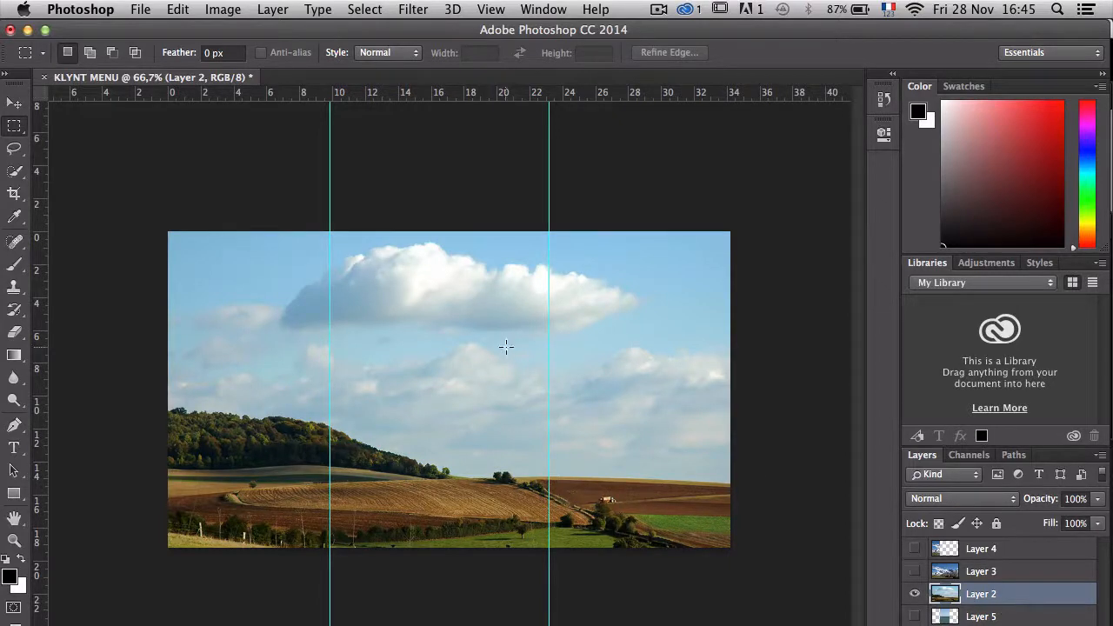
pyautogui.moveTo(550, 213)
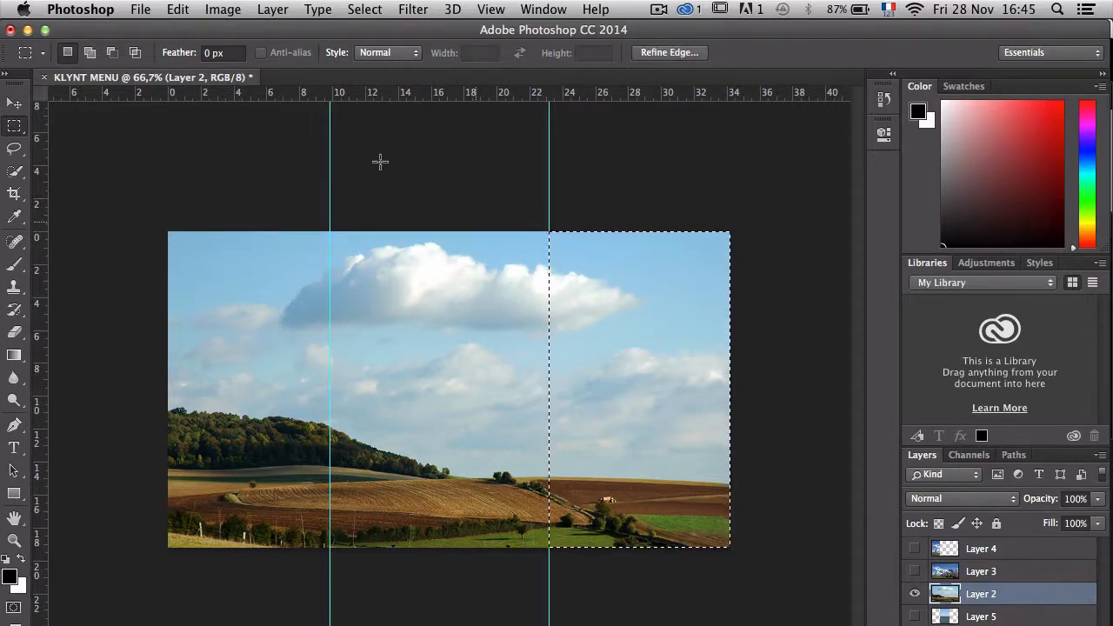
# Copy the right third of the country photo and paste it onto new Layer 6
pyautogui.click(177, 11)
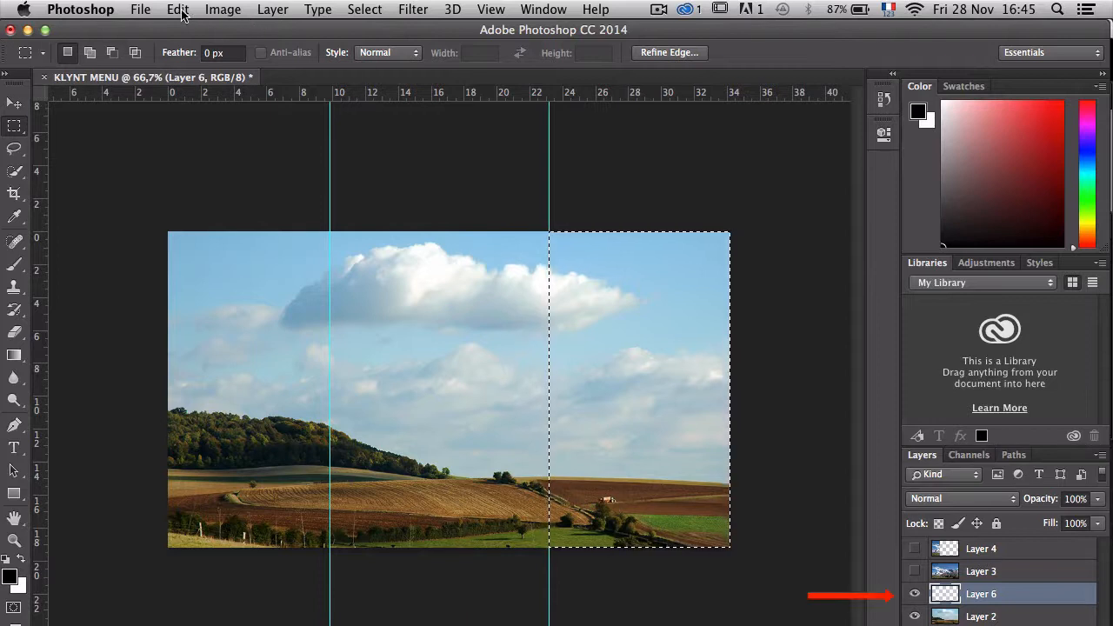
pyautogui.click(178, 11)
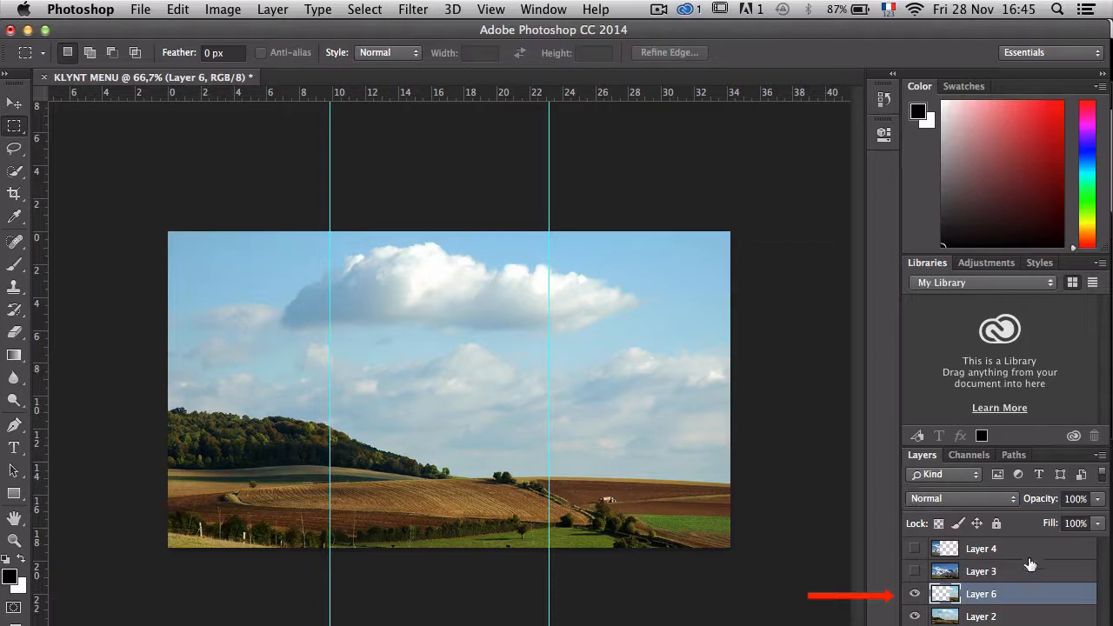
pyautogui.moveTo(1092, 581)
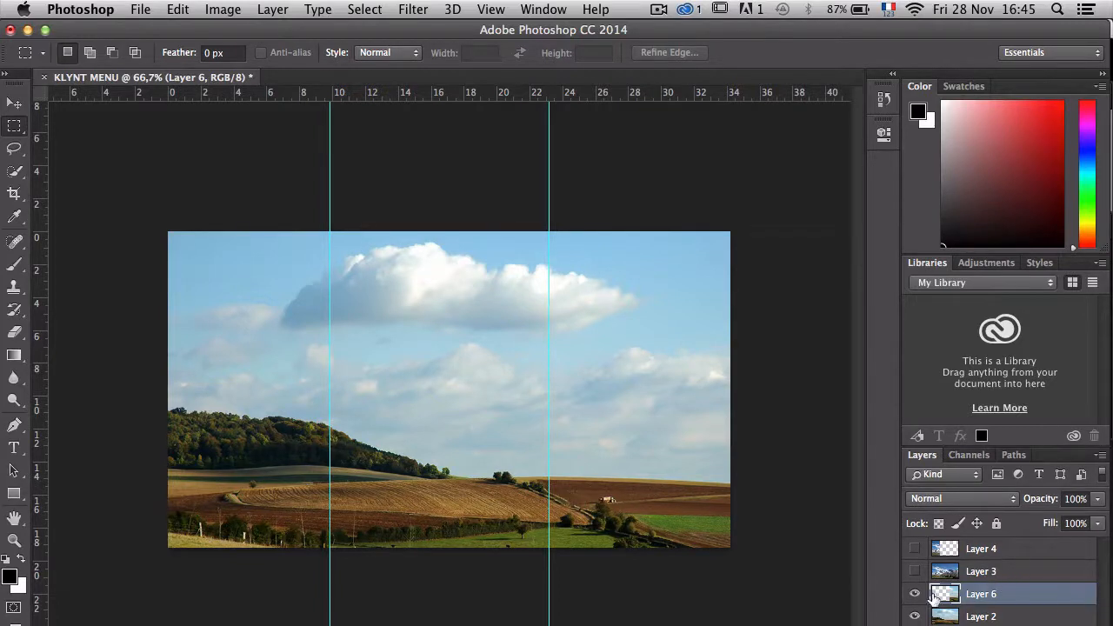
# Toggle layer visibility so the mountain, sea and country strips show side by side
pyautogui.click(915, 571)
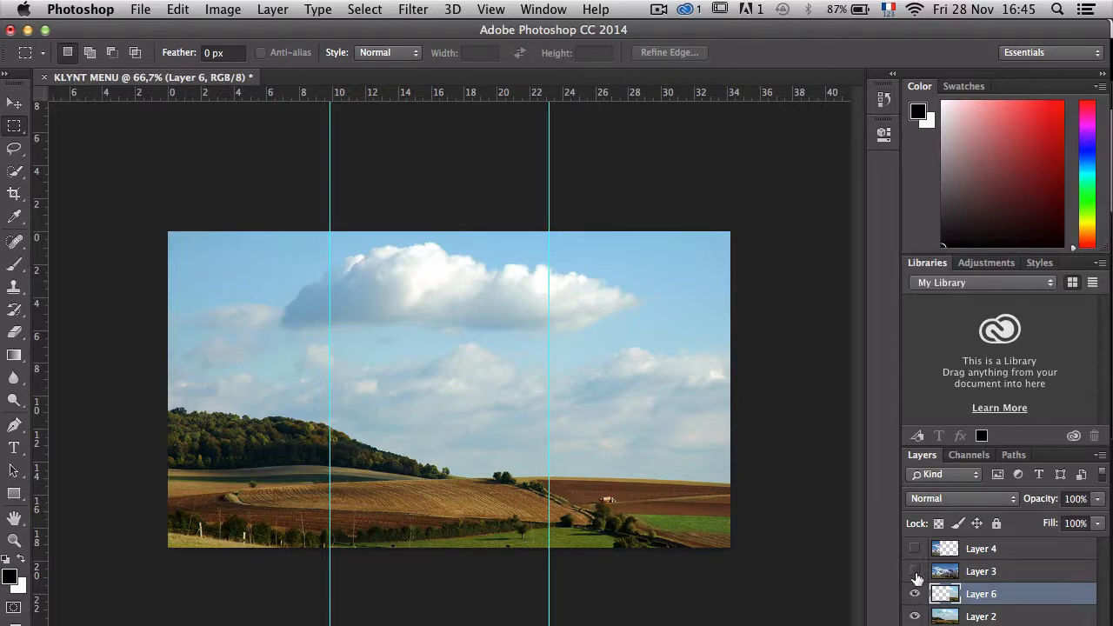
pyautogui.click(915, 571)
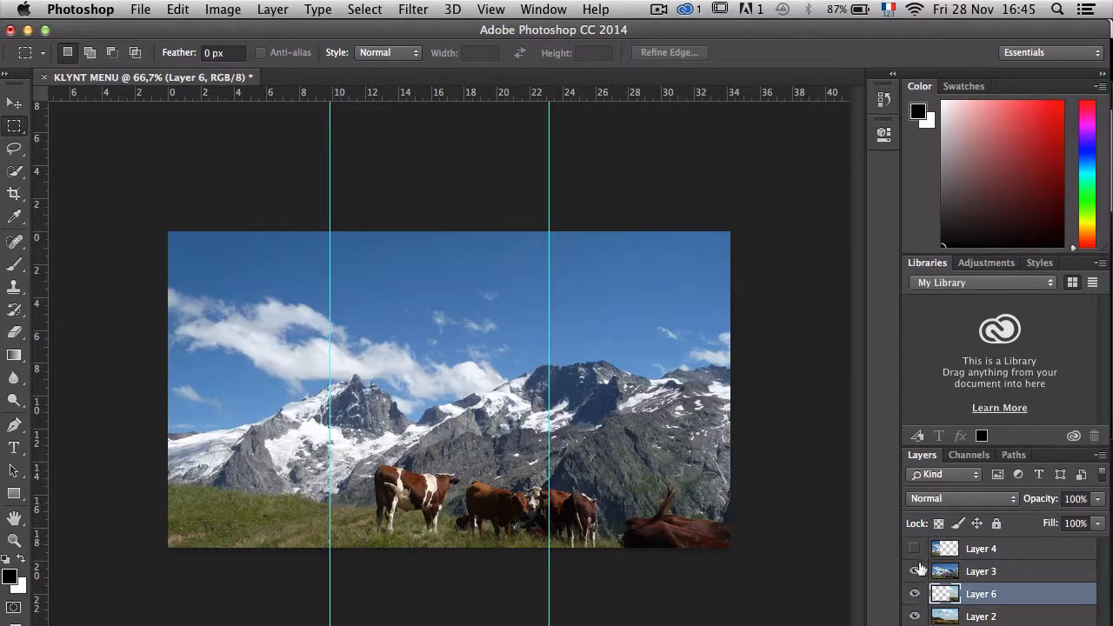
pyautogui.click(915, 570)
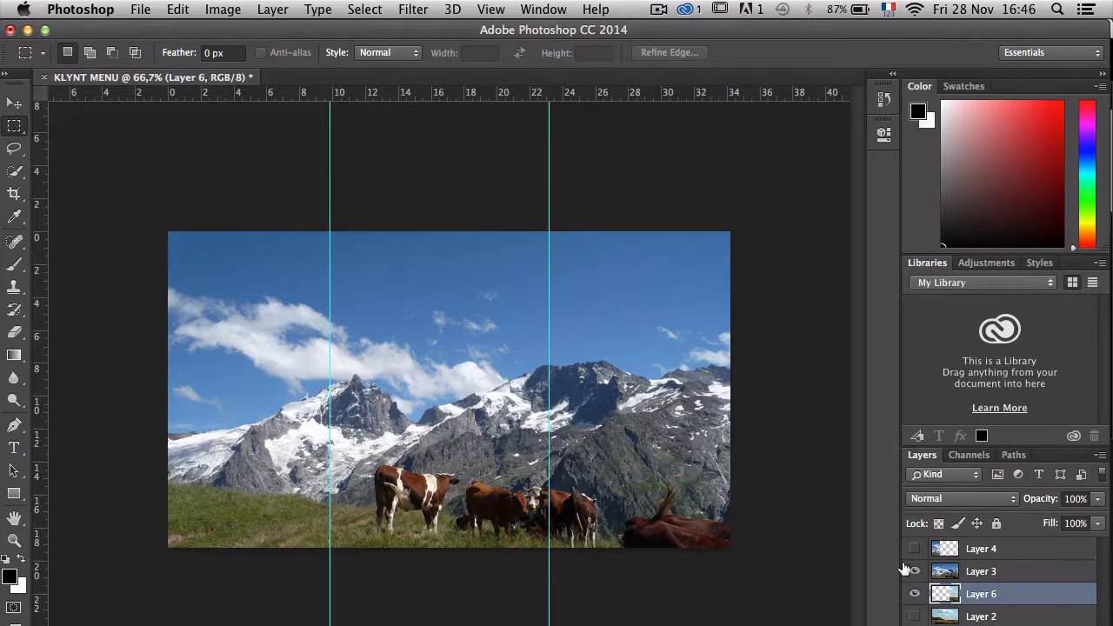
pyautogui.click(915, 570)
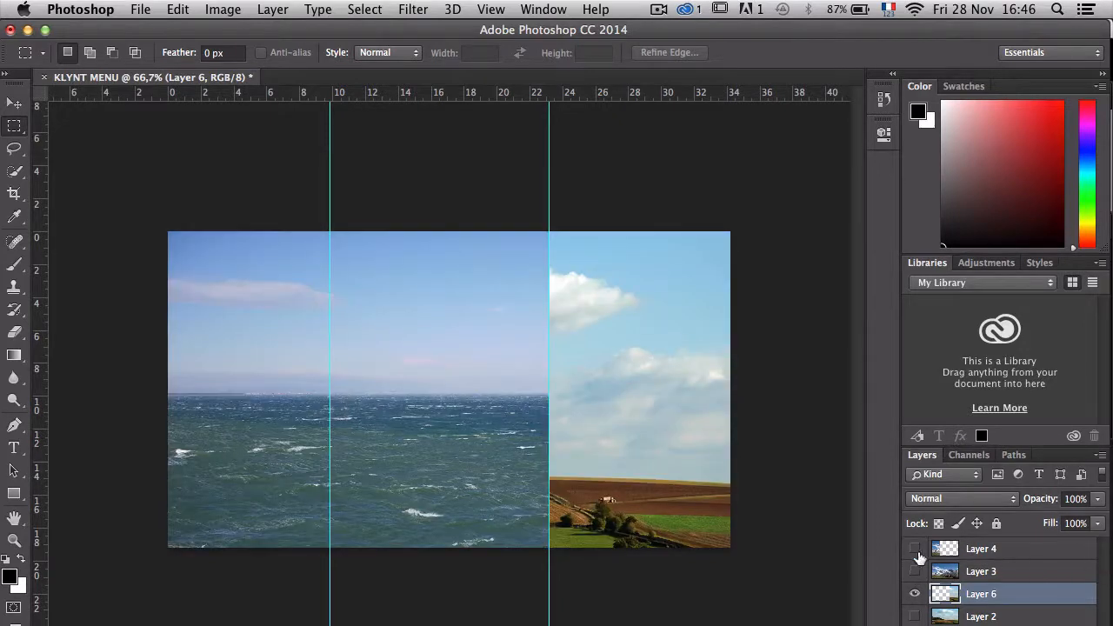
pyautogui.click(915, 550)
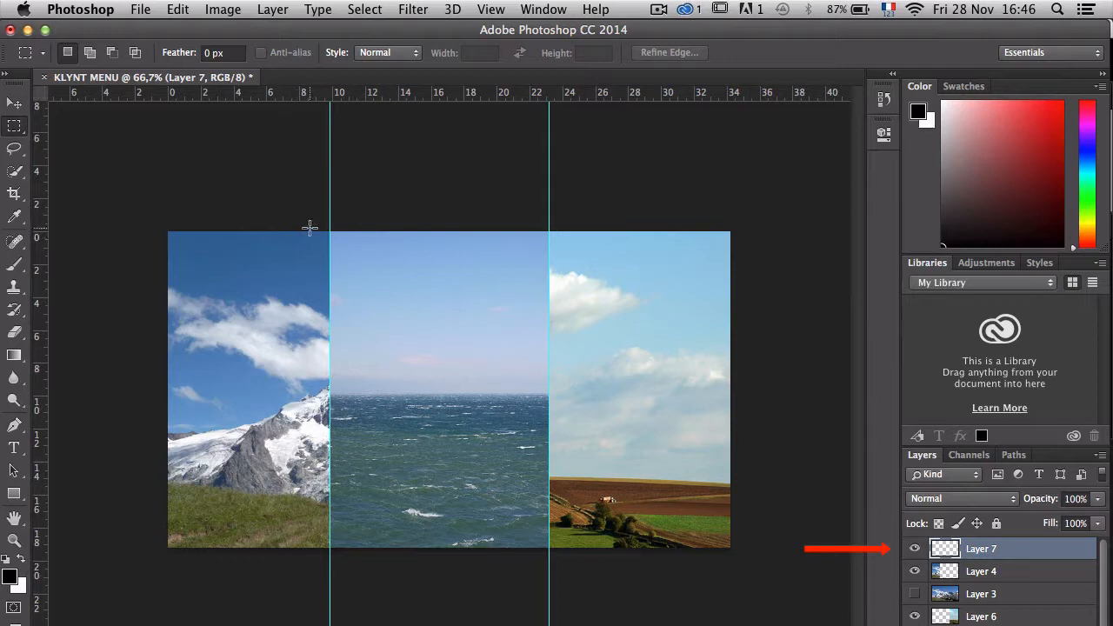
# Marquee a narrow band at the mountain strip's edge and fill it with a fading dark gradient
pyautogui.moveTo(309, 227); pyautogui.dragTo(330, 561)
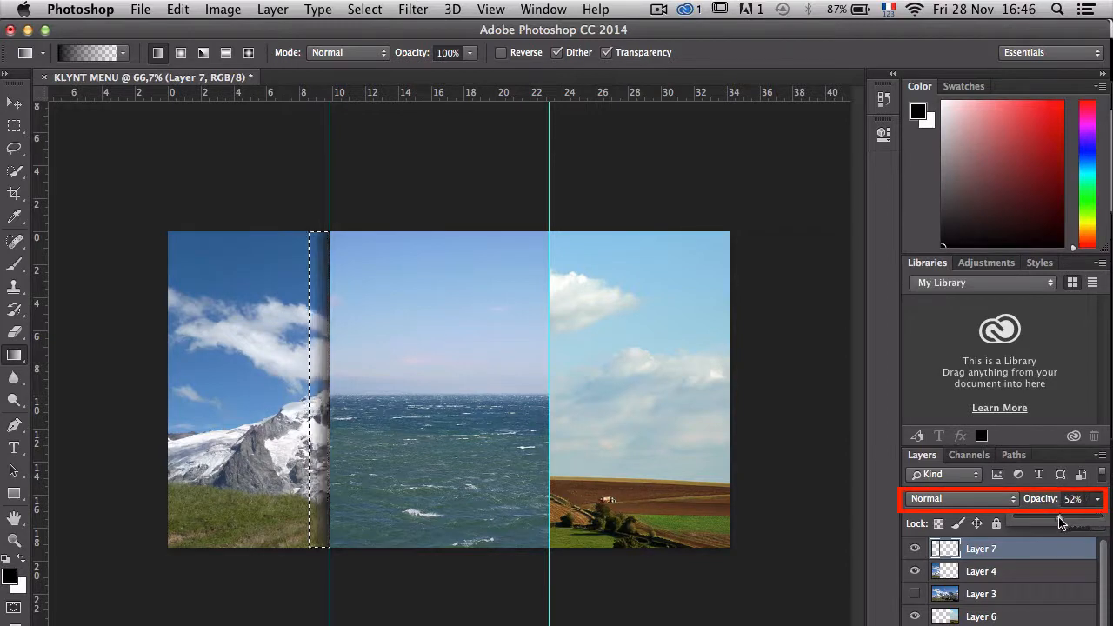
pyautogui.moveTo(1061, 522); pyautogui.dragTo(1065, 522)
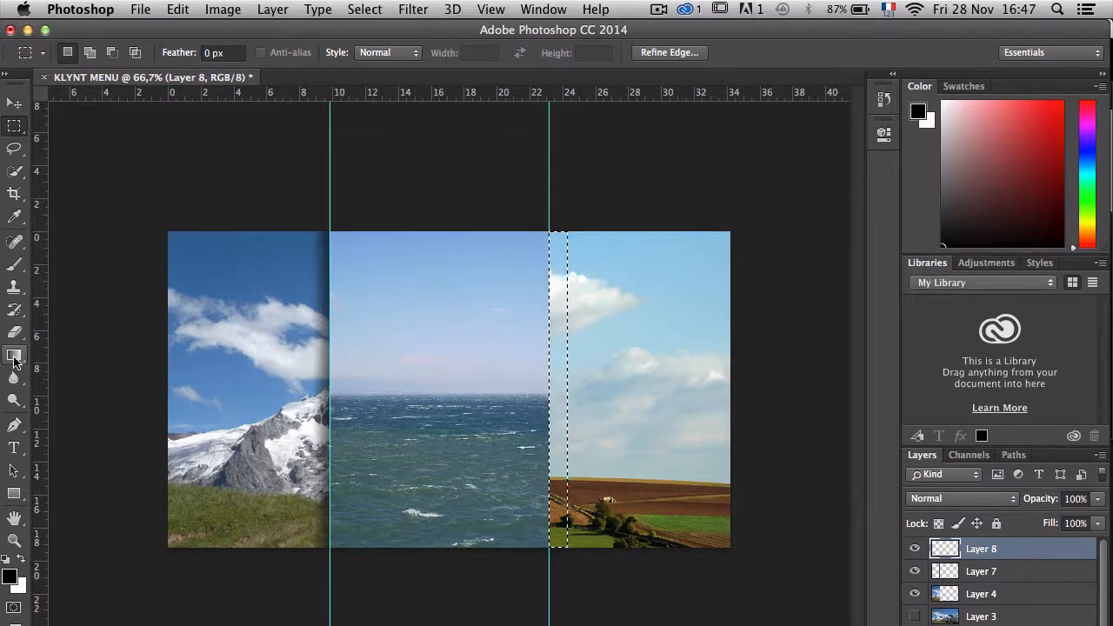
# Paint a matching black-to-transparent shadow along the country strip's edge at reduced opacity
pyautogui.click(14, 356)
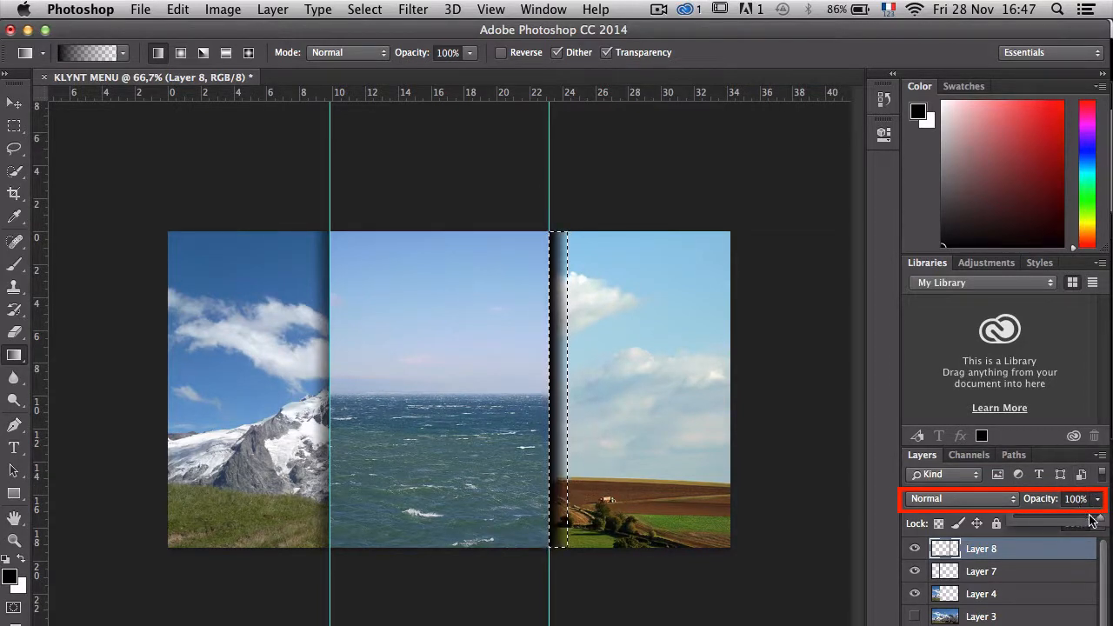
pyautogui.moveTo(1092, 519); pyautogui.dragTo(1058, 519)
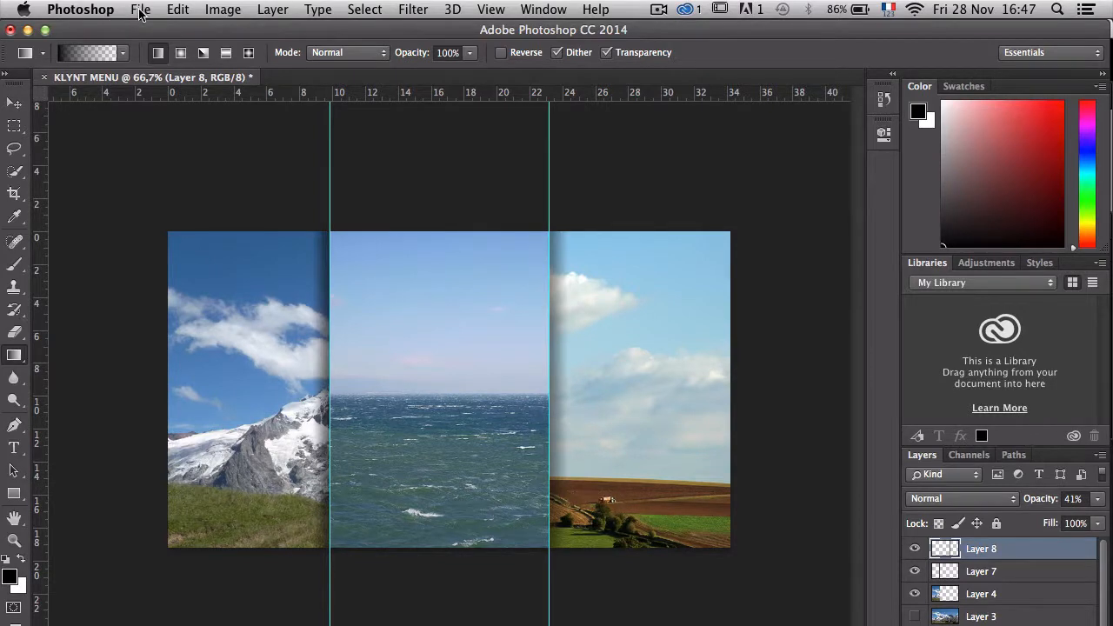
# Save the composite for web as PNG-24 named COVER-MENU.png in the klynt photoshop menu folder
pyautogui.click(139, 11)
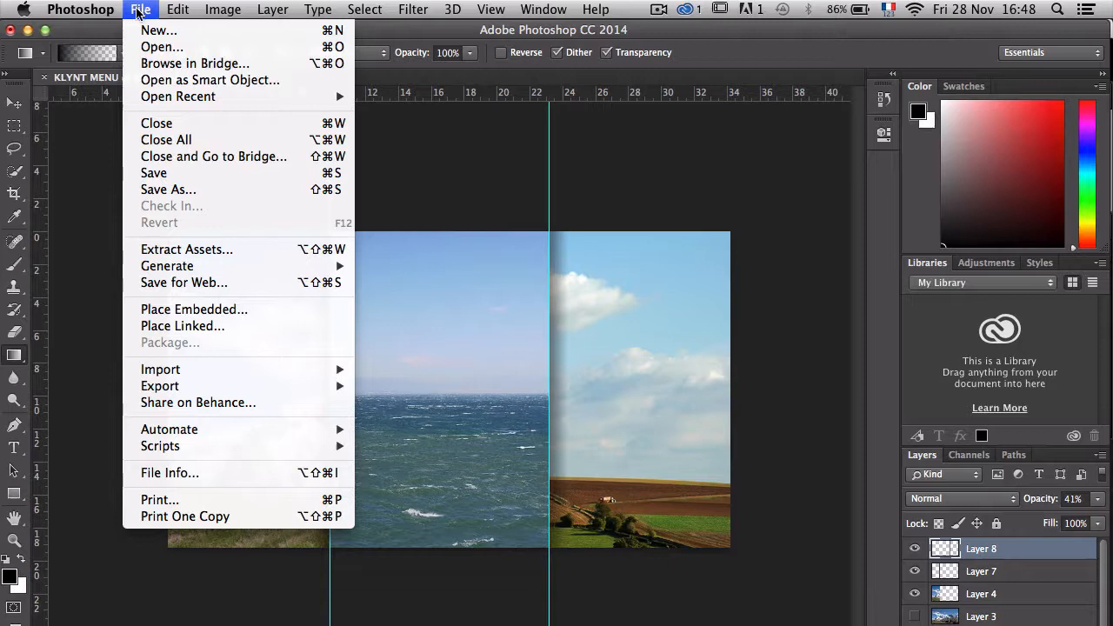
pyautogui.moveTo(185, 282)
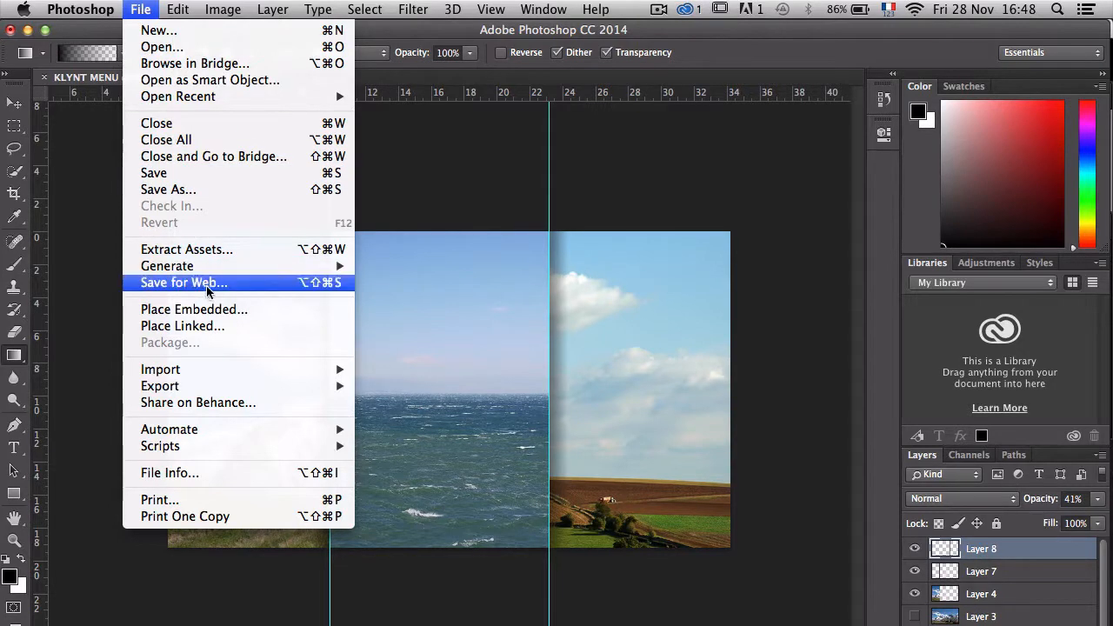
pyautogui.click(185, 282)
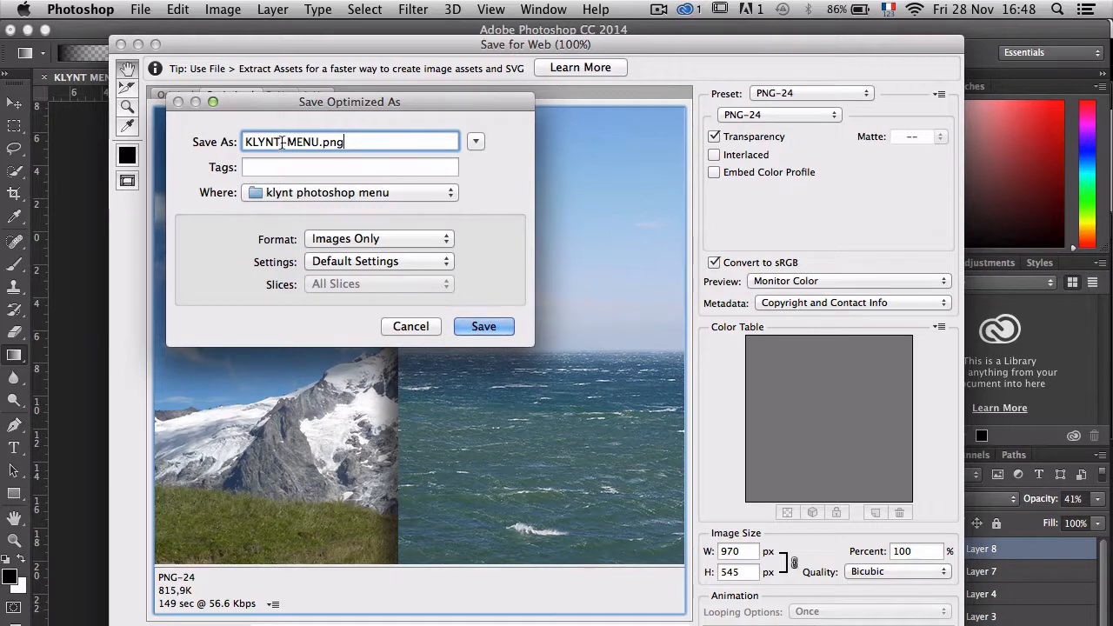
pyautogui.doubleClick(261, 142)
pyautogui.write('COVER')
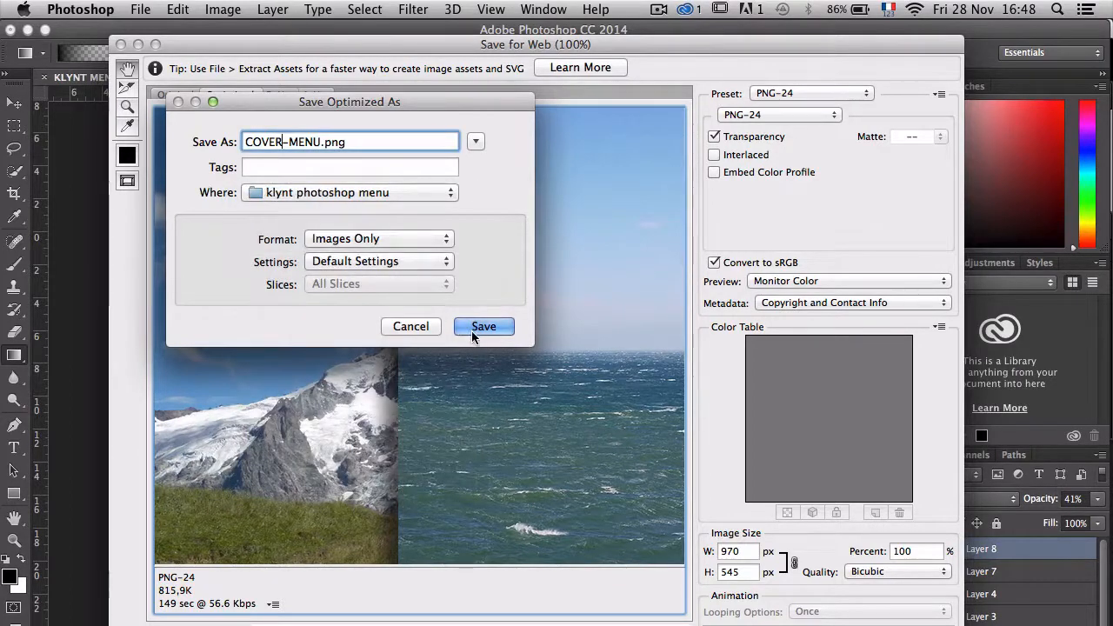
pyautogui.click(484, 327)
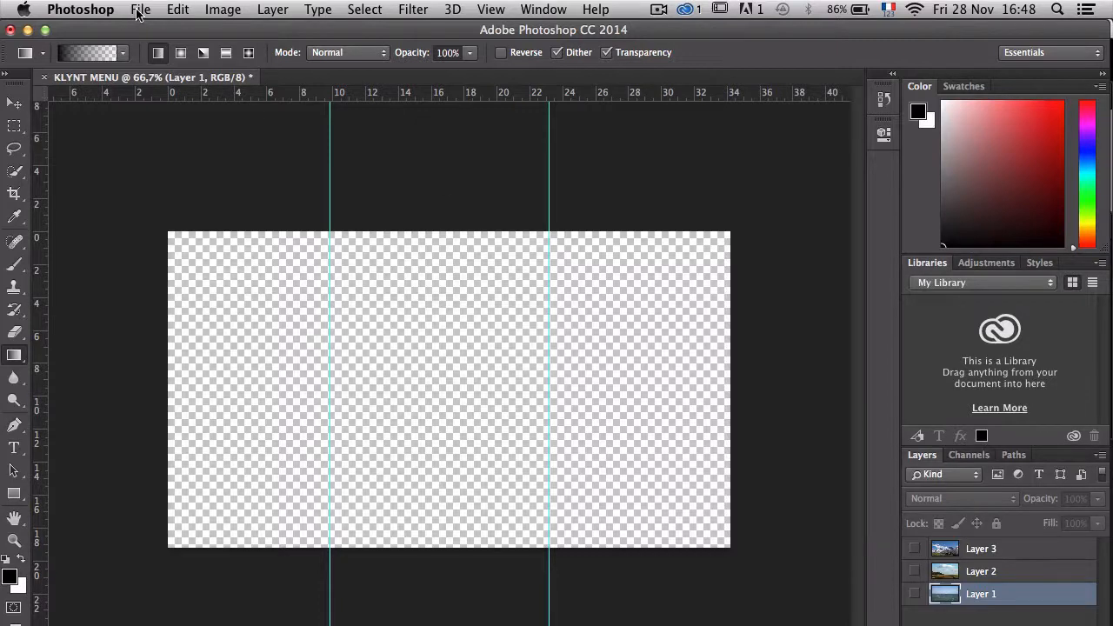
# Reach for the file commands again over the emptied KLYNT MENU canvas
pyautogui.click(139, 11)
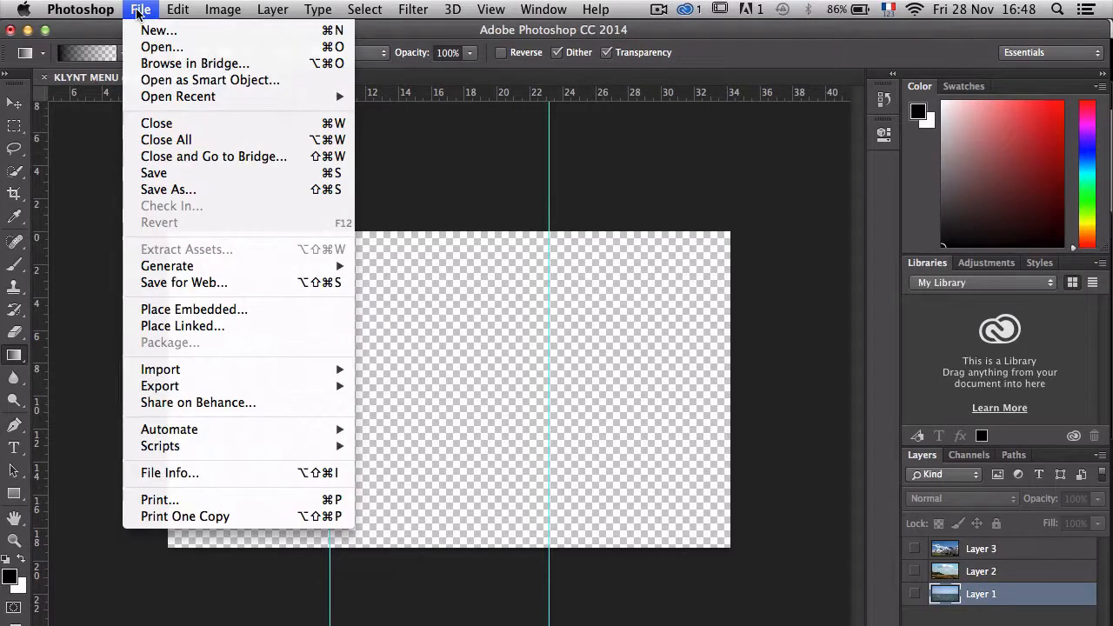
# Open COVER-MENU.png and bring it into KLYNT MENU as Layer 4 above the photo layers
pyautogui.click(160, 47)
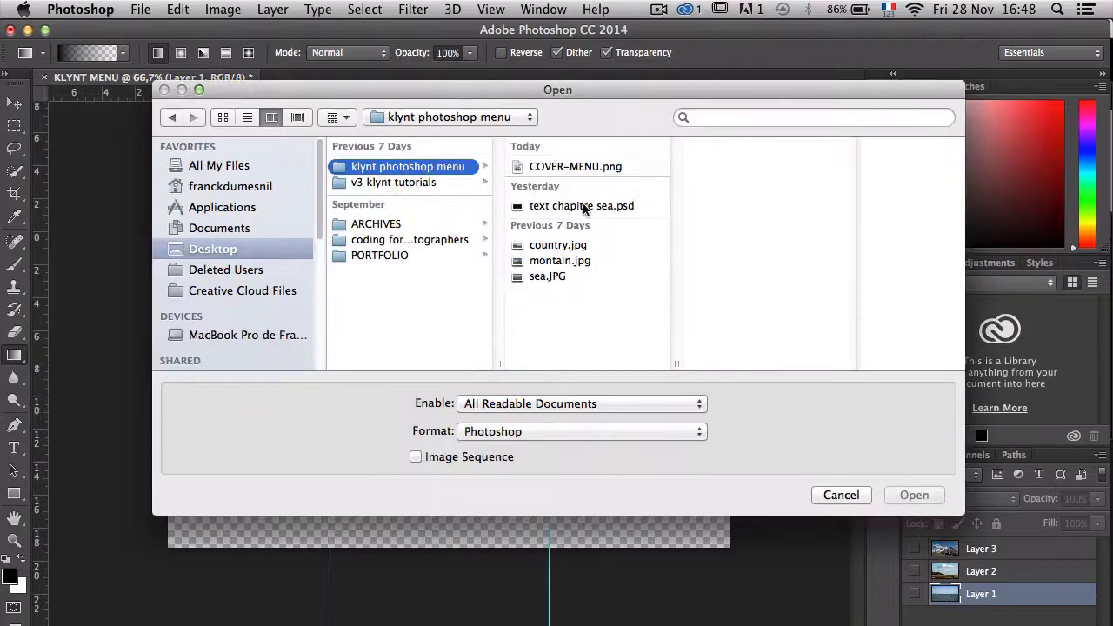
pyautogui.click(574, 167)
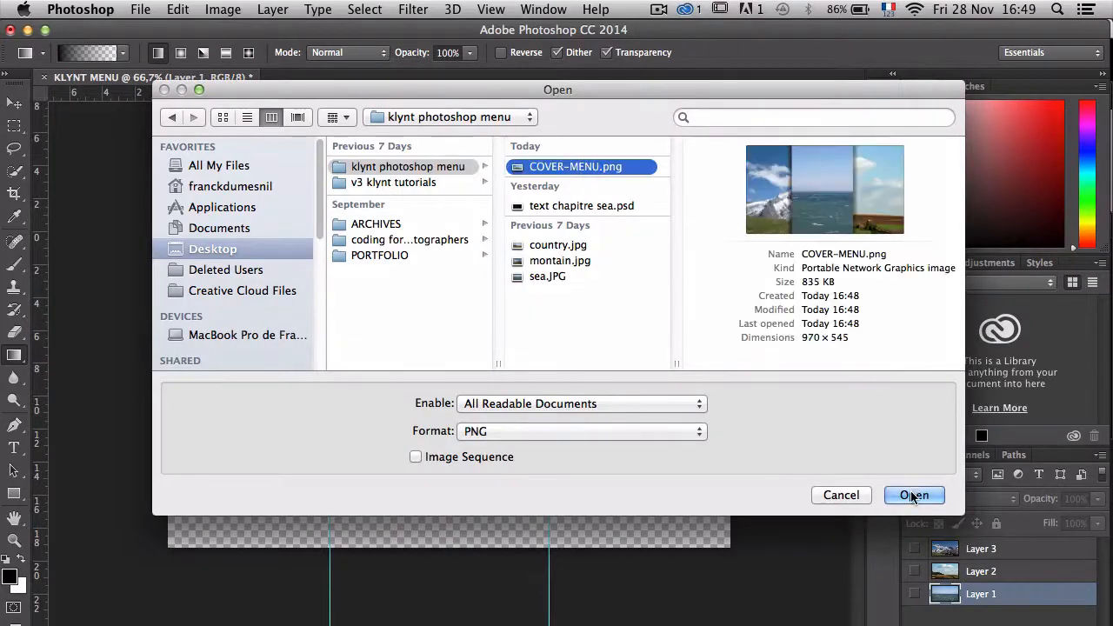
pyautogui.click(913, 494)
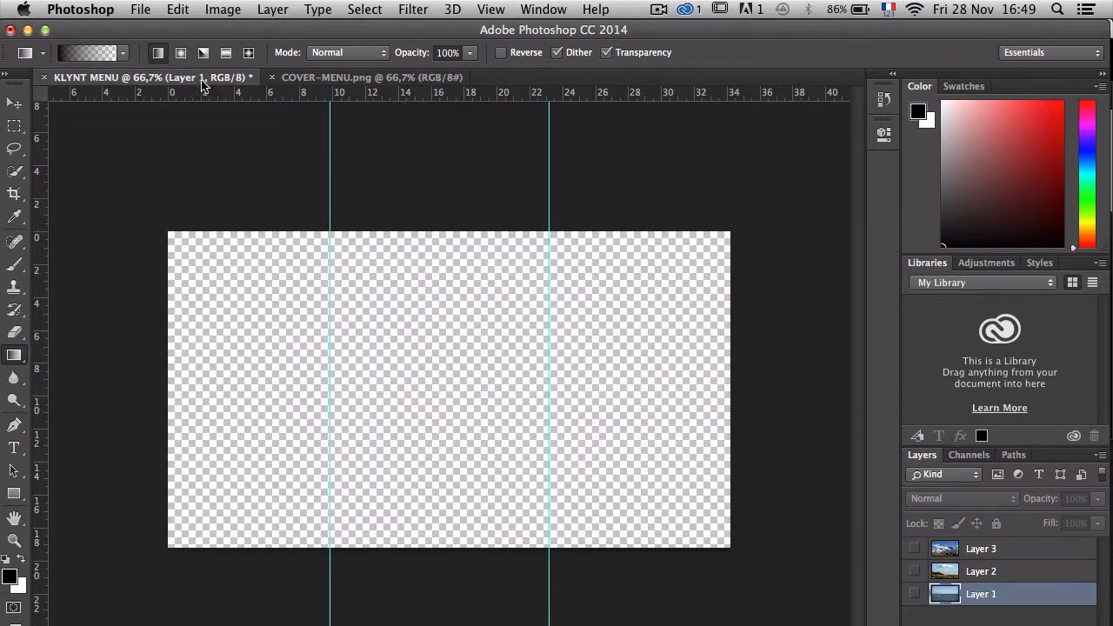
pyautogui.click(915, 595)
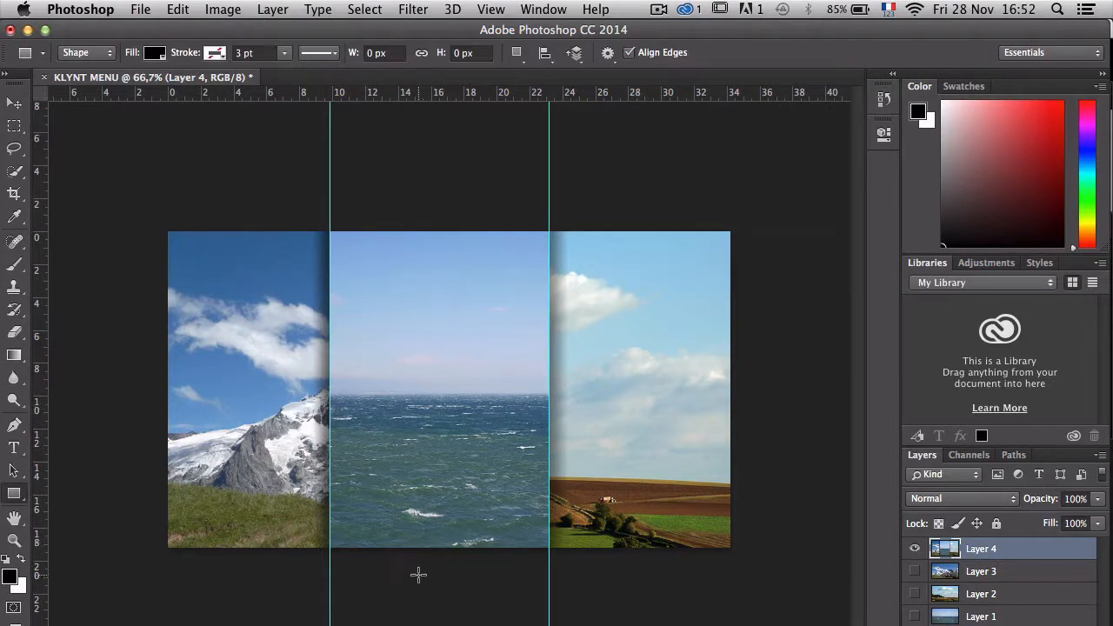
pyautogui.moveTo(670, 483)
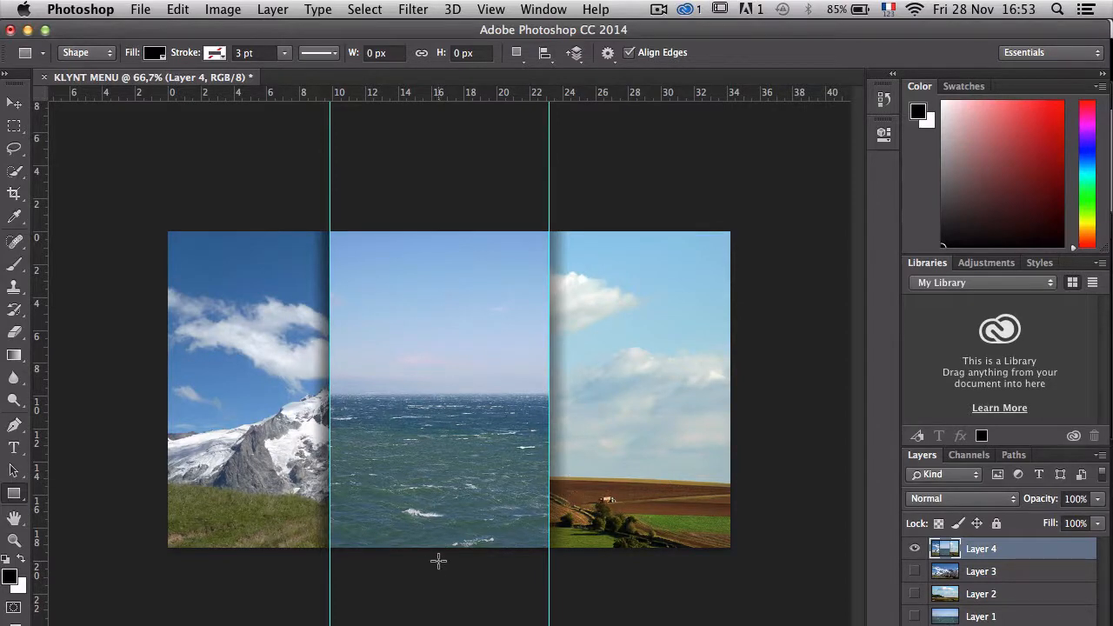
pyautogui.moveTo(202, 442)
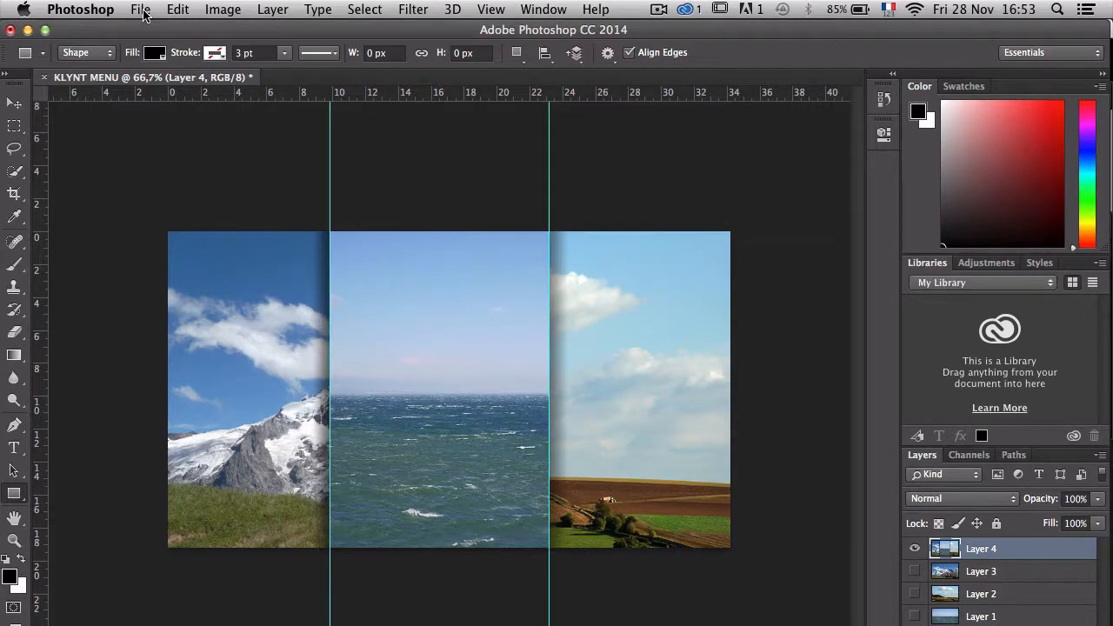
pyautogui.click(139, 11)
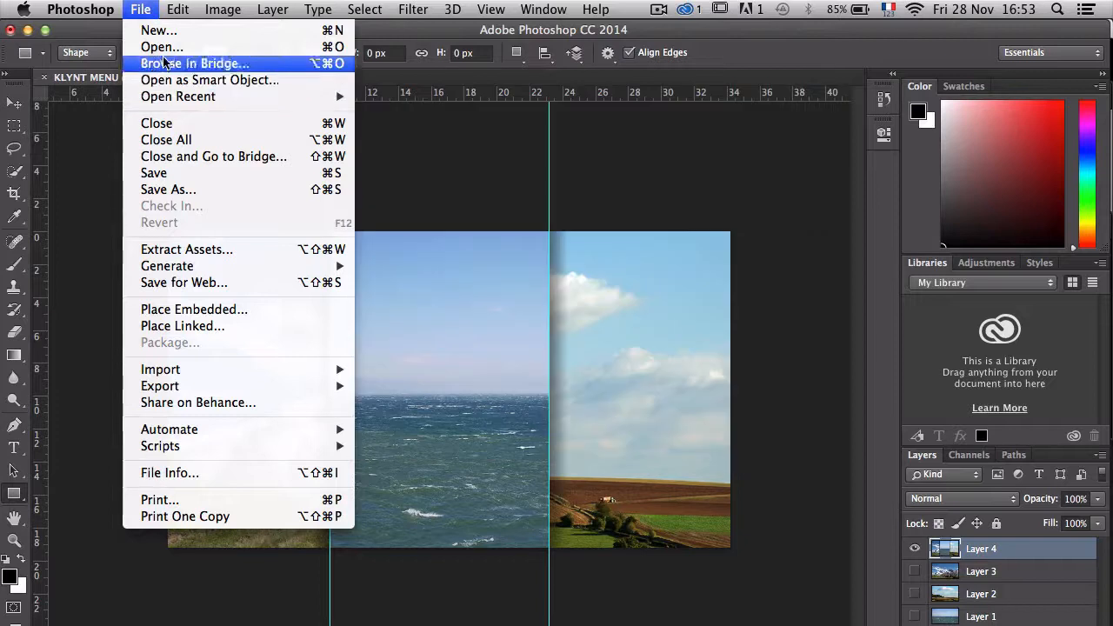
# Open the text chapitre sea.psd label file, a red Sea label on black
pyautogui.click(161, 47)
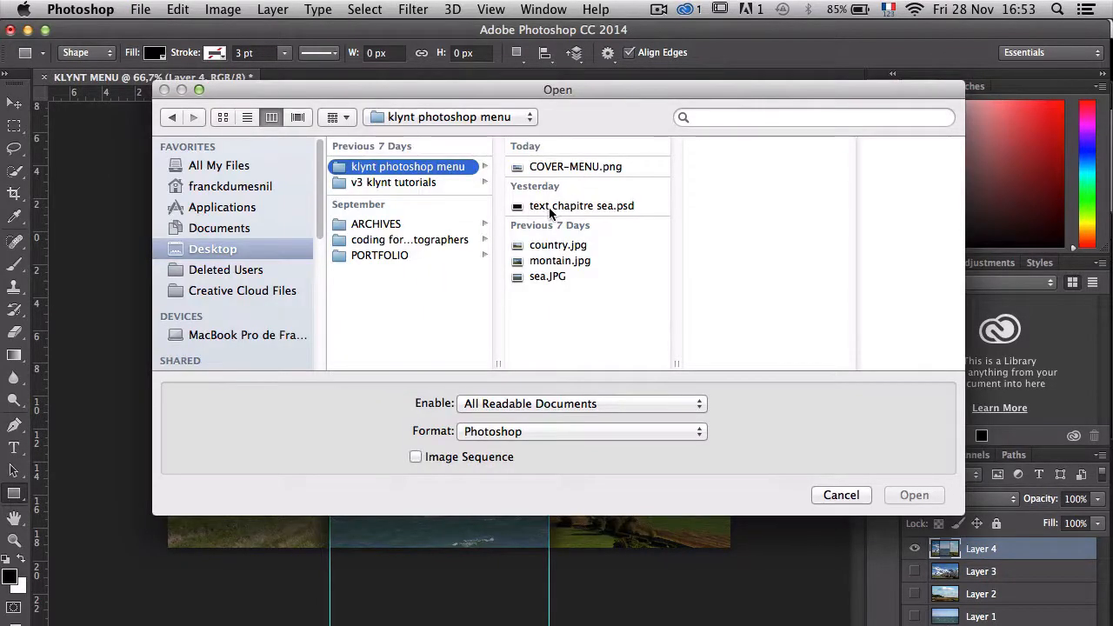
pyautogui.click(582, 205)
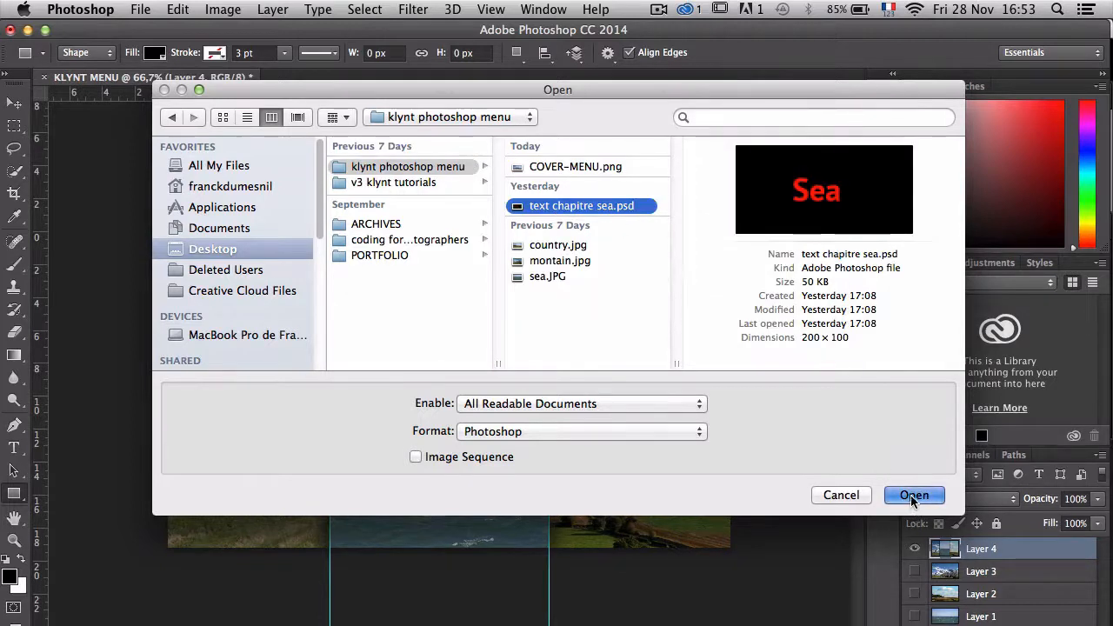
pyautogui.click(915, 494)
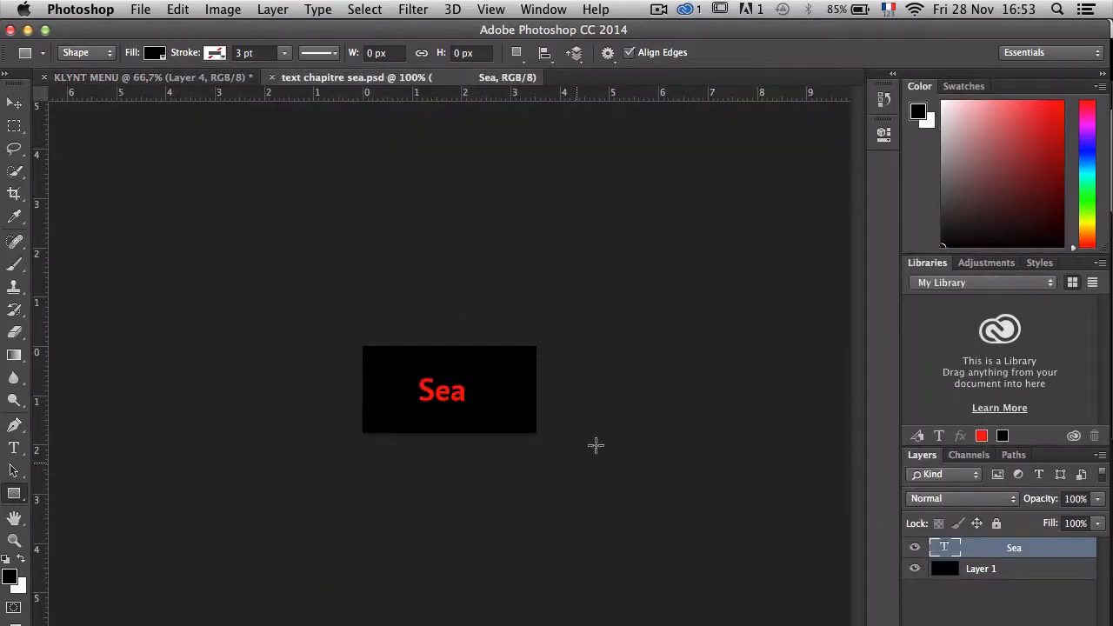
pyautogui.moveTo(508, 445)
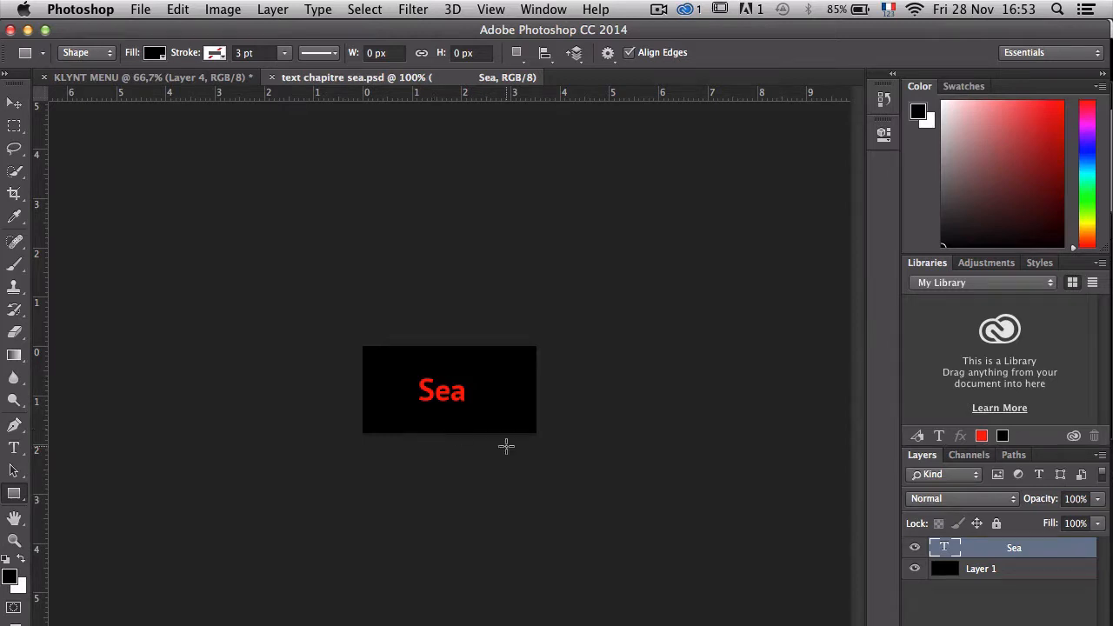
# Select both the black background and Sea text layers with the whole canvas selected
pyautogui.click(981, 569)
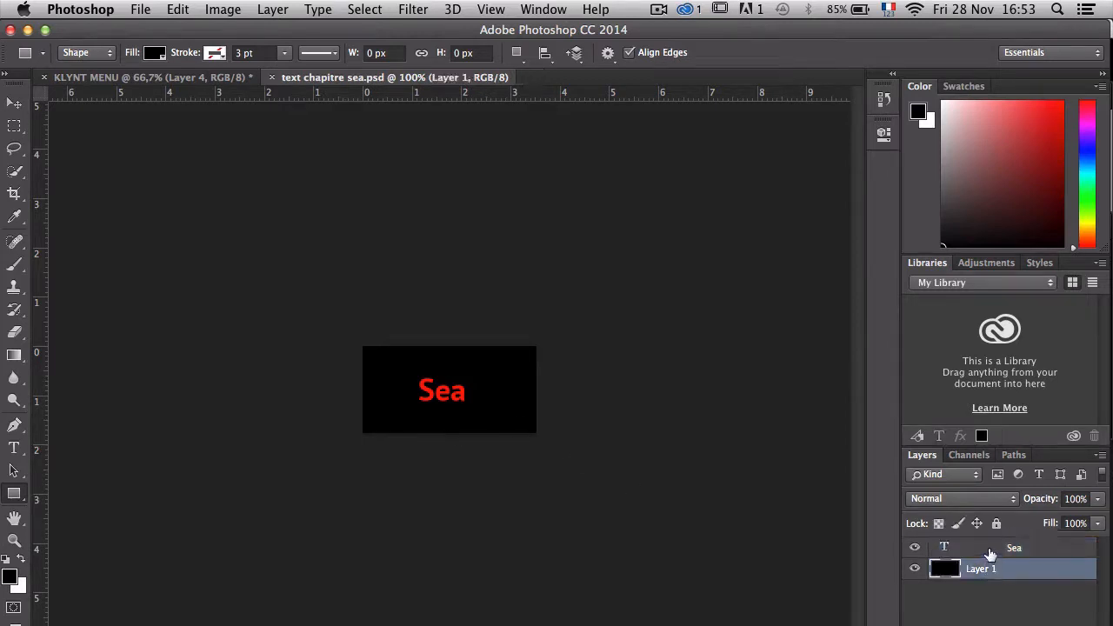
pyautogui.click(981, 569)
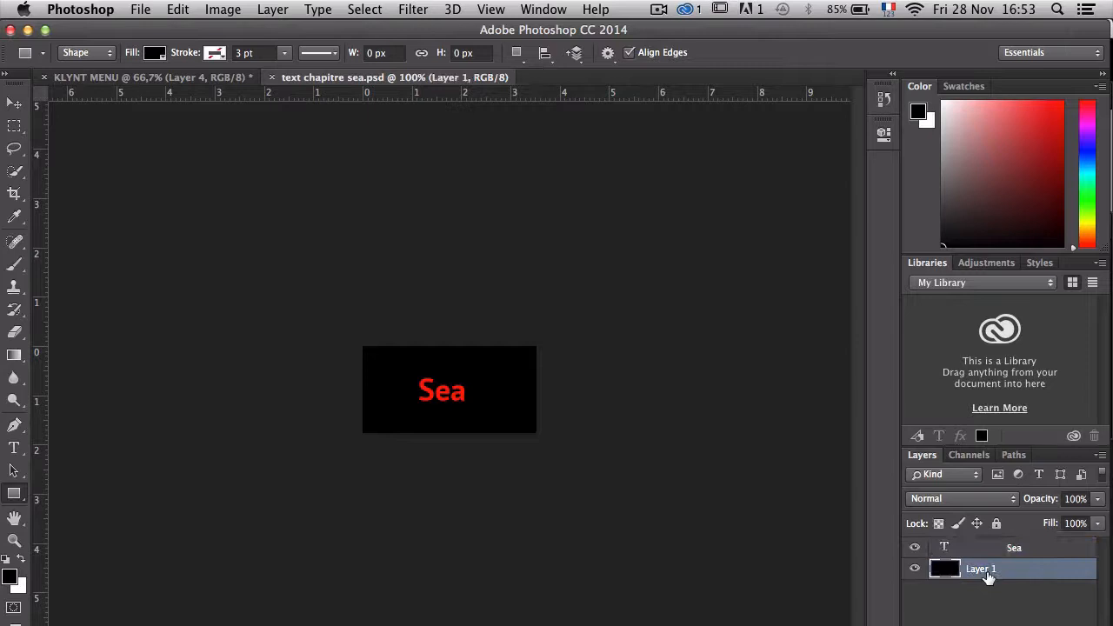
pyautogui.click(1013, 548)
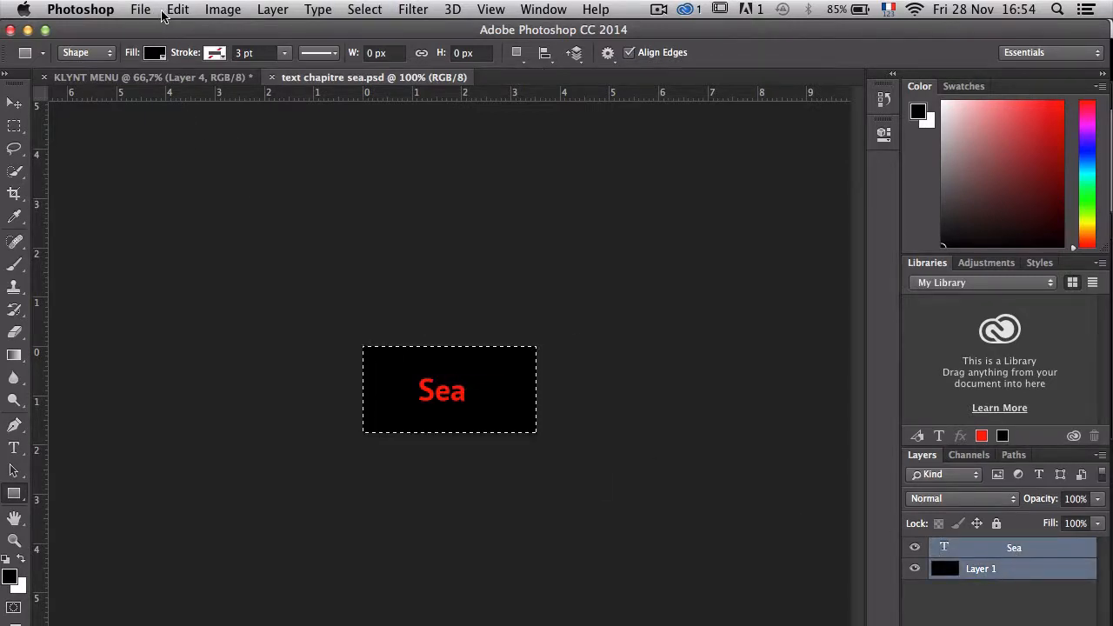
pyautogui.click(178, 10)
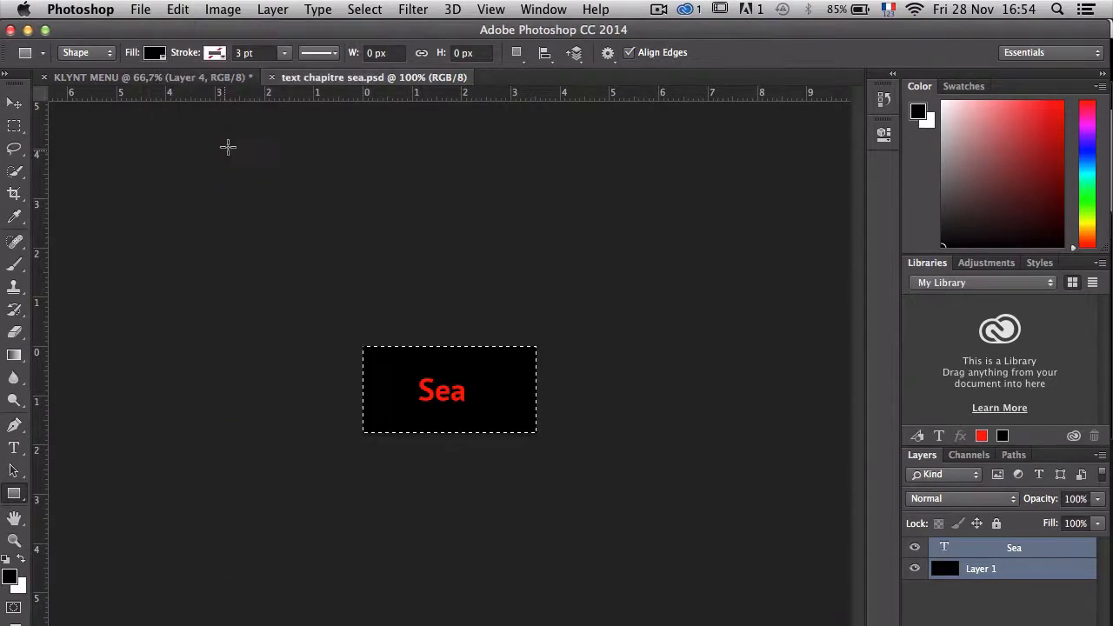
# Copy the merged Sea label and paste it into KLYNT MENU as Layer 5 over the sea strip
pyautogui.click(131, 77)
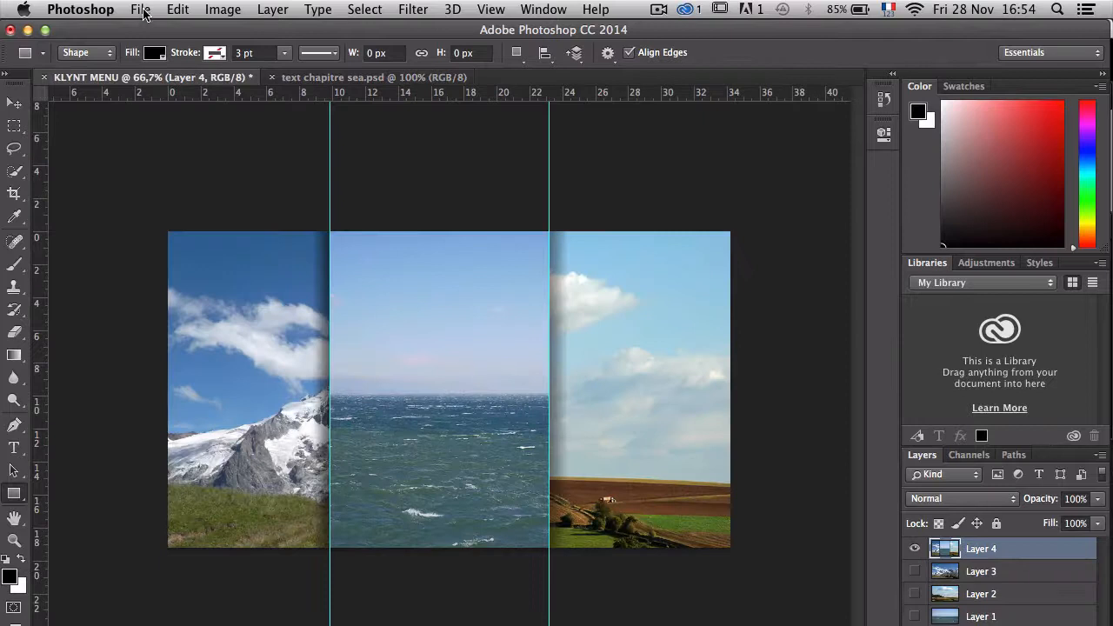
pyautogui.click(178, 10)
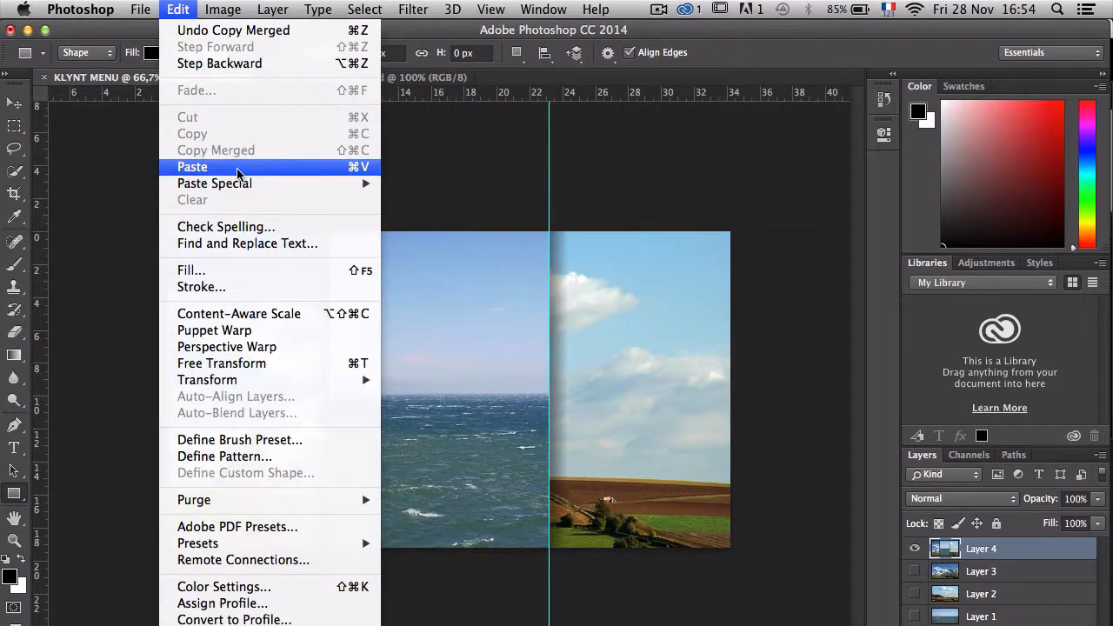
pyautogui.moveTo(214, 183)
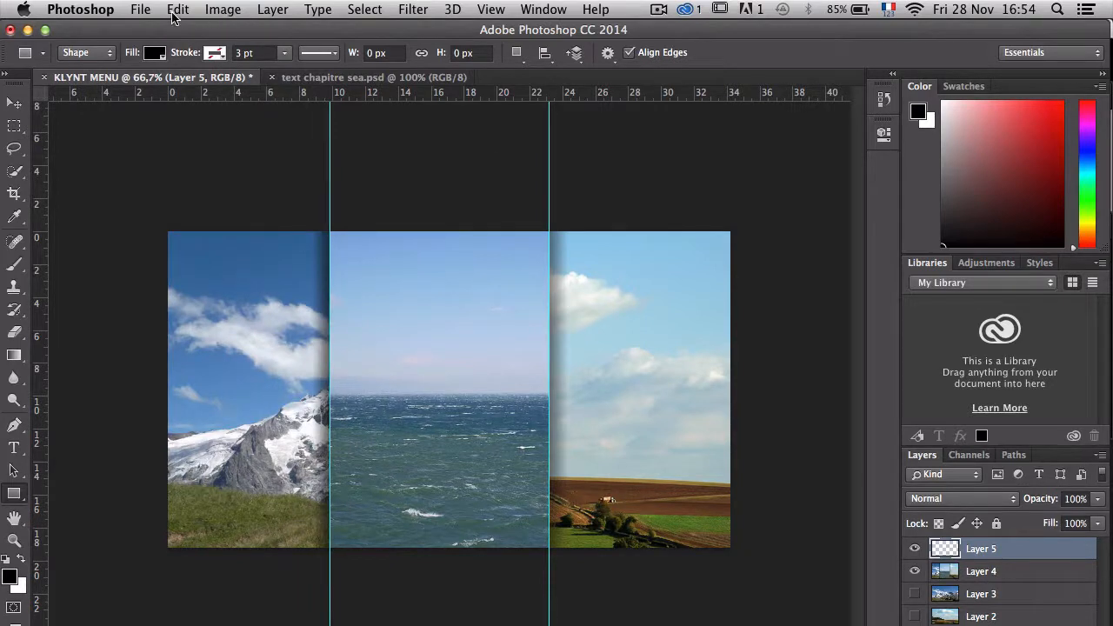
pyautogui.click(177, 11)
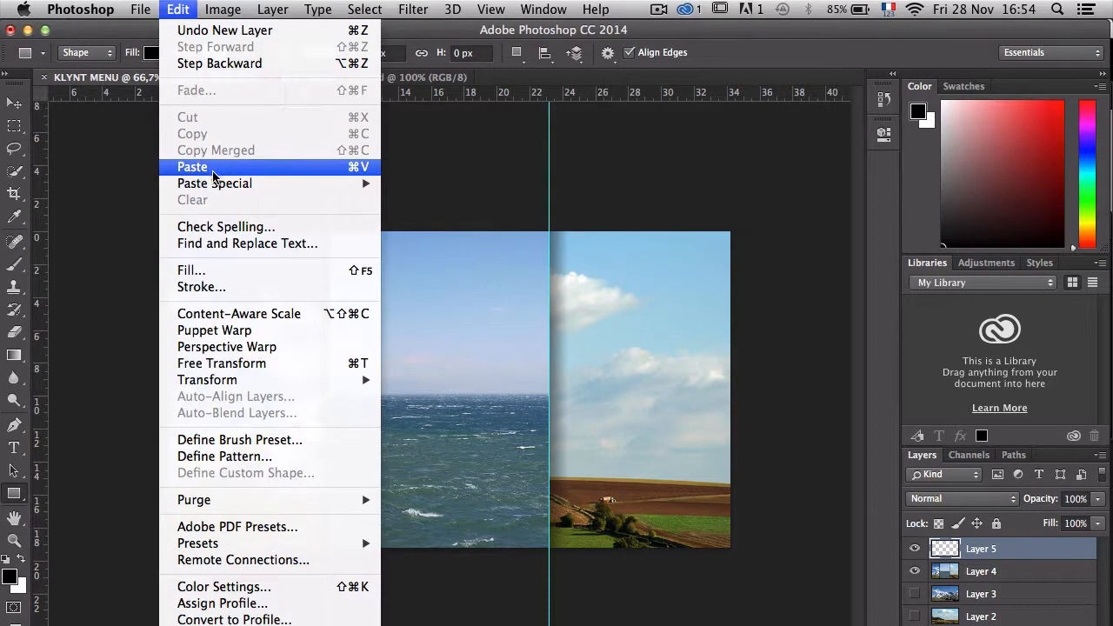
pyautogui.click(191, 167)
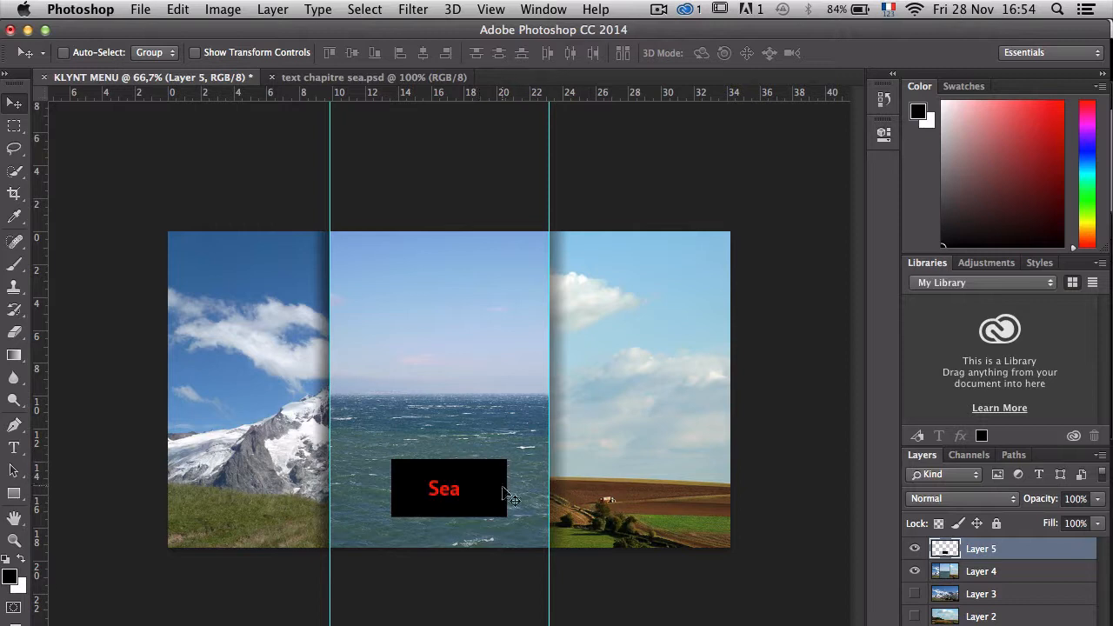
pyautogui.click(374, 77)
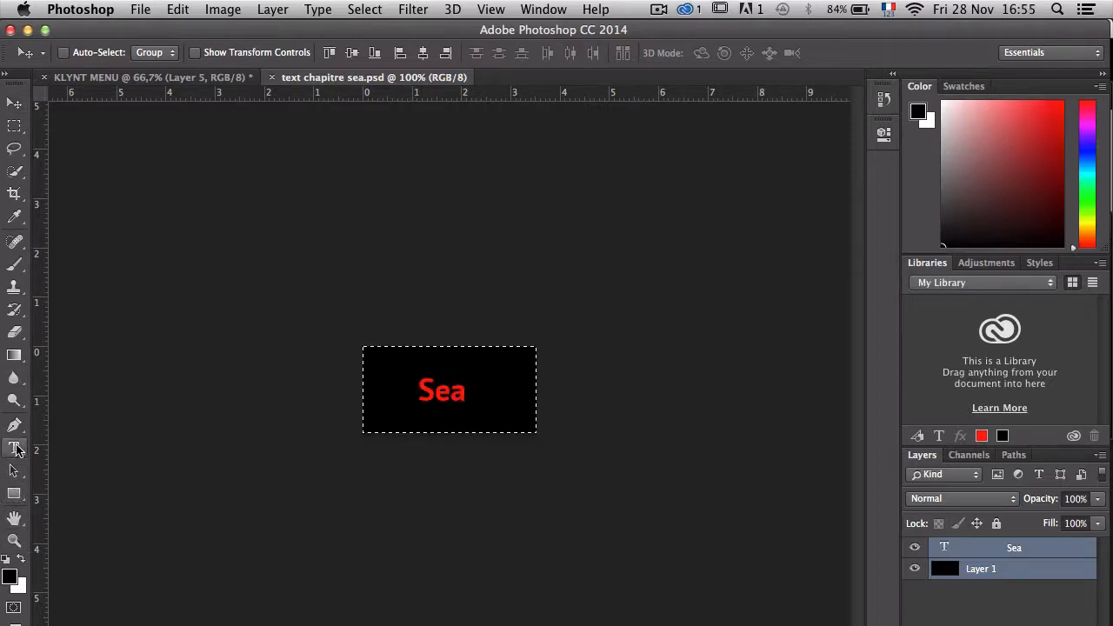
# Retype the label as Country, paste it into KLYNT MENU as Layer 6 and place it on the countryside strip
pyautogui.click(14, 449)
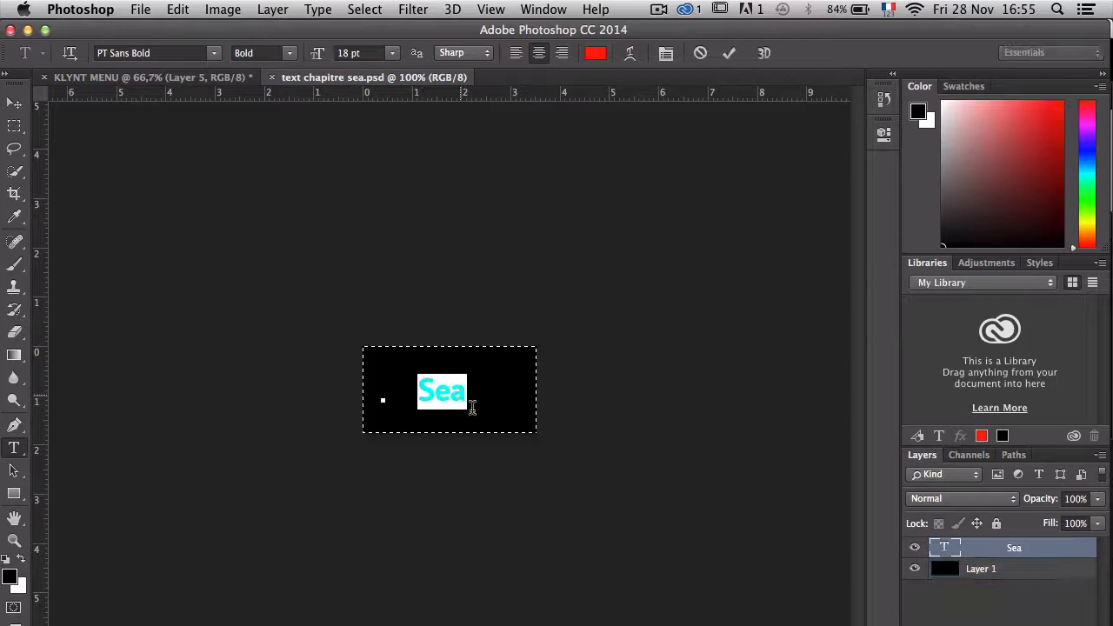
pyautogui.write('cOUN')
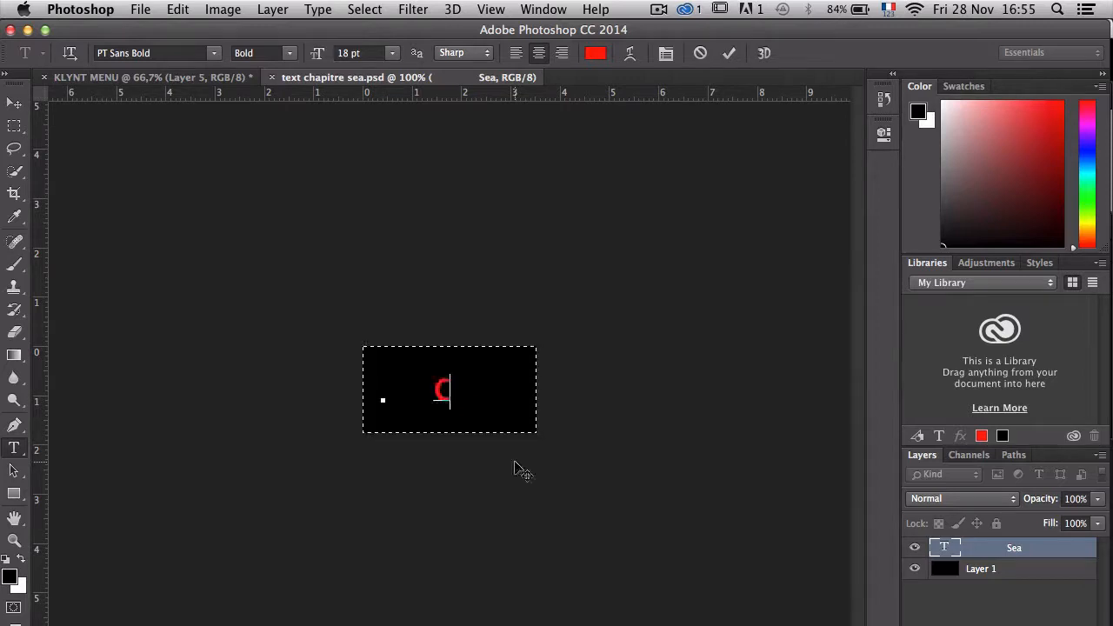
pyautogui.write('Country')
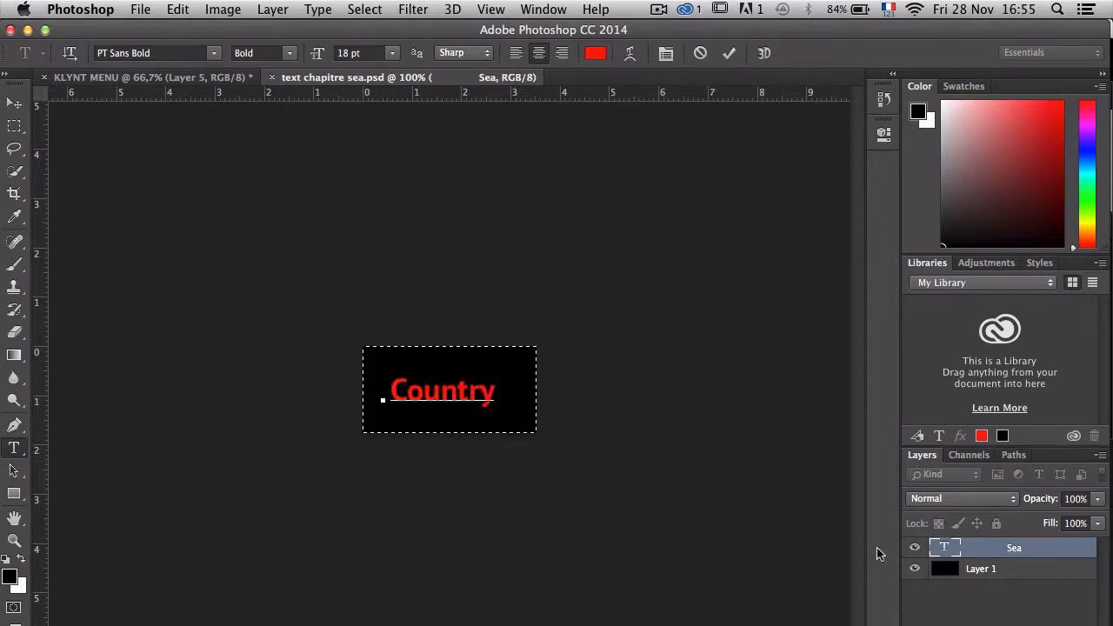
pyautogui.click(178, 11)
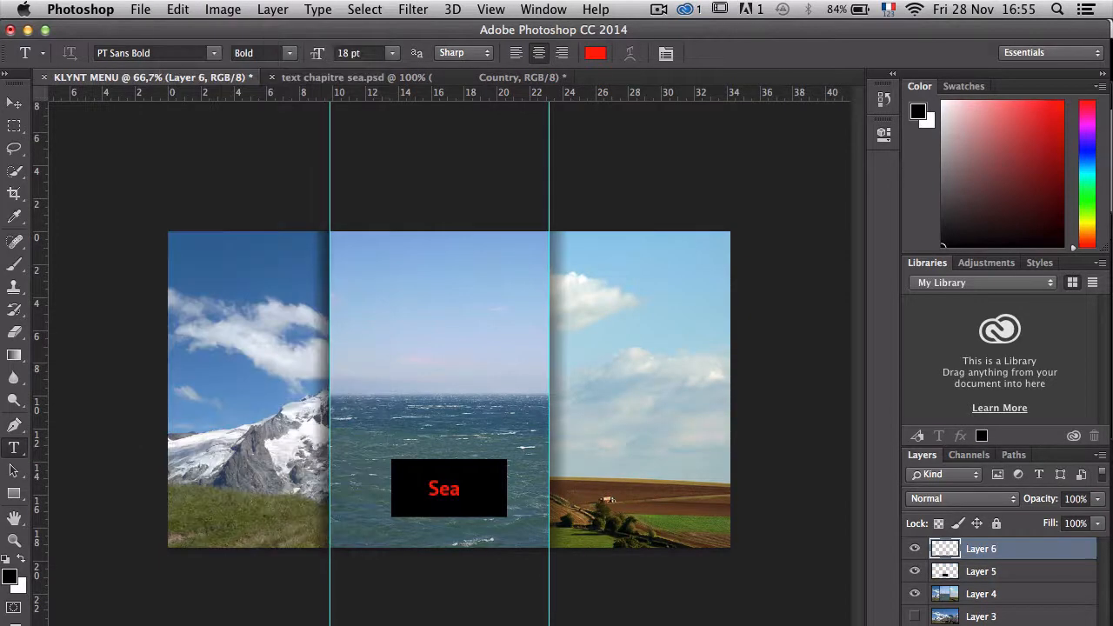
pyautogui.click(177, 10)
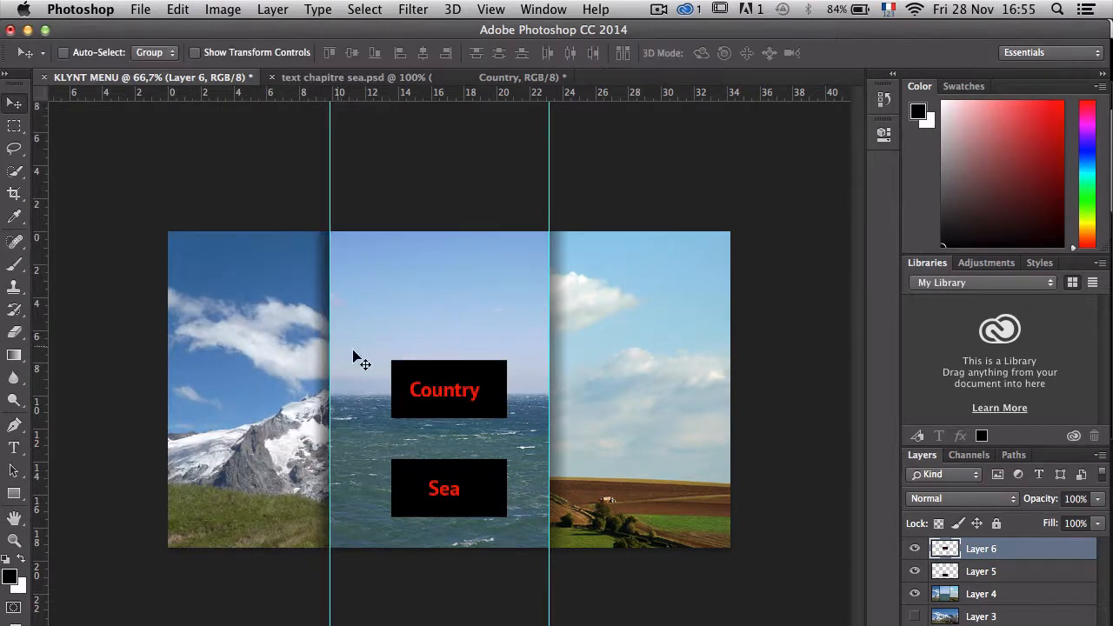
pyautogui.moveTo(449, 390); pyautogui.dragTo(644, 488)
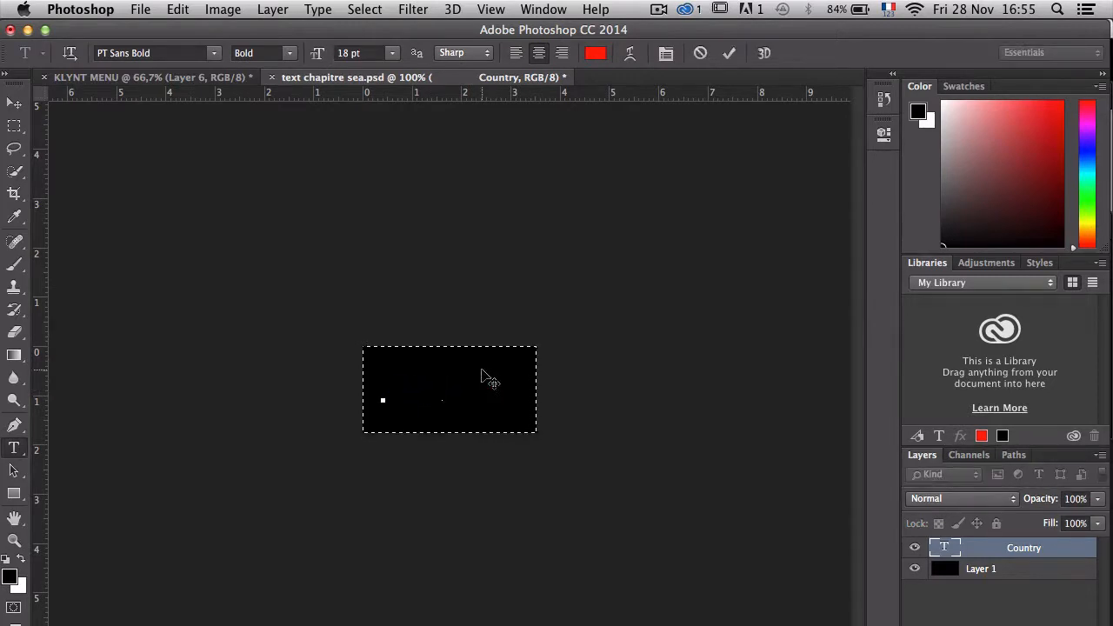
# Retype the label as Mountain and copy it over to the KLYNT MENU document
pyautogui.write('Moun')
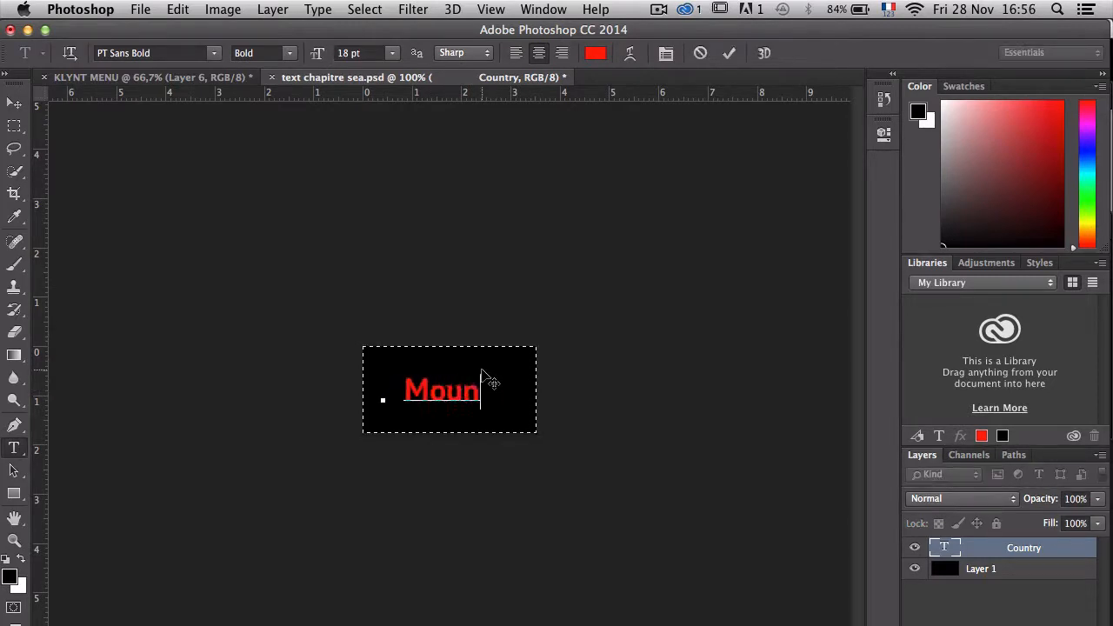
pyautogui.write('tain')
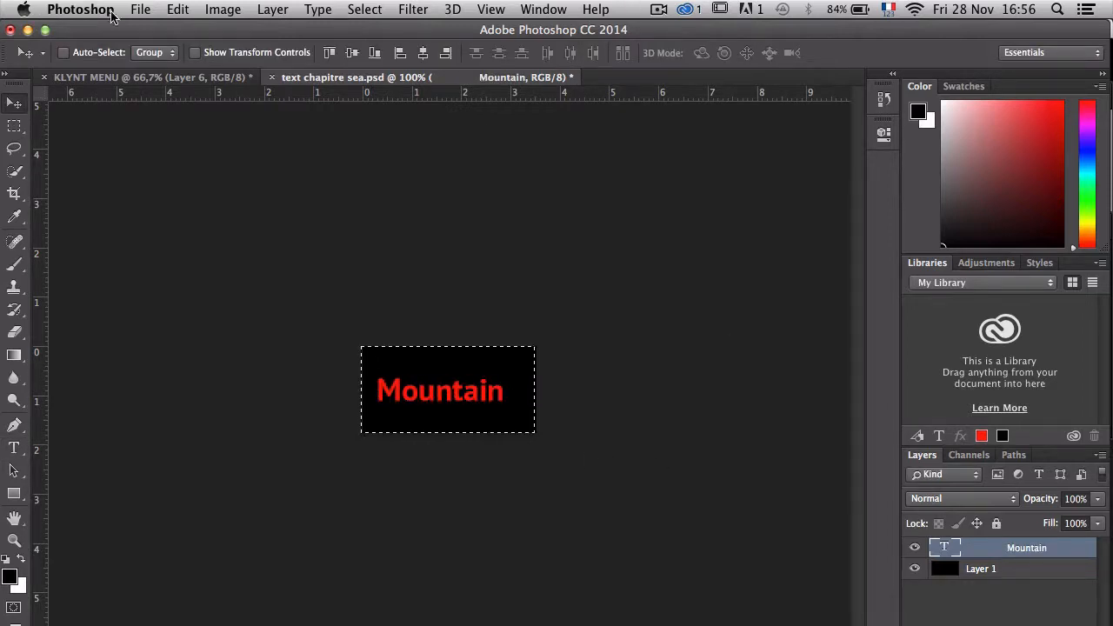
pyautogui.click(177, 10)
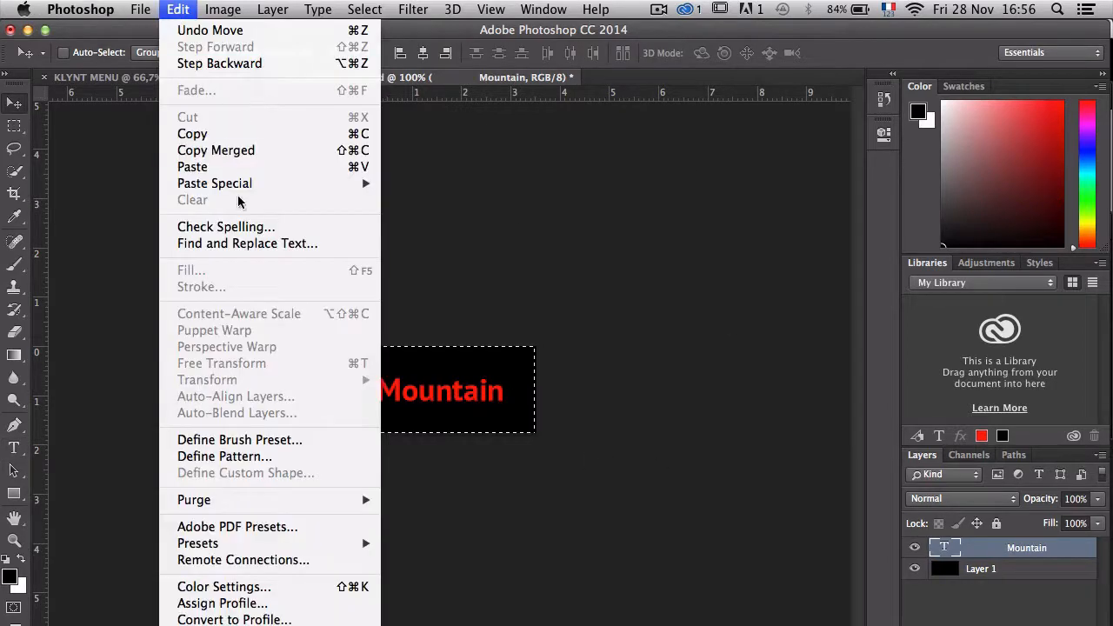
pyautogui.click(177, 10)
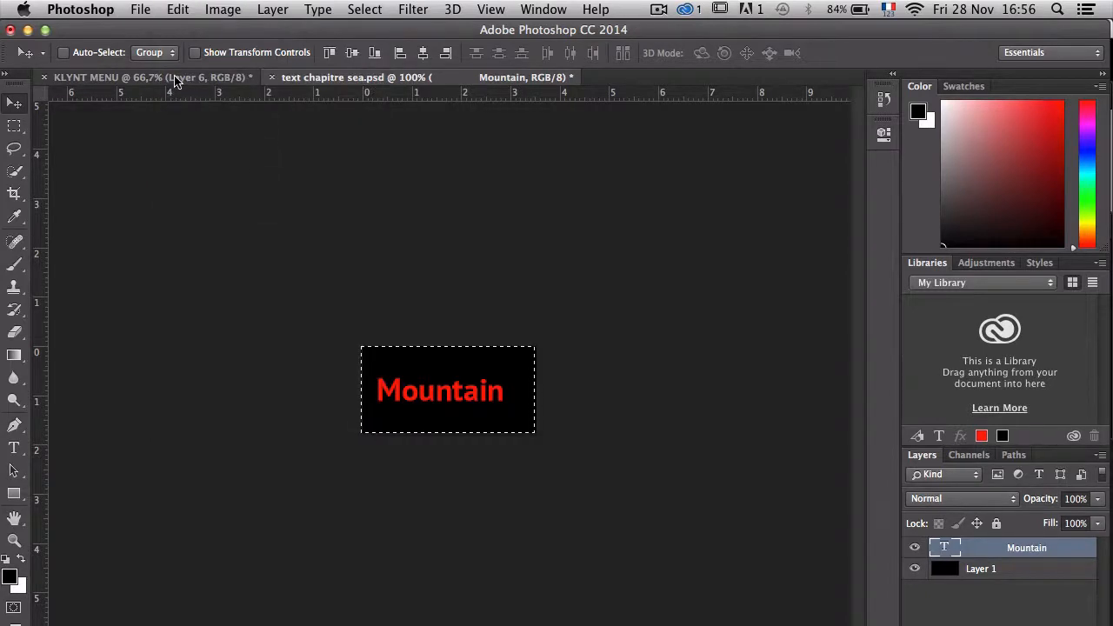
pyautogui.click(148, 77)
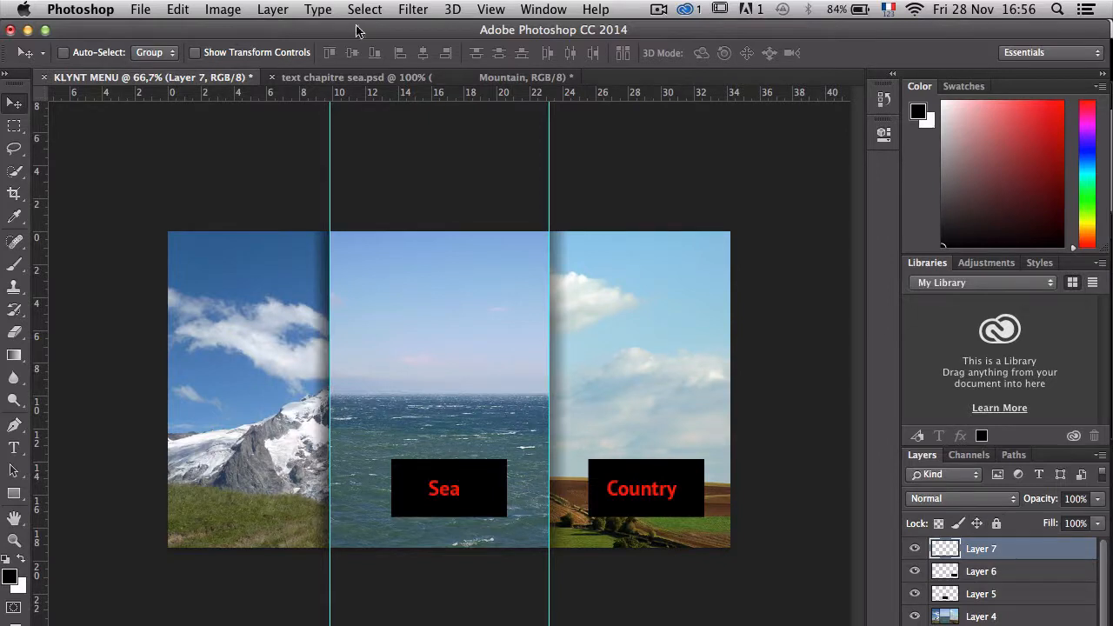
# Paste the Mountain label and place it on the left strip beside Sea and Country
pyautogui.click(177, 10)
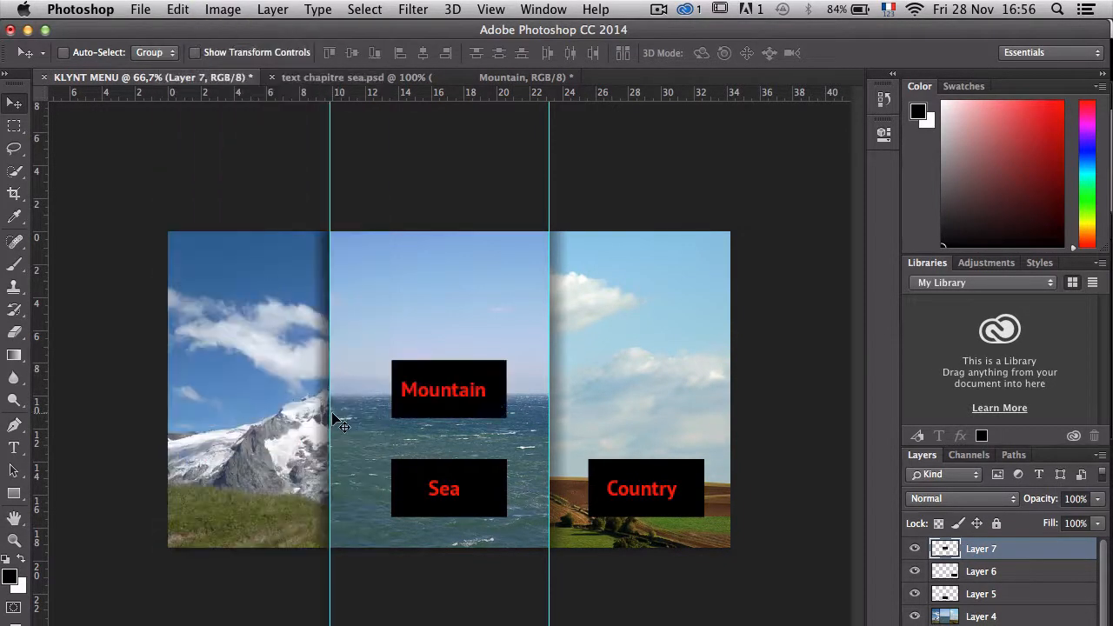
pyautogui.moveTo(449, 389); pyautogui.dragTo(352, 403)
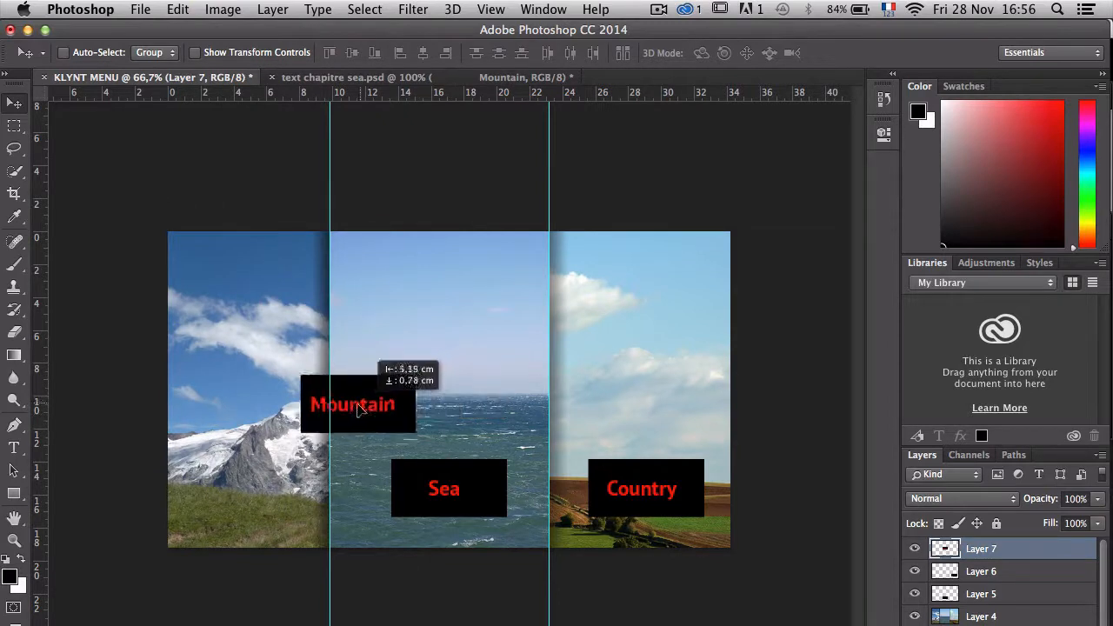
pyautogui.moveTo(352, 403); pyautogui.dragTo(247, 487)
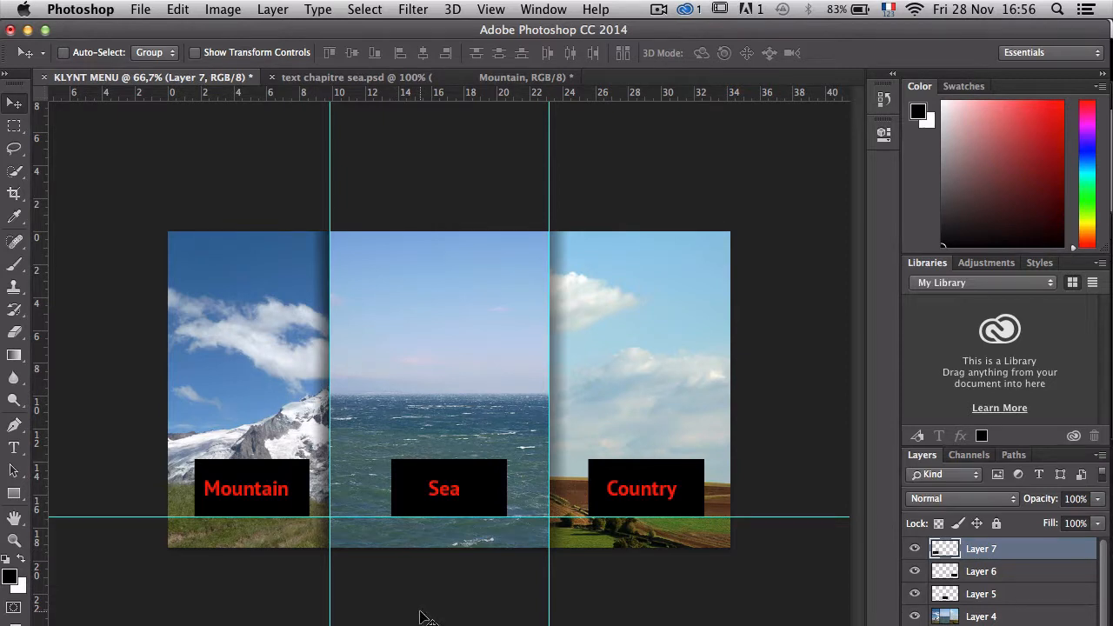
pyautogui.click(140, 10)
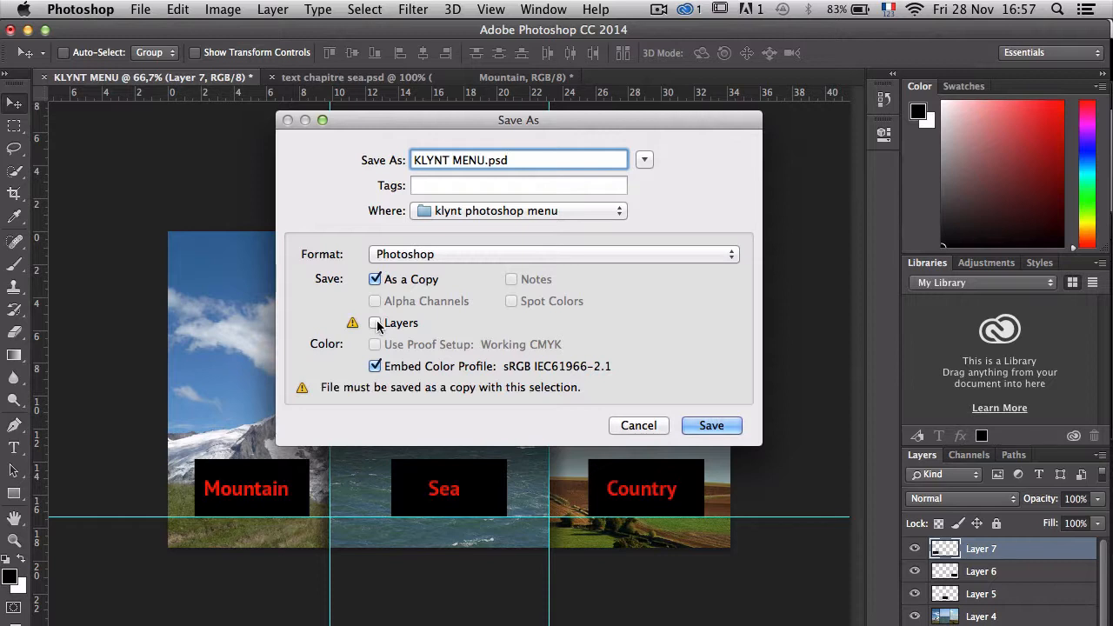
# Save KLYNT MENU.psd with Layers kept, accepting Maximize Compatibility
pyautogui.click(376, 322)
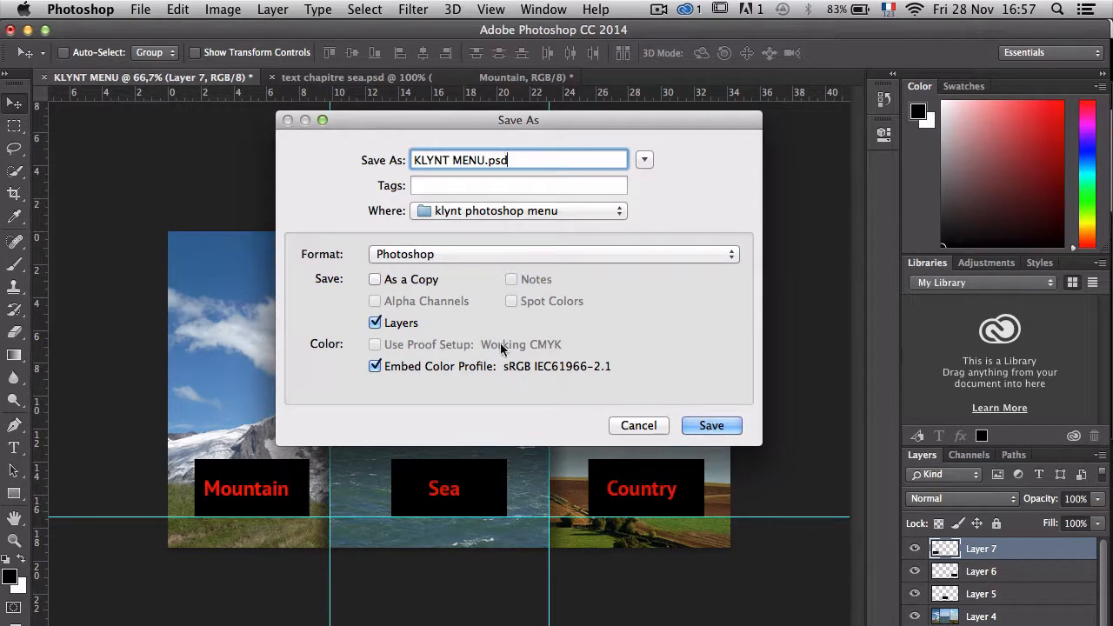
pyautogui.click(710, 425)
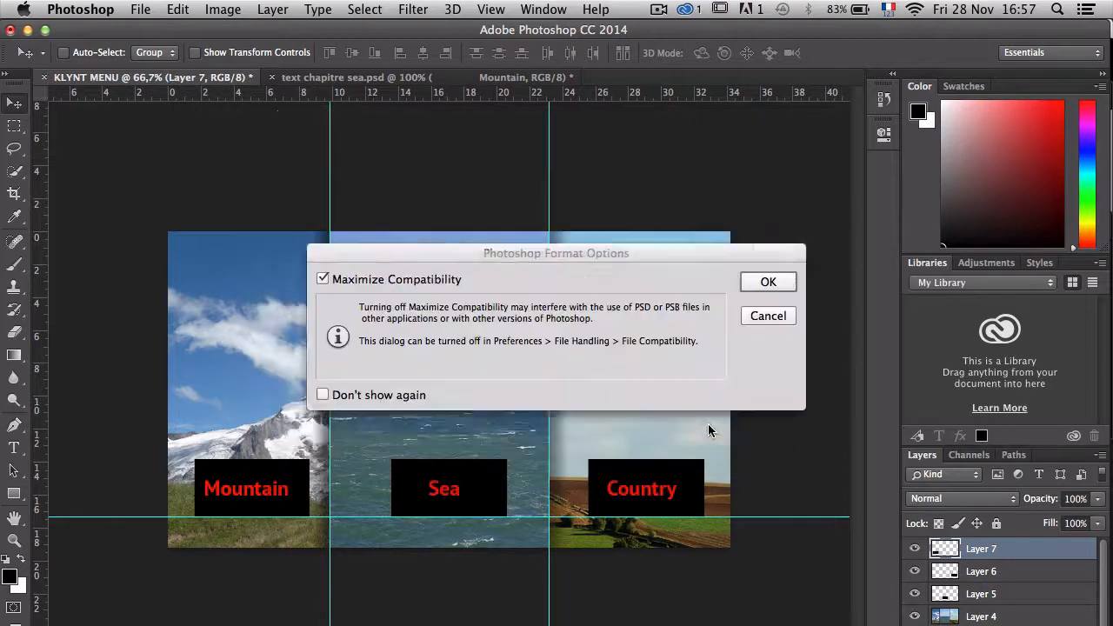
pyautogui.click(769, 282)
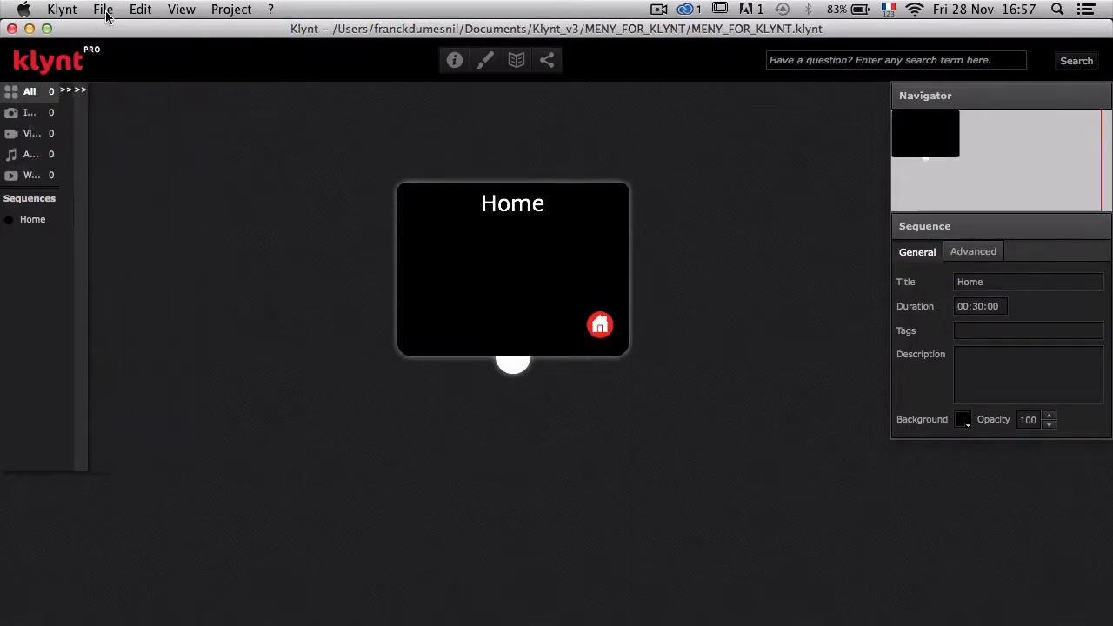
# Choose Import Photoshop File (Pro) from Klynt's project file commands
pyautogui.click(73, 91)
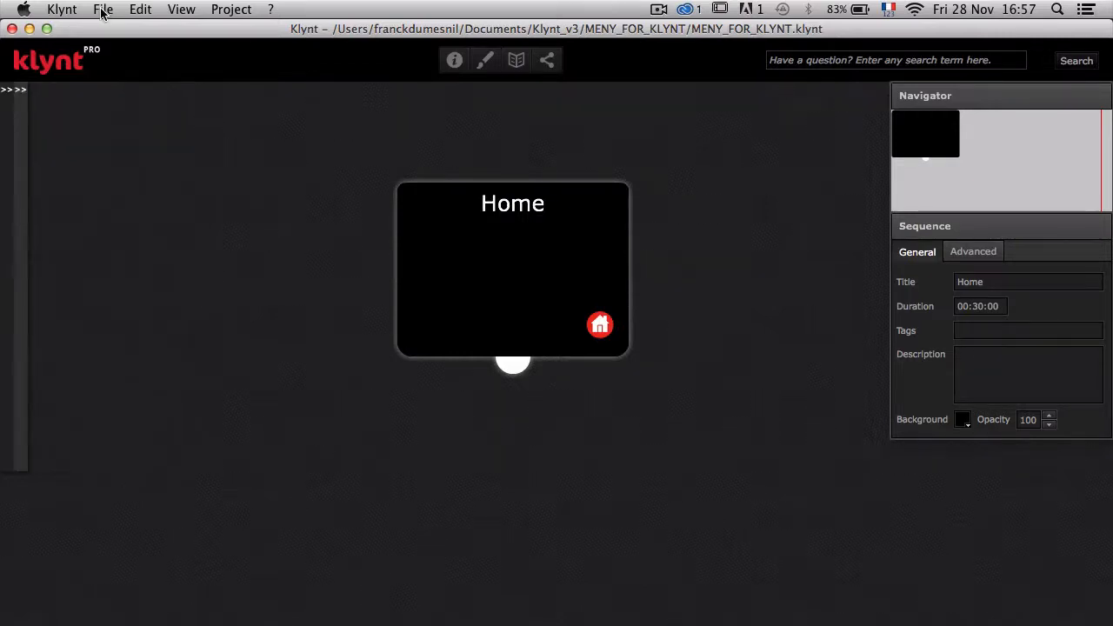
pyautogui.click(102, 11)
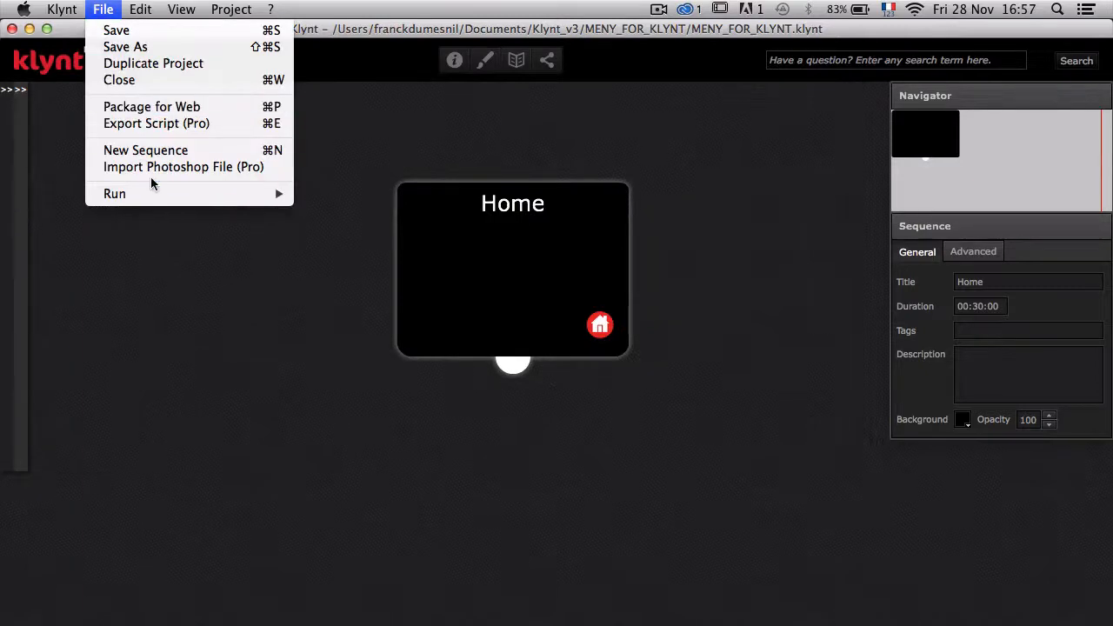
pyautogui.moveTo(94, 268)
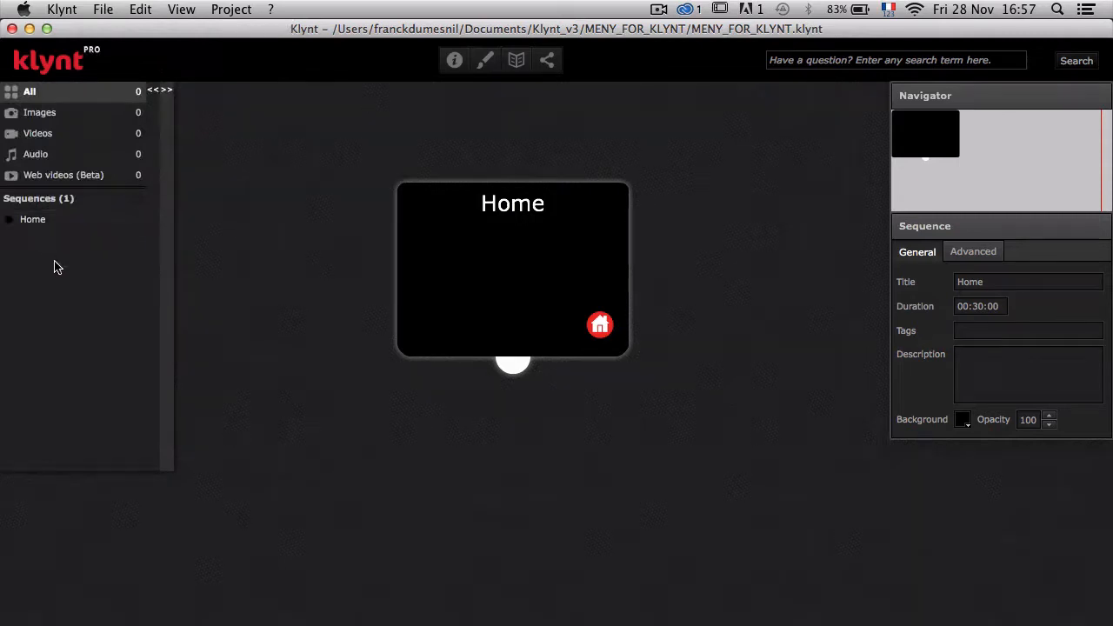
pyautogui.moveTo(111, 193)
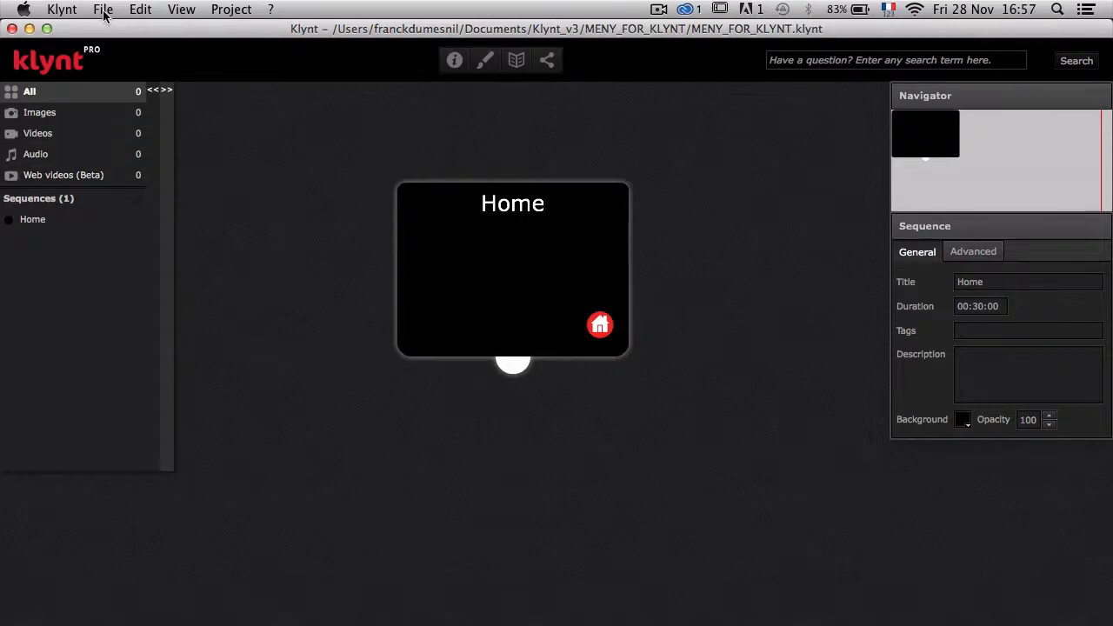
pyautogui.click(102, 10)
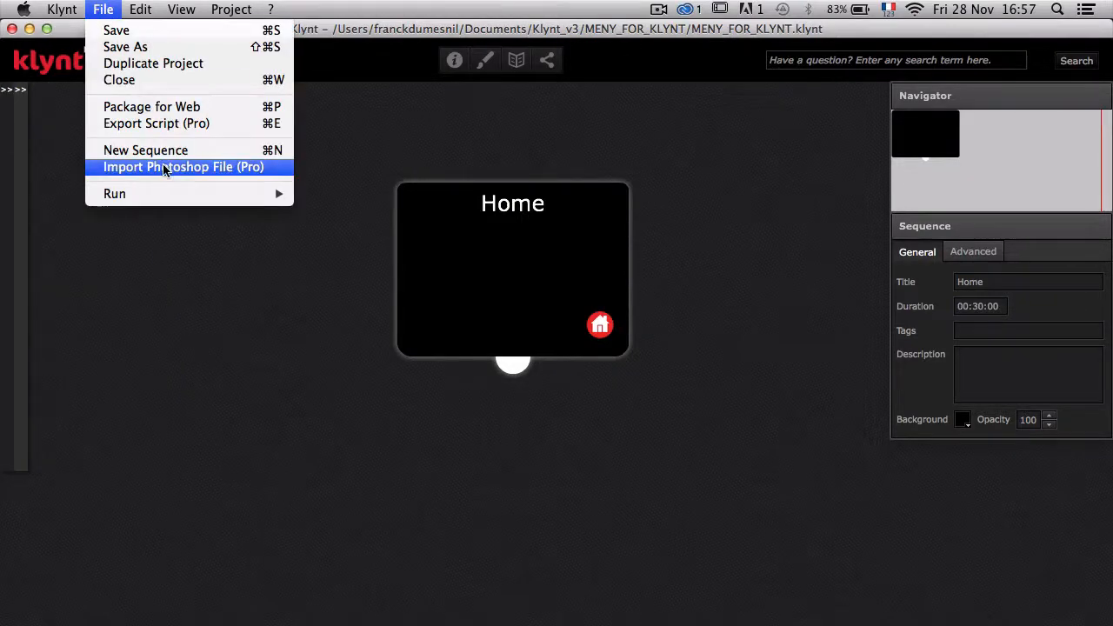
pyautogui.click(330, 273)
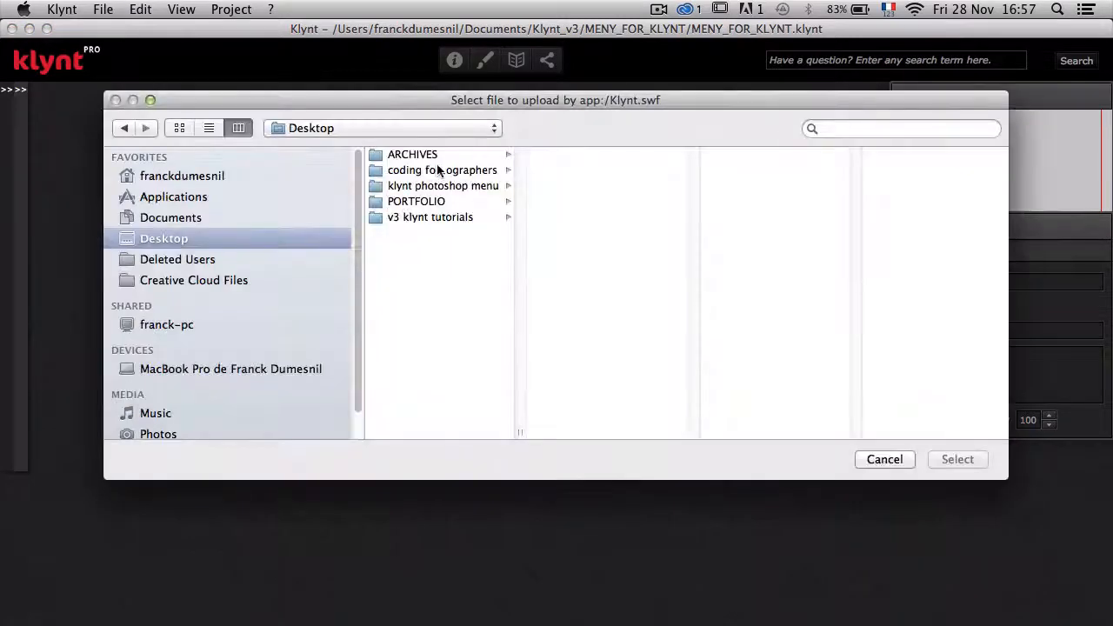
# Select KLYNT MENU.psd from the klynt photoshop menu folder and import it as a new sequence
pyautogui.click(441, 185)
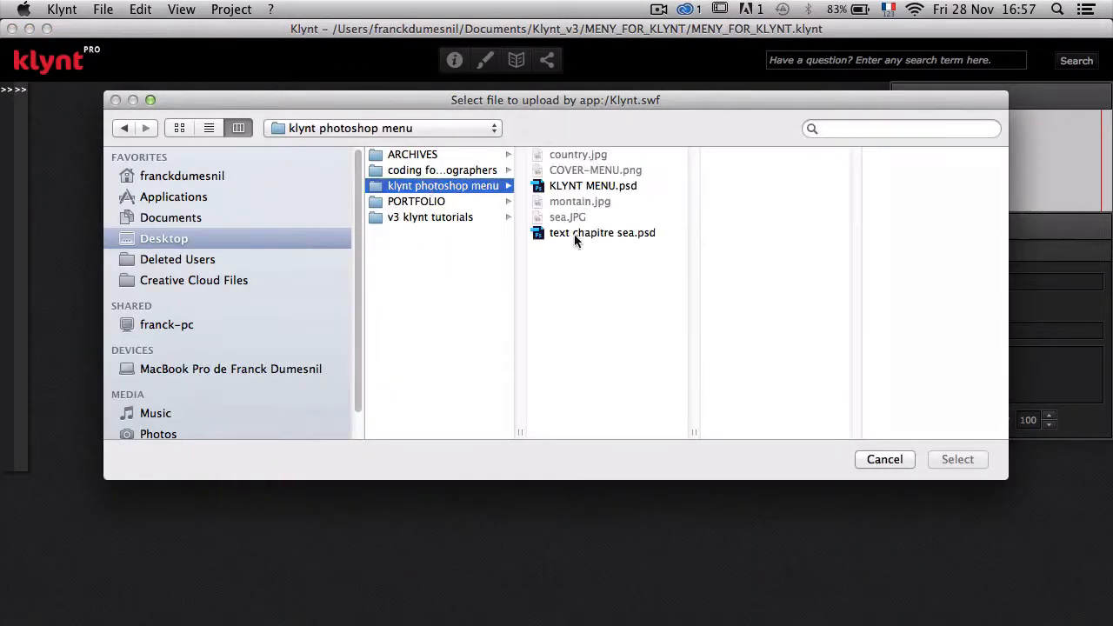
pyautogui.click(592, 185)
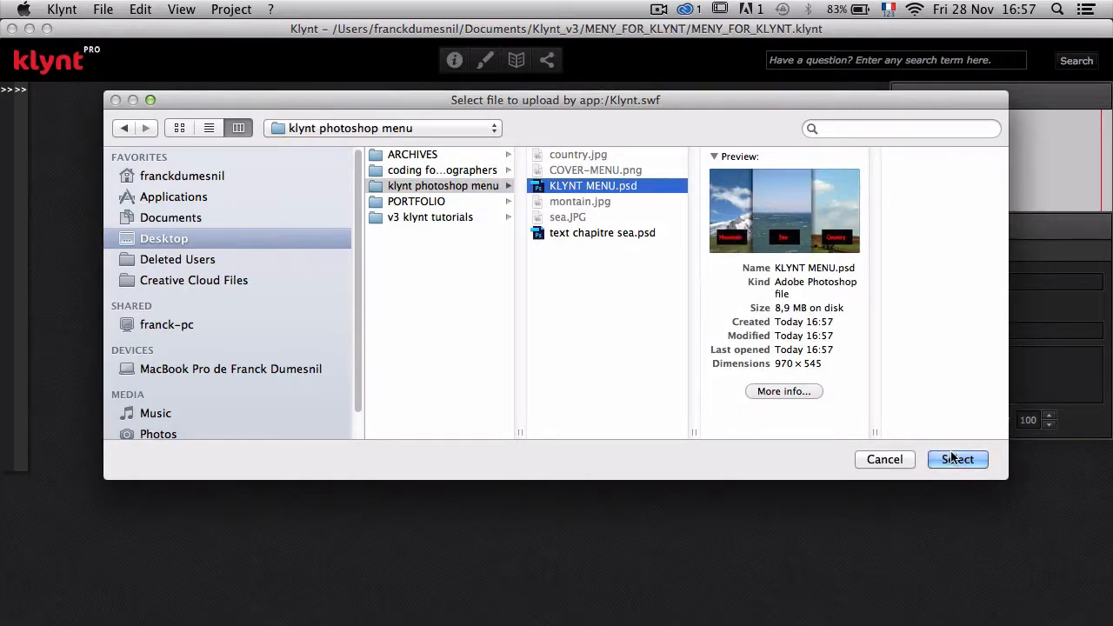
pyautogui.click(957, 459)
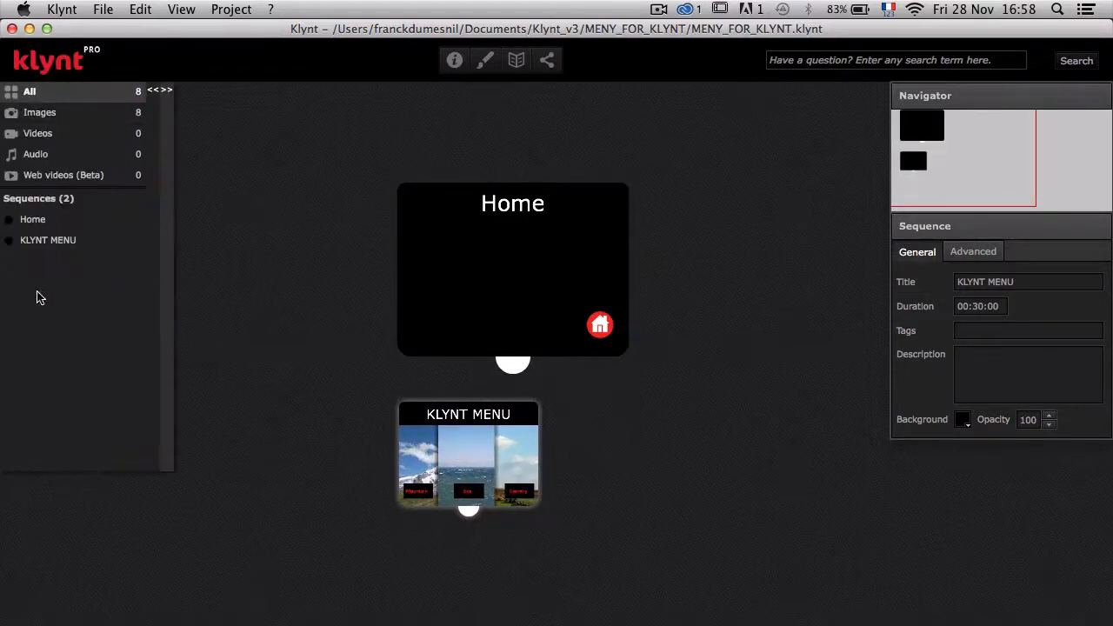
# Collapse the library sidebar and enter the KLYNT MENU sequence from the storyboard
pyautogui.click(49, 240)
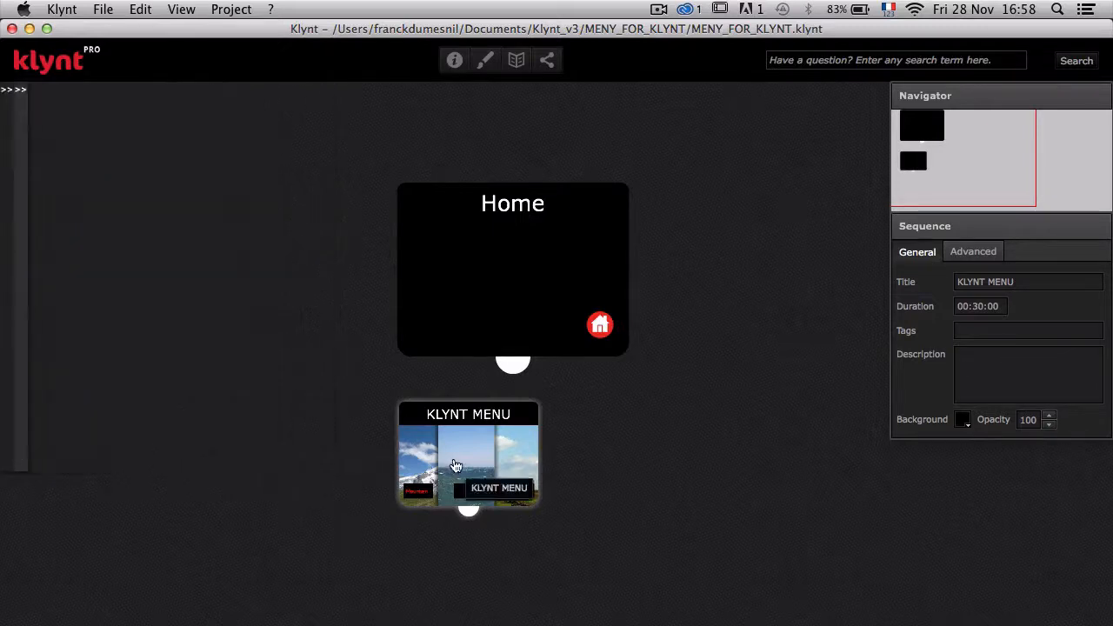
pyautogui.doubleClick(468, 456)
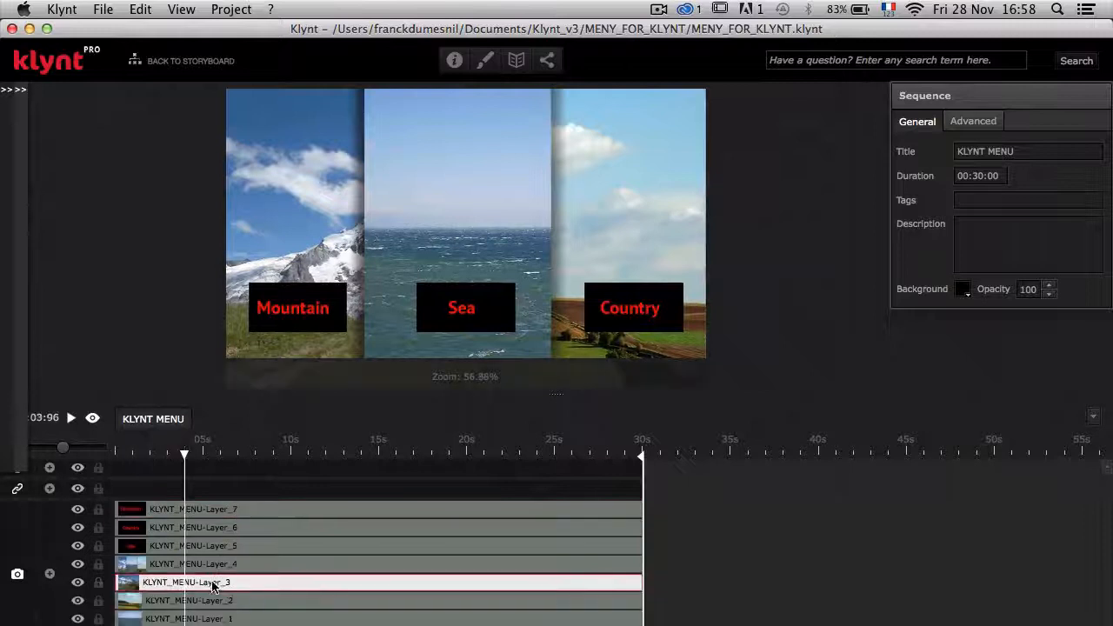
# Select the KLYNT_MENU-Layer_4 track to show its Image Properties (970×545, fade transitions)
pyautogui.click(193, 563)
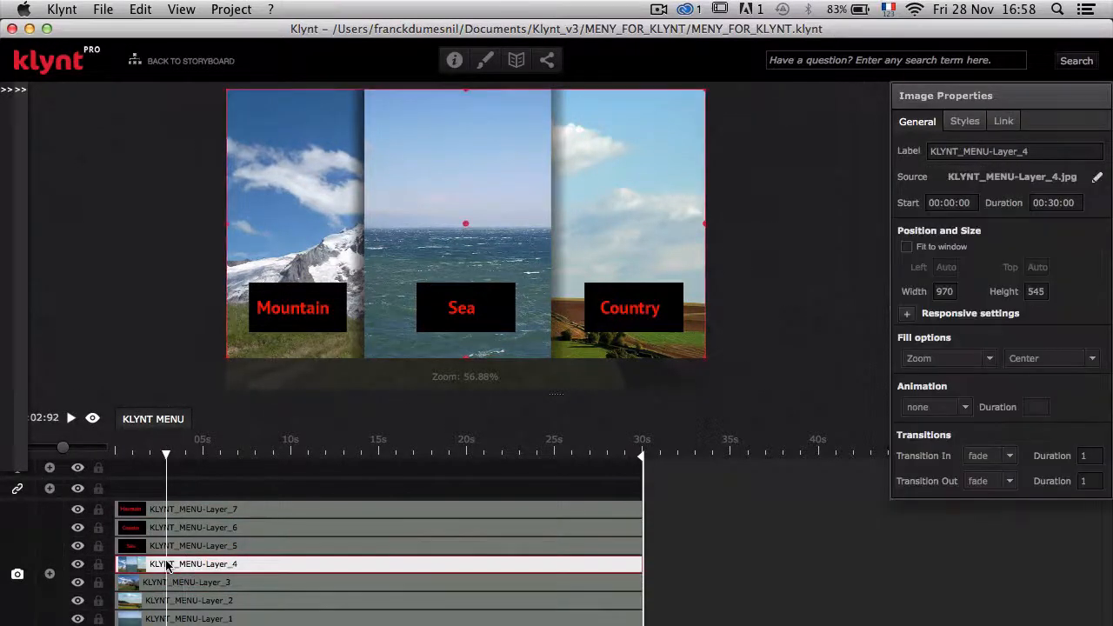